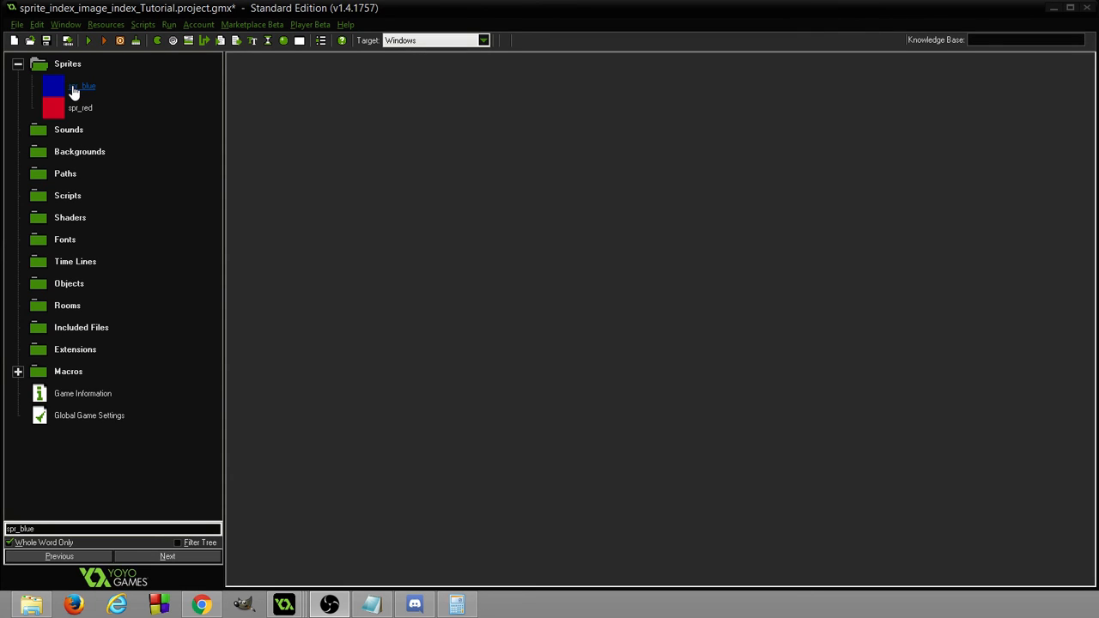
View spr_red's properties, then spr_blue's, showing two 32×32 subimages.
{"action": "left_click", "coordinate": [80, 108]}
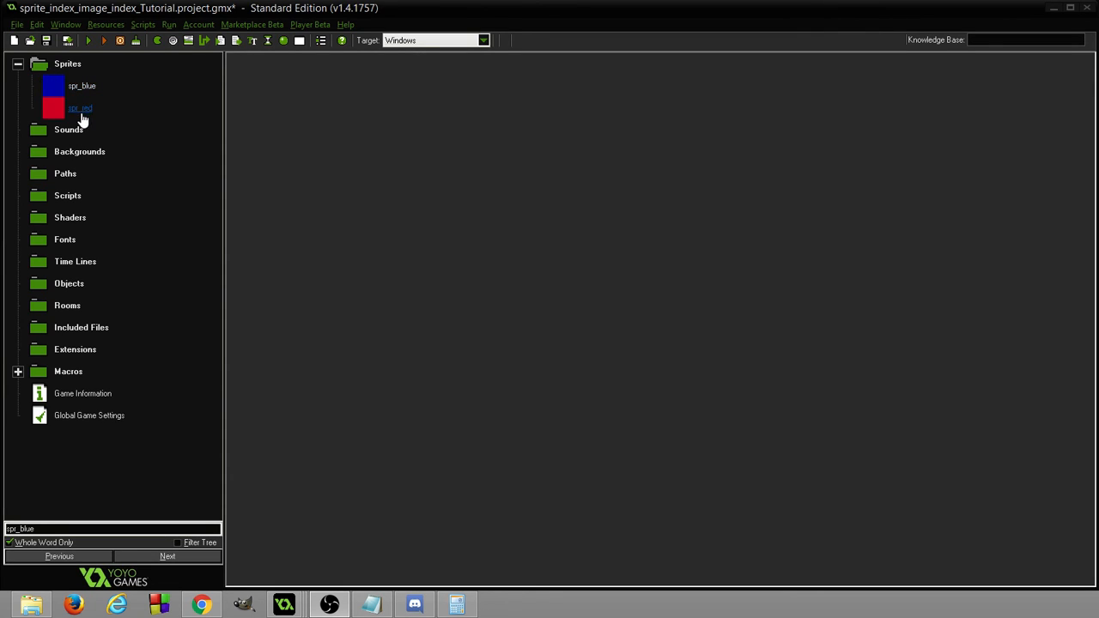
{"action": "left_click", "coordinate": [81, 86]}
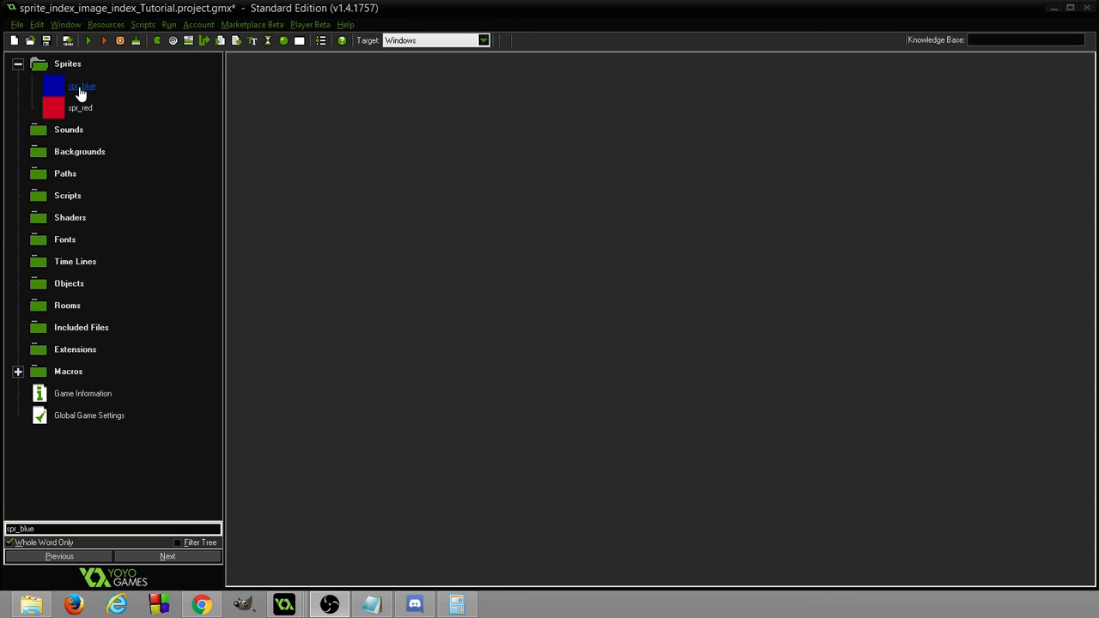
{"action": "double_click", "coordinate": [79, 107]}
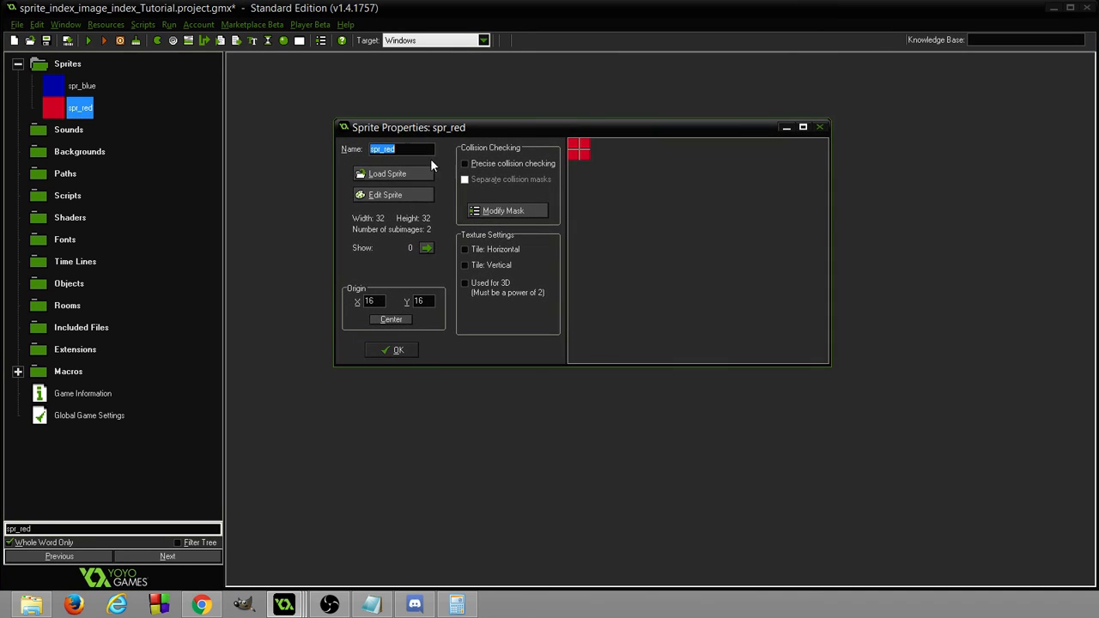
{"action": "left_click", "coordinate": [385, 194]}
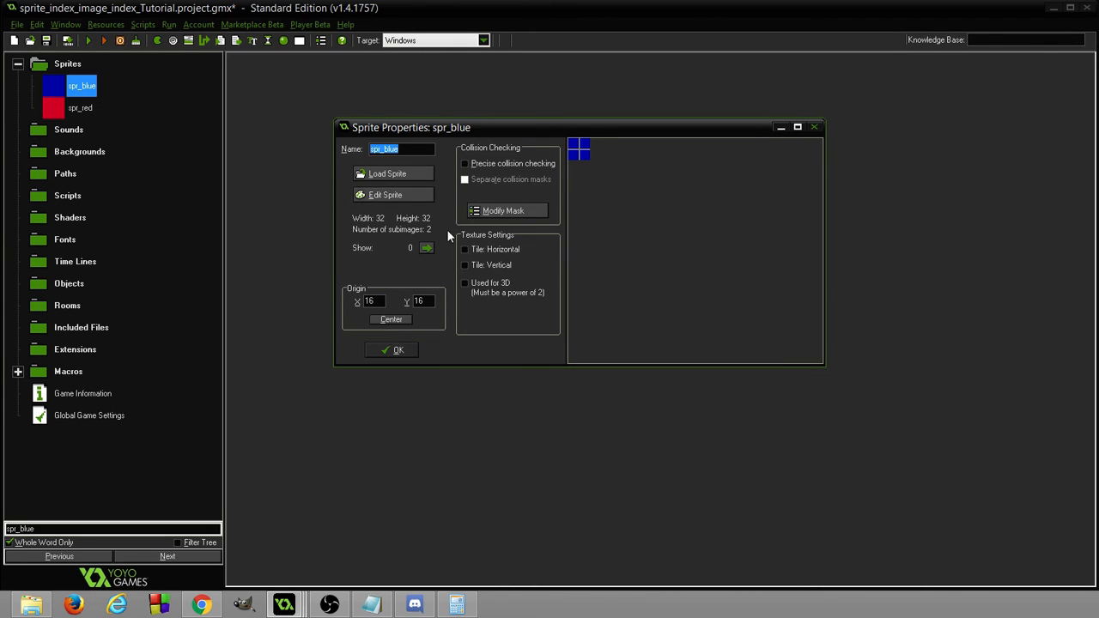
{"action": "left_click", "coordinate": [385, 194]}
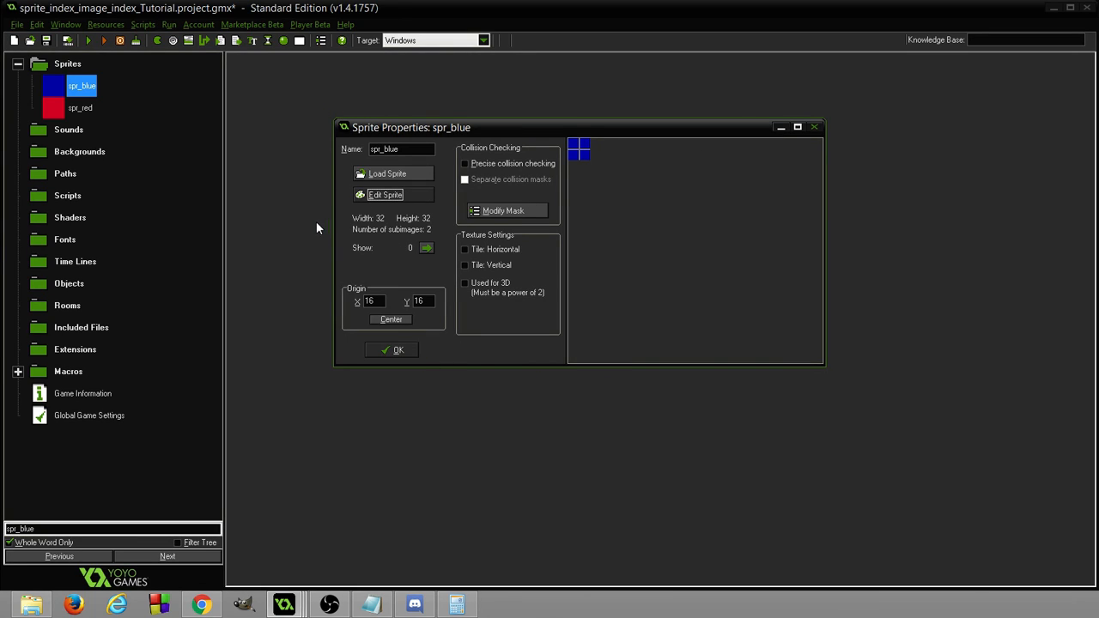
{"action": "mouse_move", "coordinate": [37, 84]}
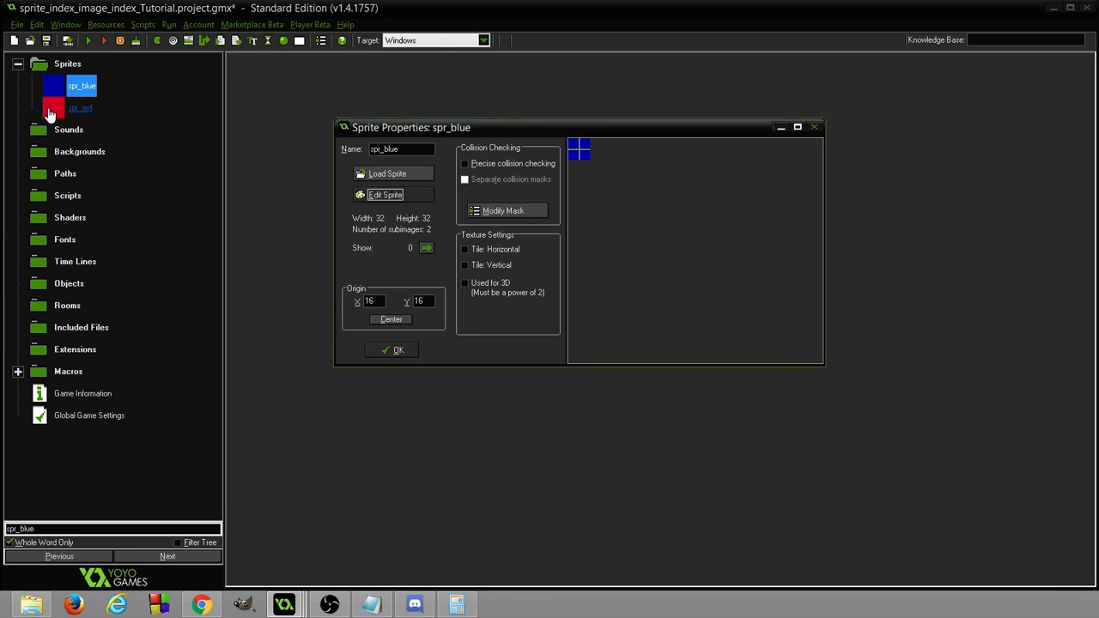
{"action": "mouse_move", "coordinate": [433, 345]}
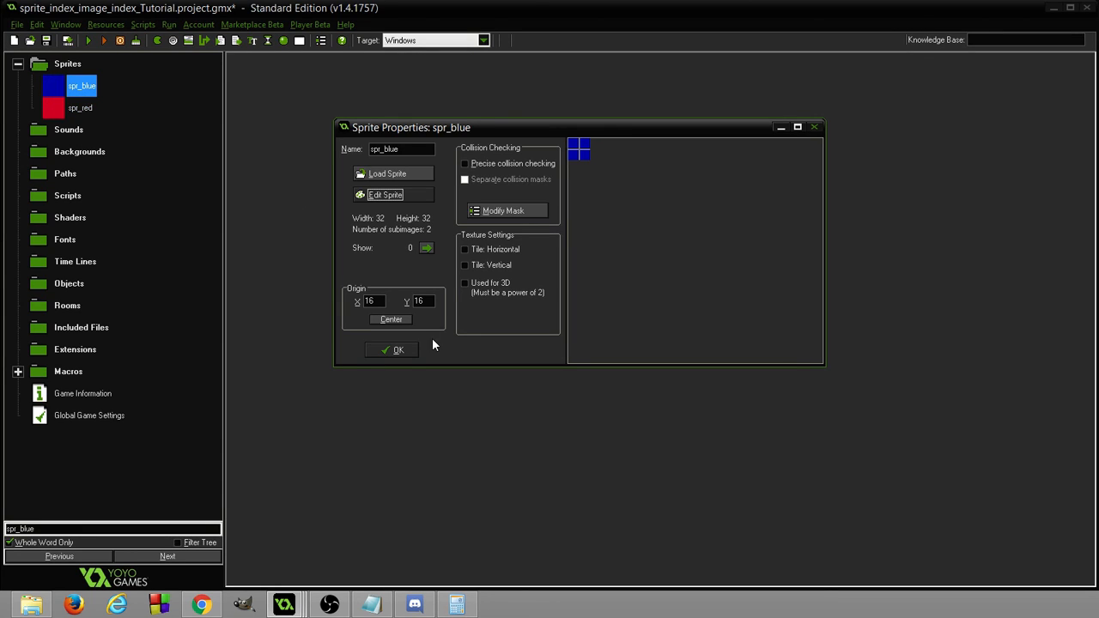
Close spr_blue's properties and create object6 from the Objects folder.
{"action": "left_click", "coordinate": [393, 350]}
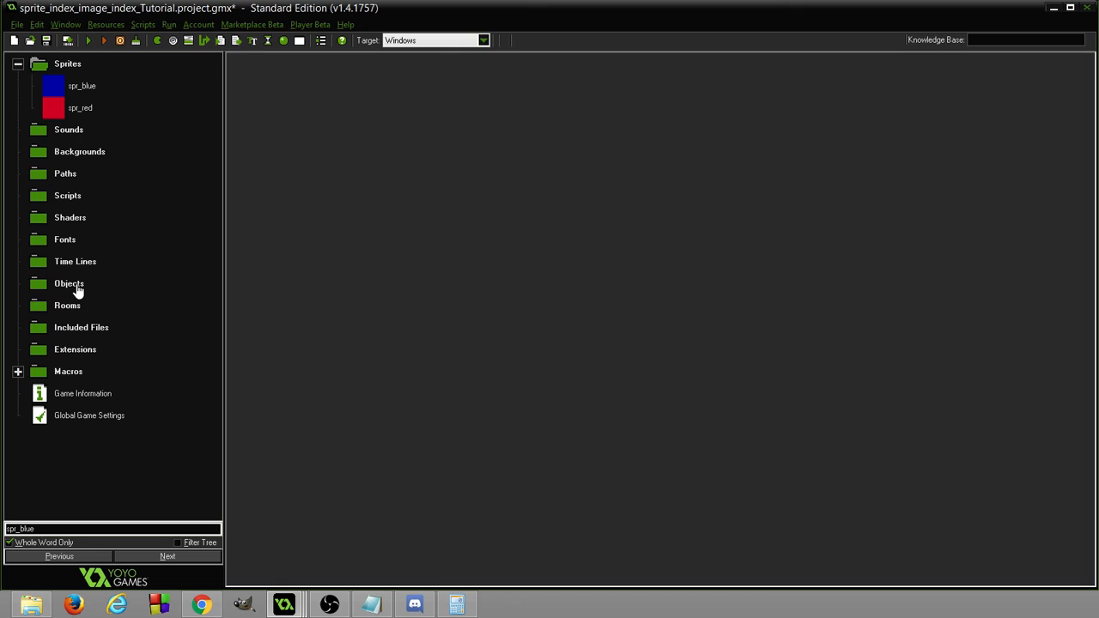
{"action": "right_click", "coordinate": [69, 284]}
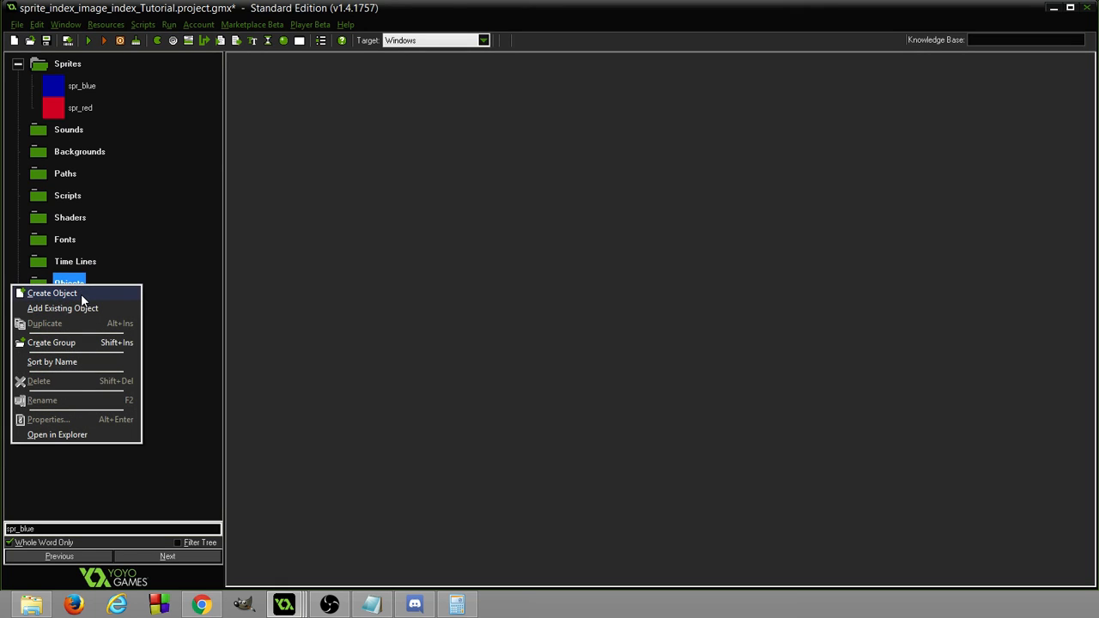
{"action": "left_click", "coordinate": [51, 292]}
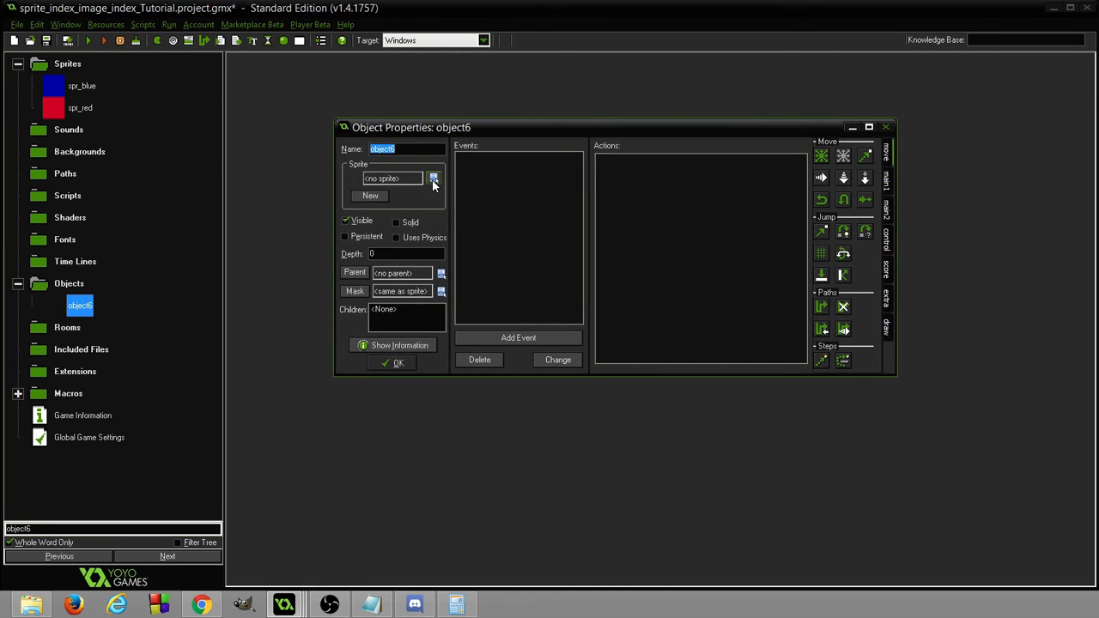
{"action": "left_click", "coordinate": [434, 179]}
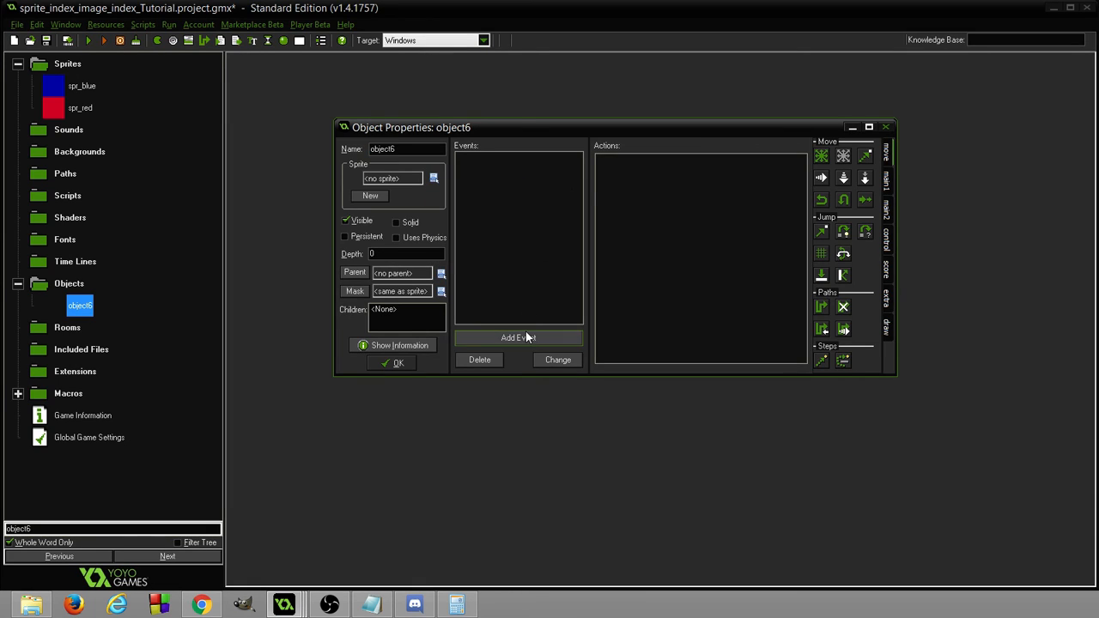
Add a Create event with code sprite_index = spr_red; image_speed = 0;.
{"action": "left_click", "coordinate": [518, 338]}
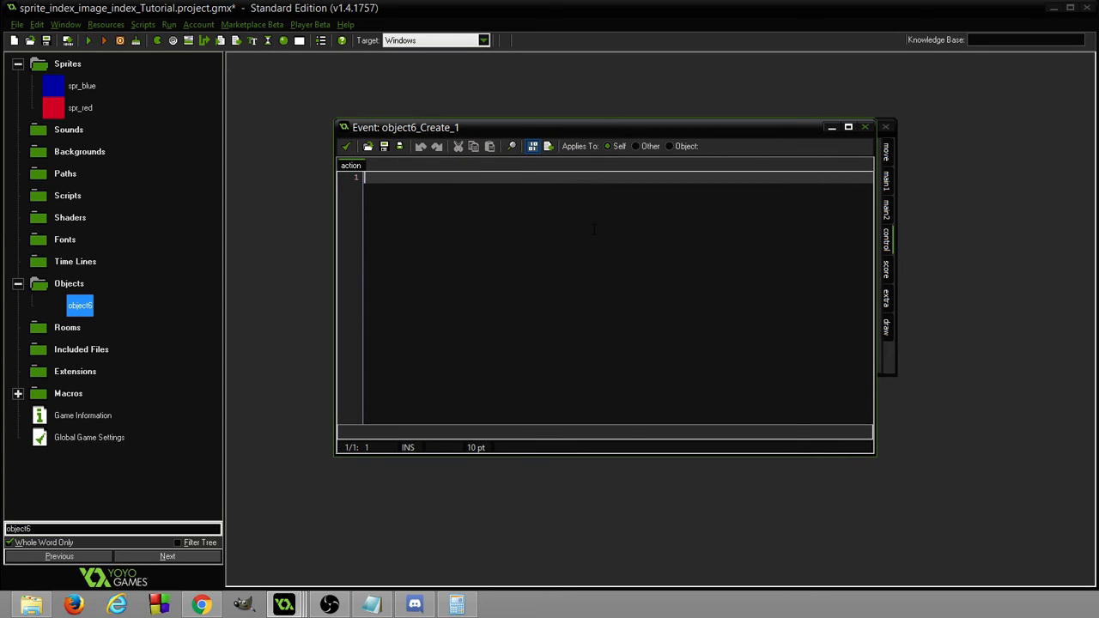
{"action": "type", "text": "sprite_ind"}
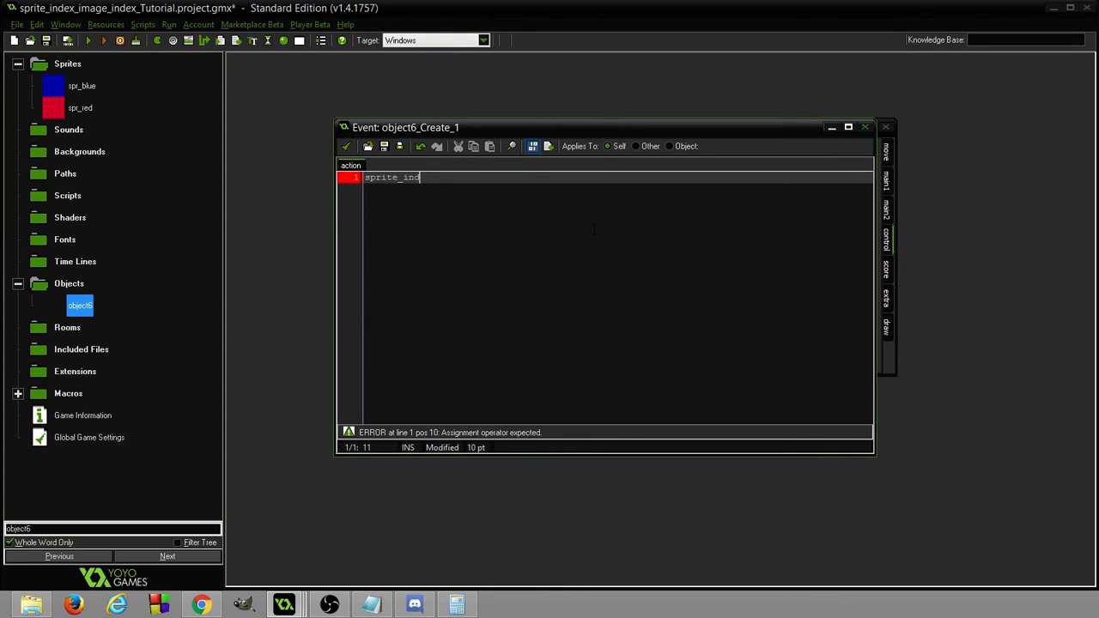
{"action": "type", "text": "ex ="}
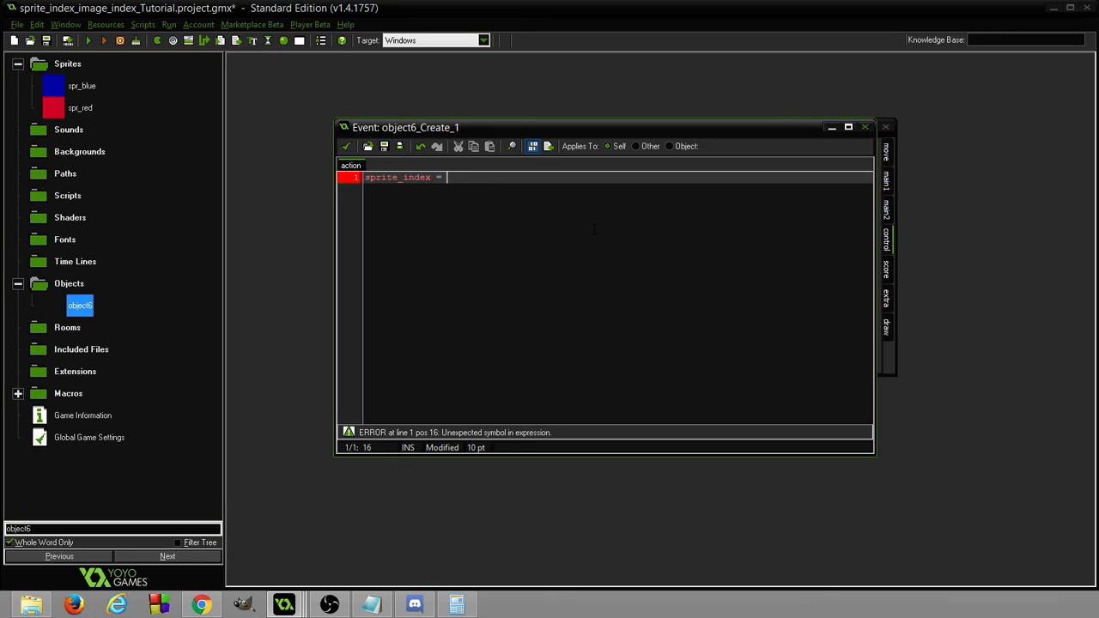
{"action": "type", "text": "spr_red;"}
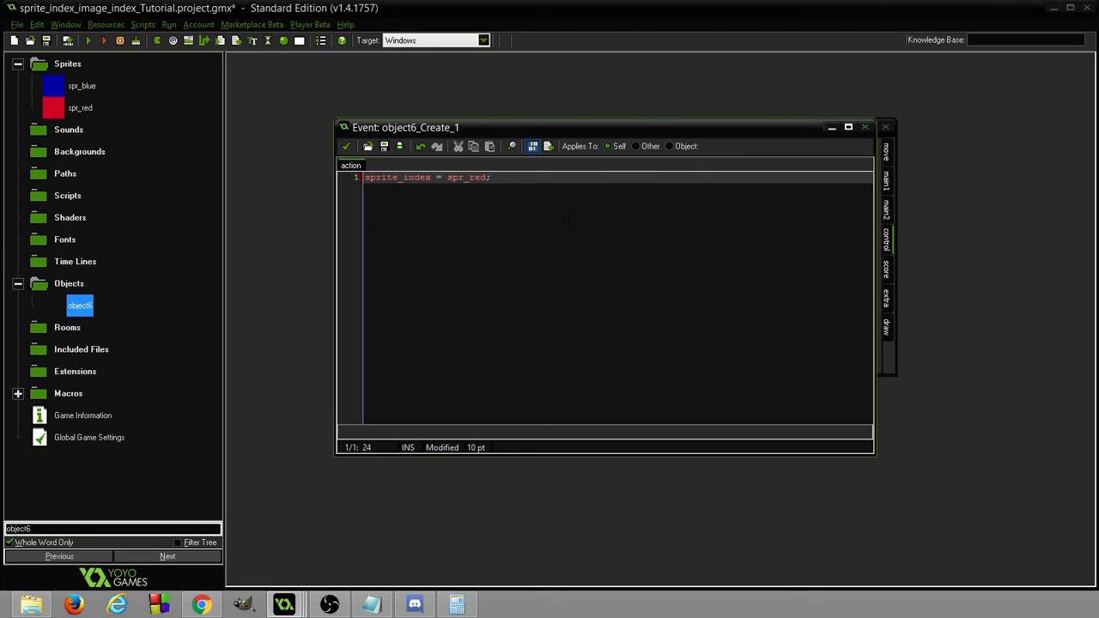
{"action": "type", "text": "image_speed"}
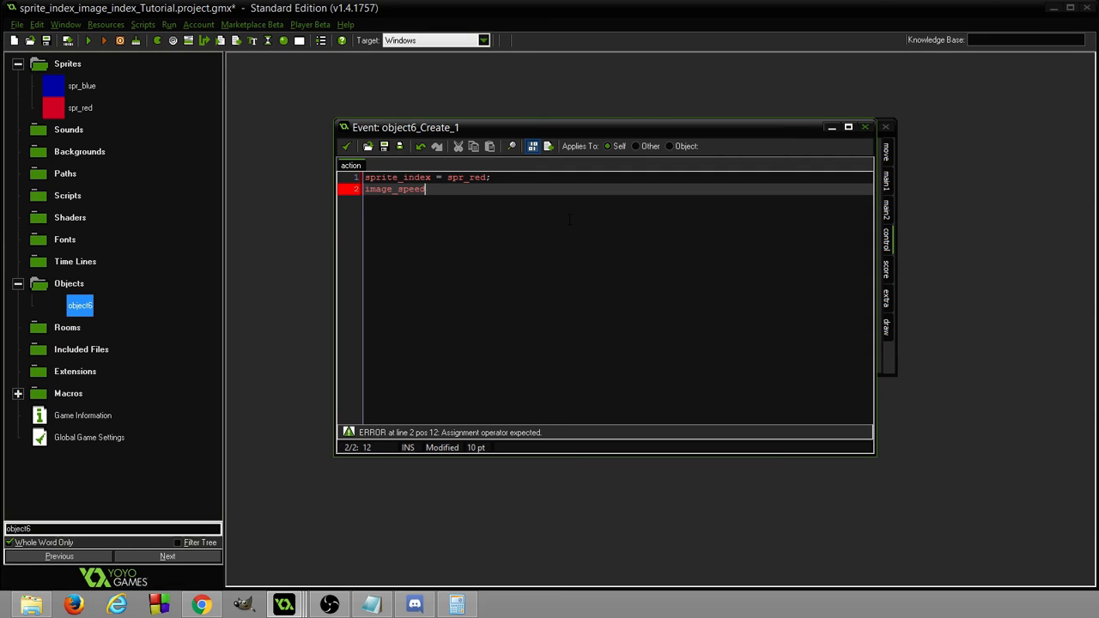
{"action": "type", "text": "= 0;"}
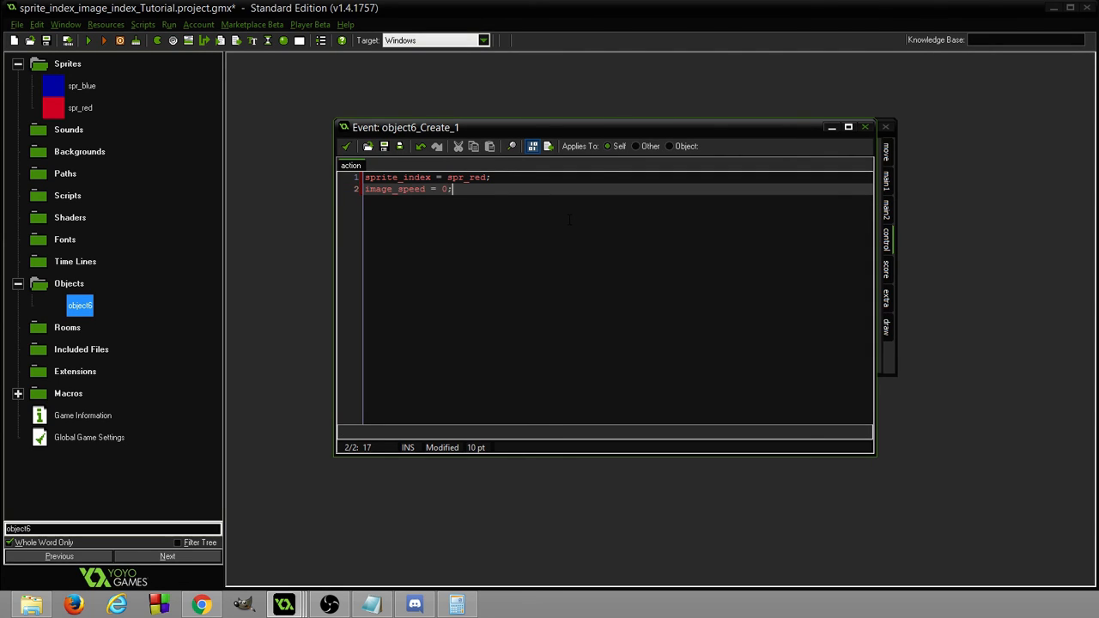
Open spr_red's Sprite Editor, showing red image 0 and pink image 1.
{"action": "left_click", "coordinate": [80, 107]}
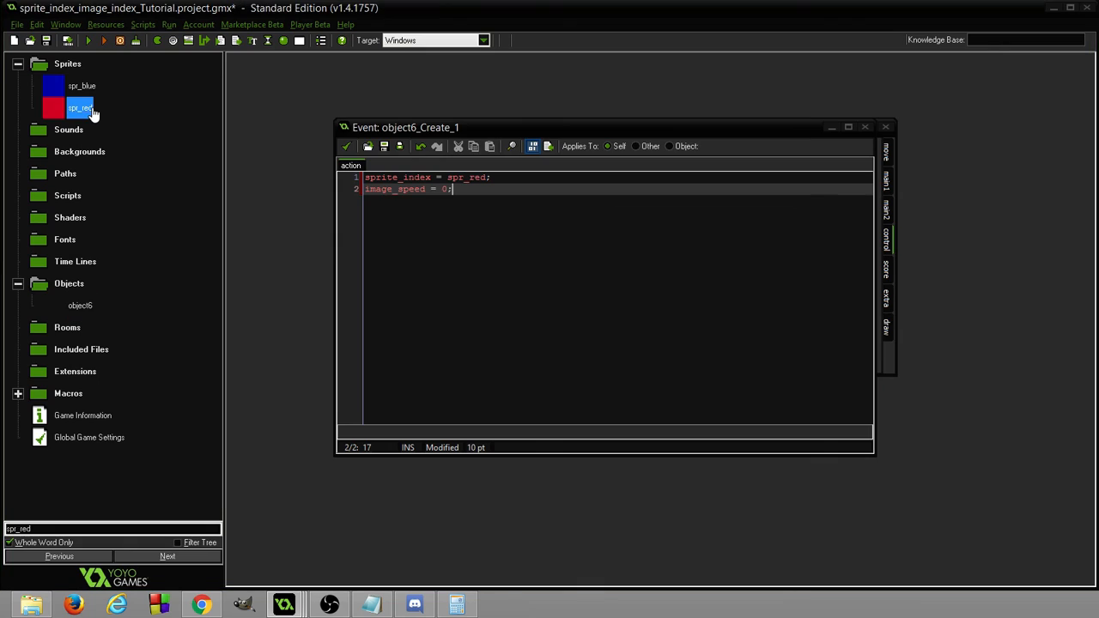
{"action": "double_click", "coordinate": [79, 108]}
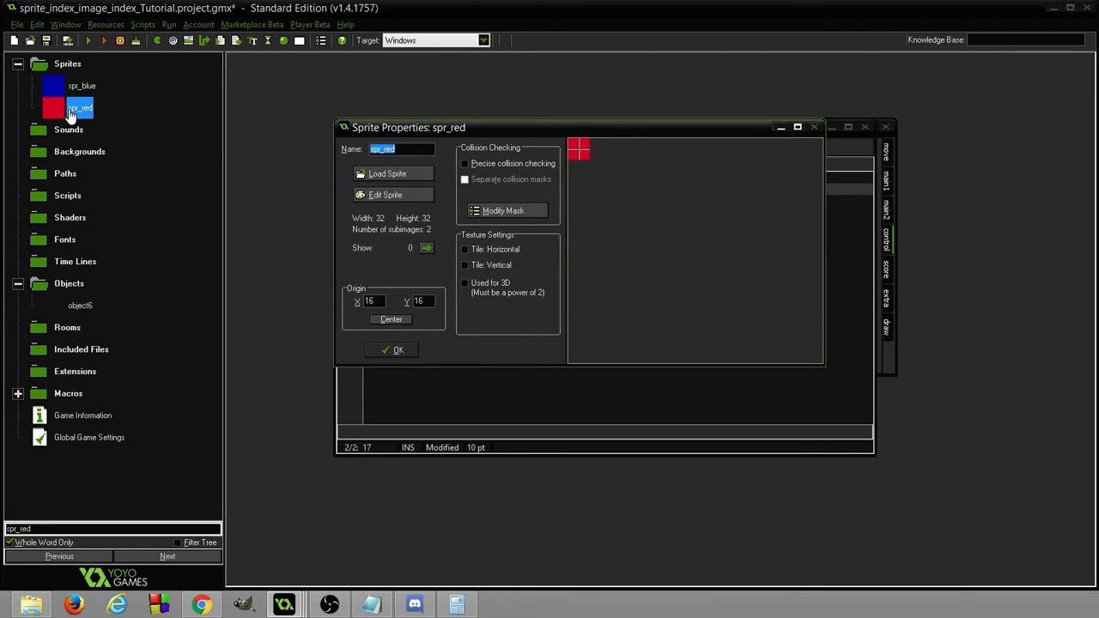
{"action": "left_click", "coordinate": [385, 194]}
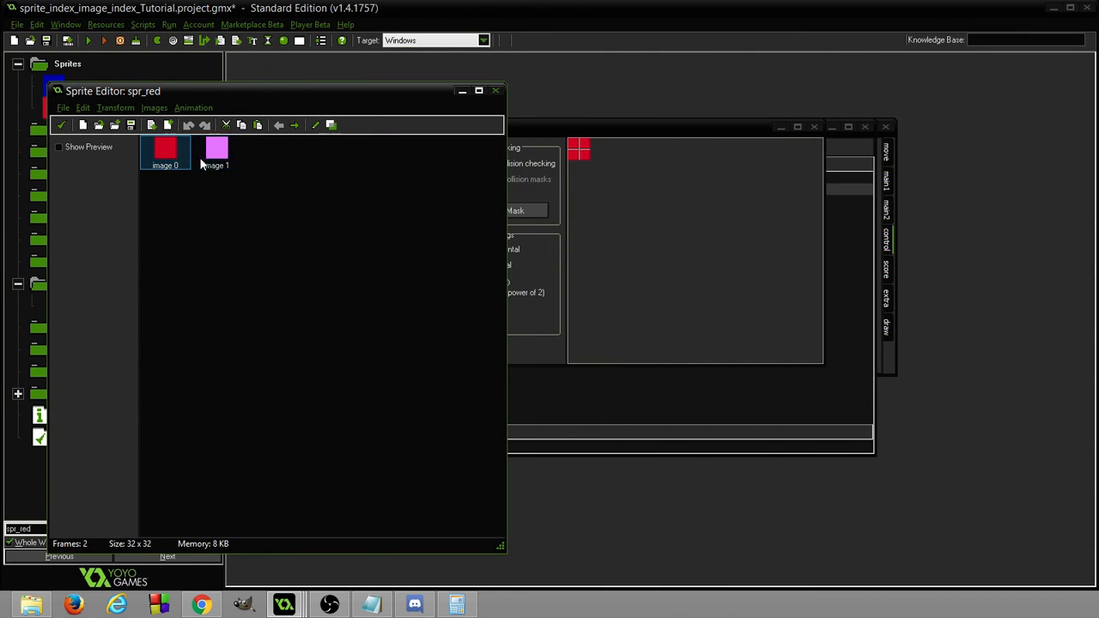
{"action": "mouse_move", "coordinate": [218, 191]}
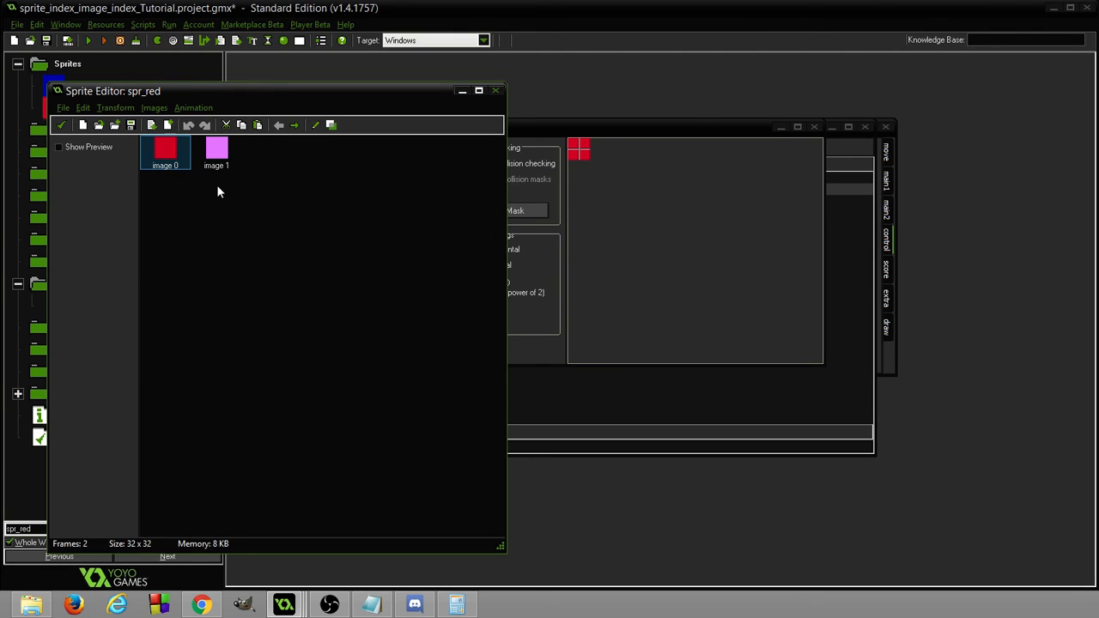
{"action": "mouse_move", "coordinate": [171, 204]}
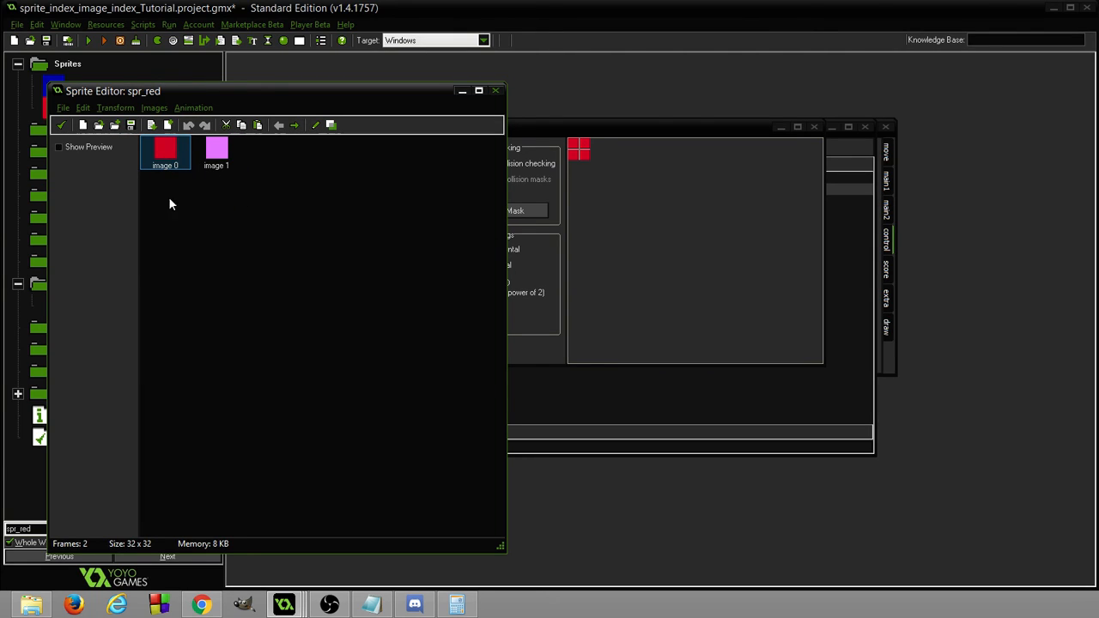
{"action": "mouse_move", "coordinate": [194, 188]}
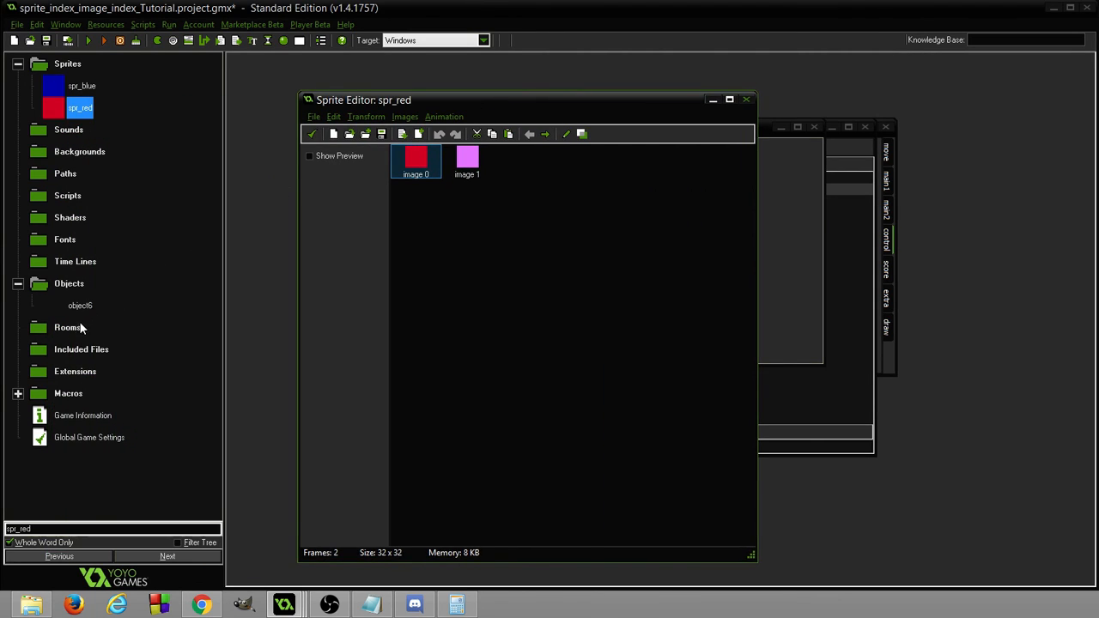
Create room3 from the Rooms folder's context menu.
{"action": "right_click", "coordinate": [67, 327]}
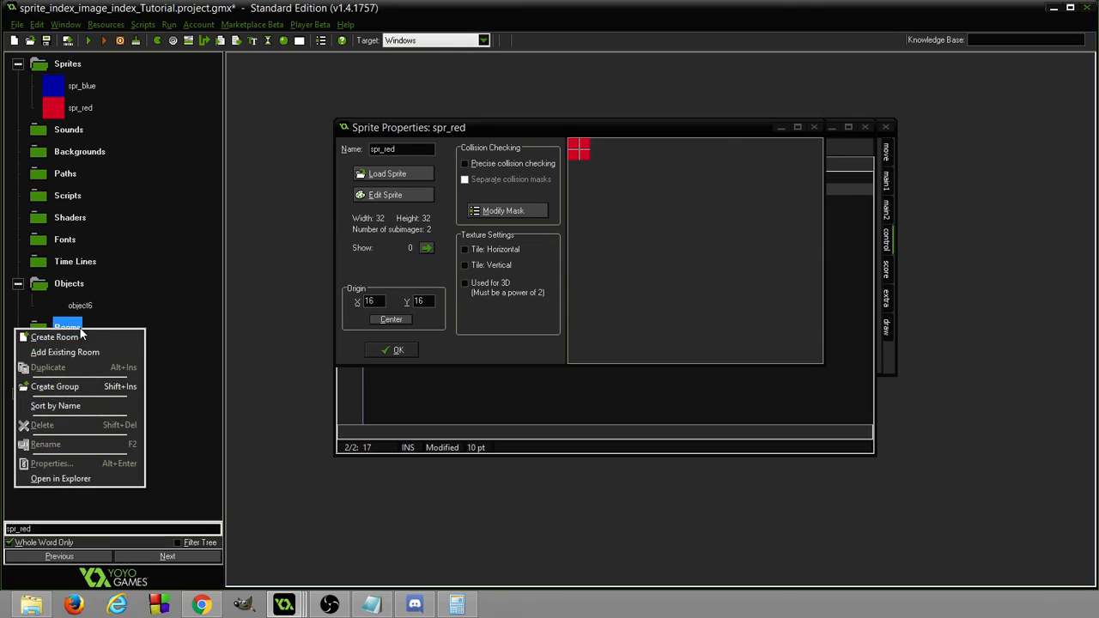
{"action": "left_click", "coordinate": [54, 337]}
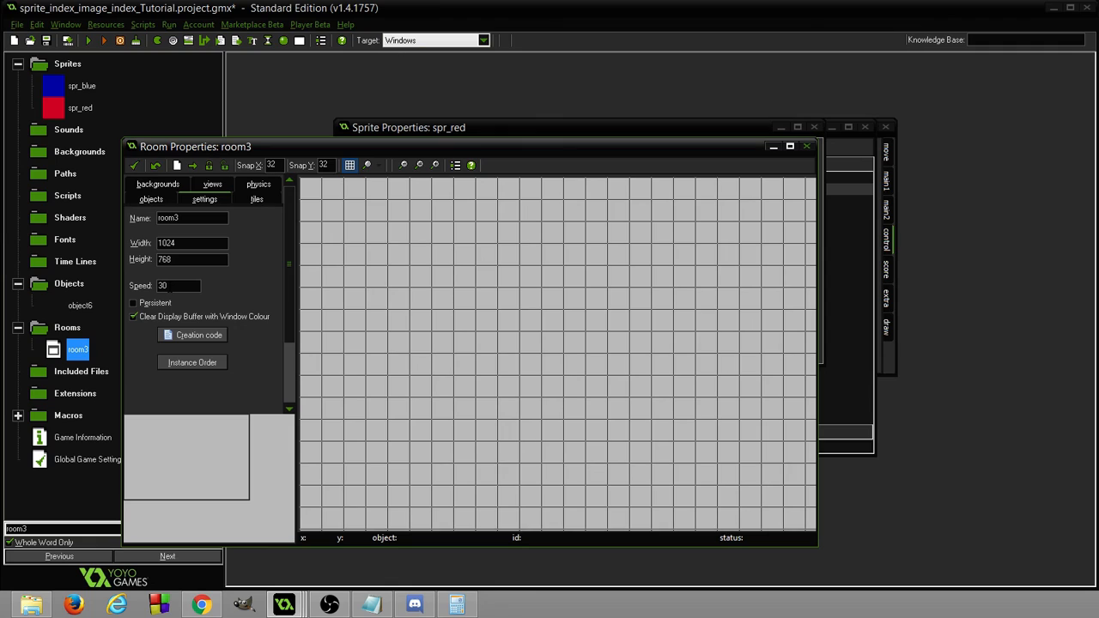
{"action": "mouse_move", "coordinate": [273, 141]}
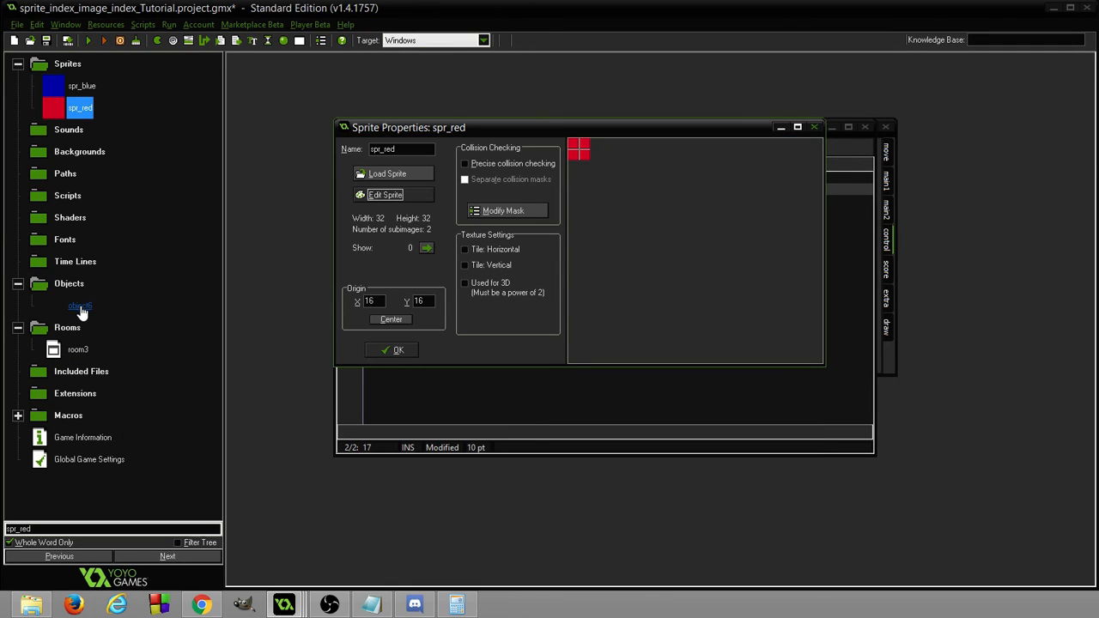
{"action": "mouse_move", "coordinate": [82, 308]}
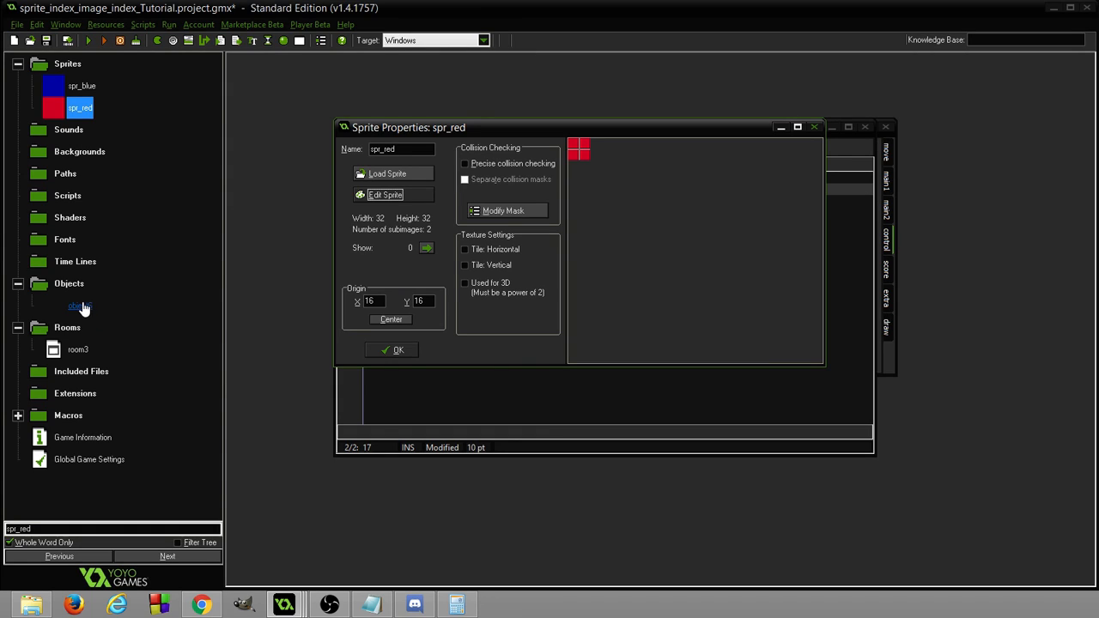
Return to object6's Create code and check spr_red's subimages in its properties.
{"action": "left_click", "coordinate": [393, 349]}
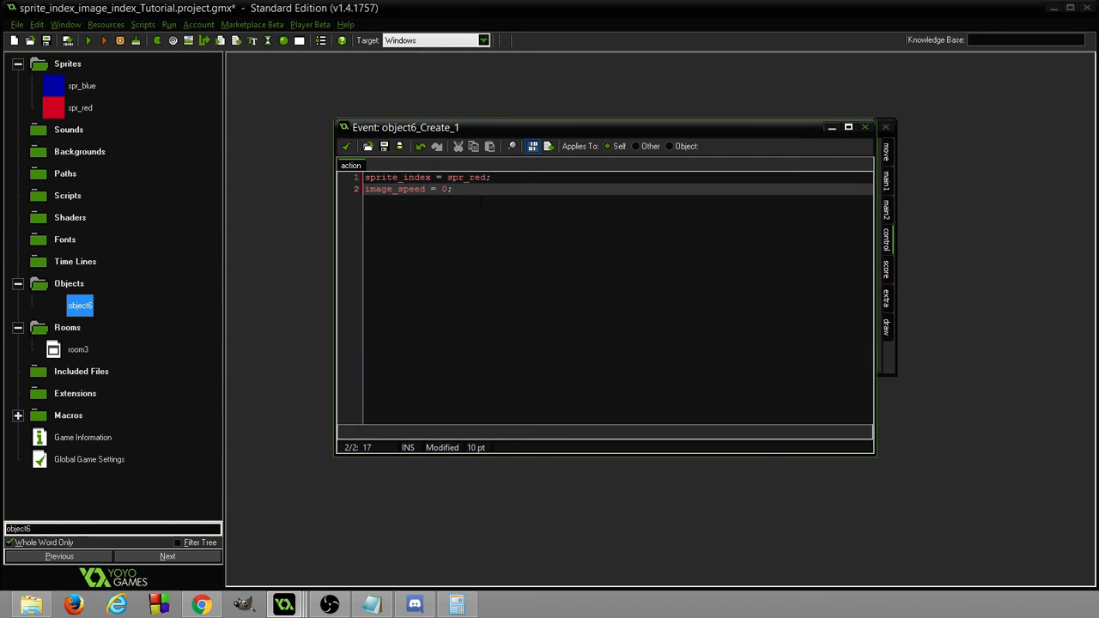
{"action": "mouse_move", "coordinate": [305, 289]}
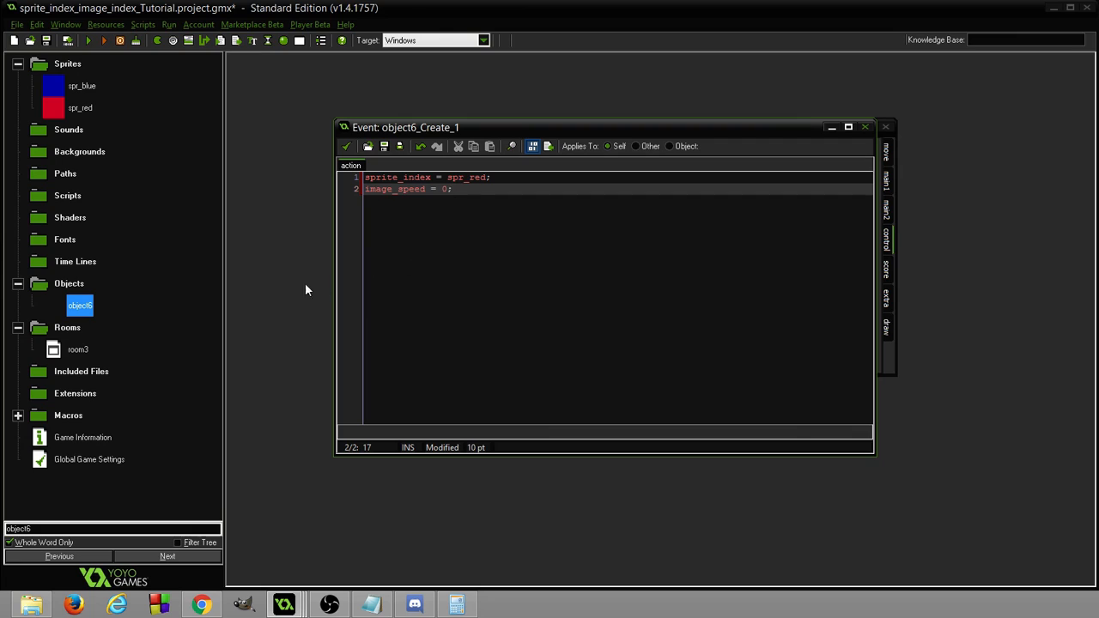
{"action": "mouse_move", "coordinate": [292, 348]}
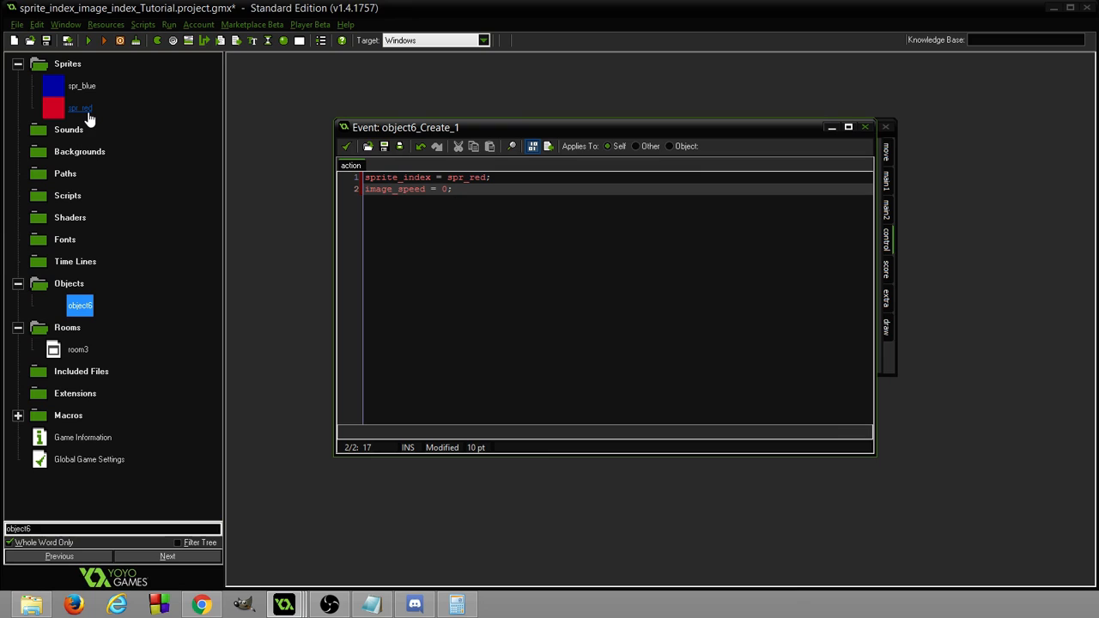
{"action": "double_click", "coordinate": [80, 108]}
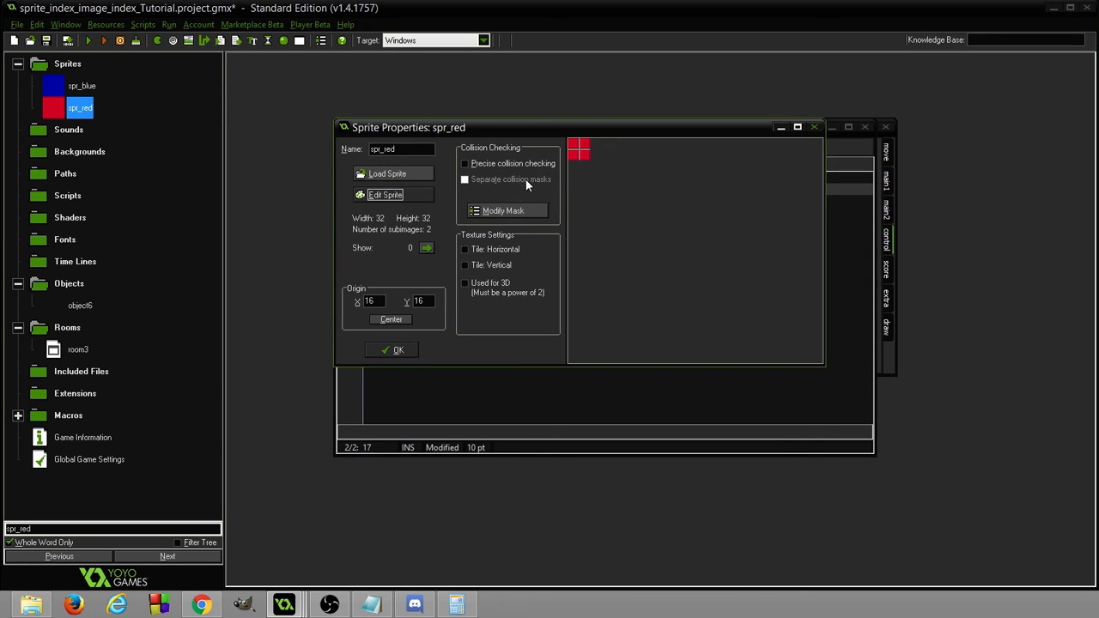
{"action": "left_click", "coordinate": [397, 349]}
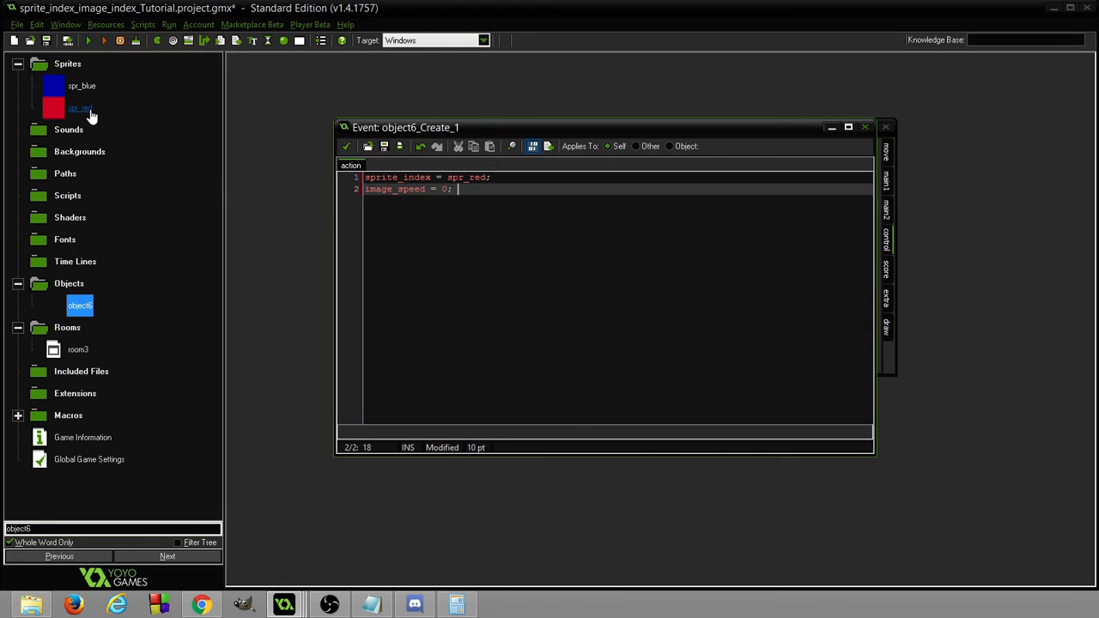
Recheck spr_red, try image_speed values 1, 2, 4 and 1.0, then restore 0.
{"action": "double_click", "coordinate": [80, 107]}
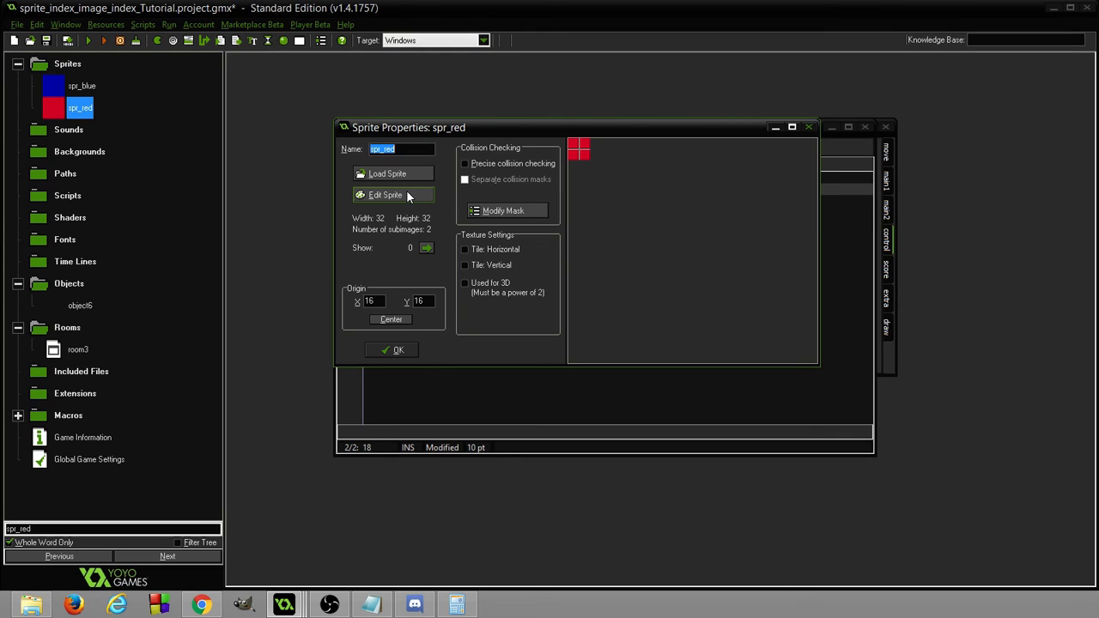
{"action": "left_click", "coordinate": [392, 350]}
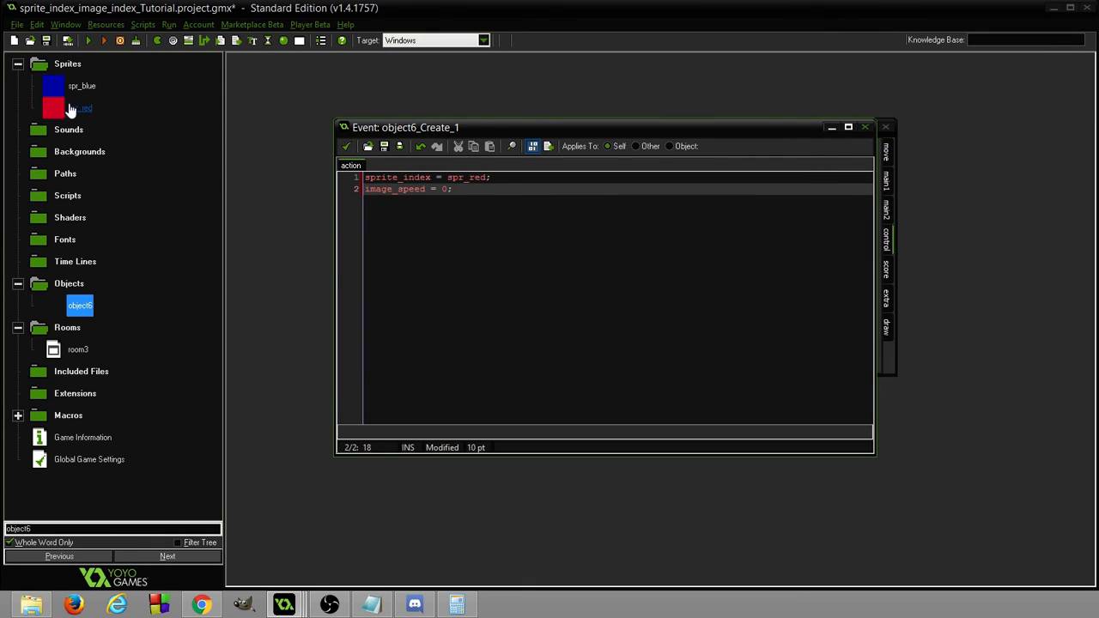
{"action": "mouse_move", "coordinate": [421, 183]}
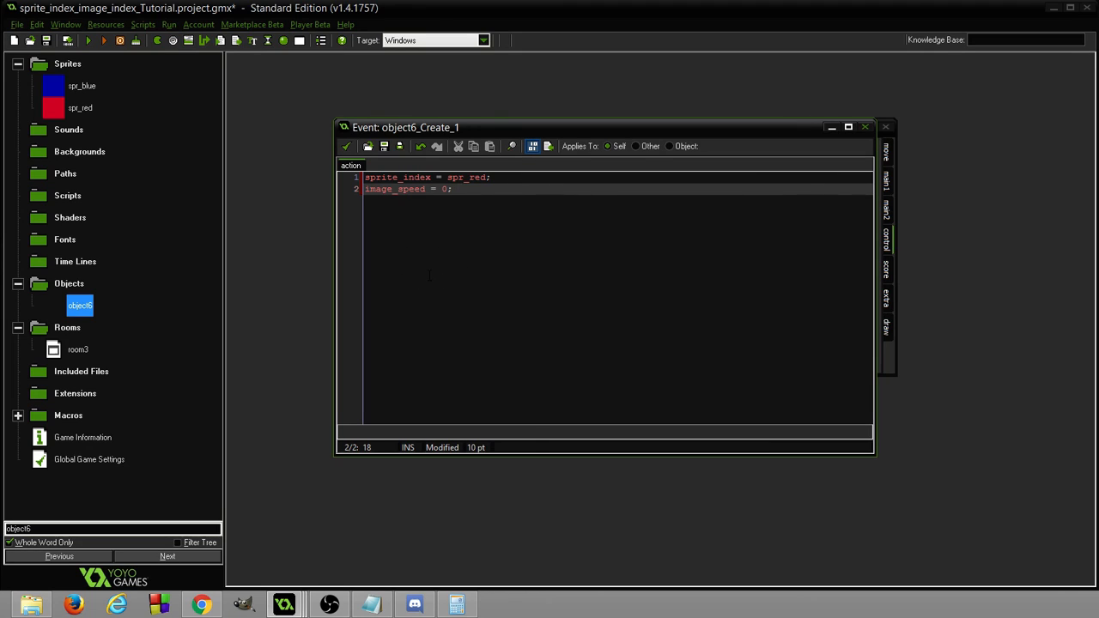
{"action": "mouse_move", "coordinate": [109, 317]}
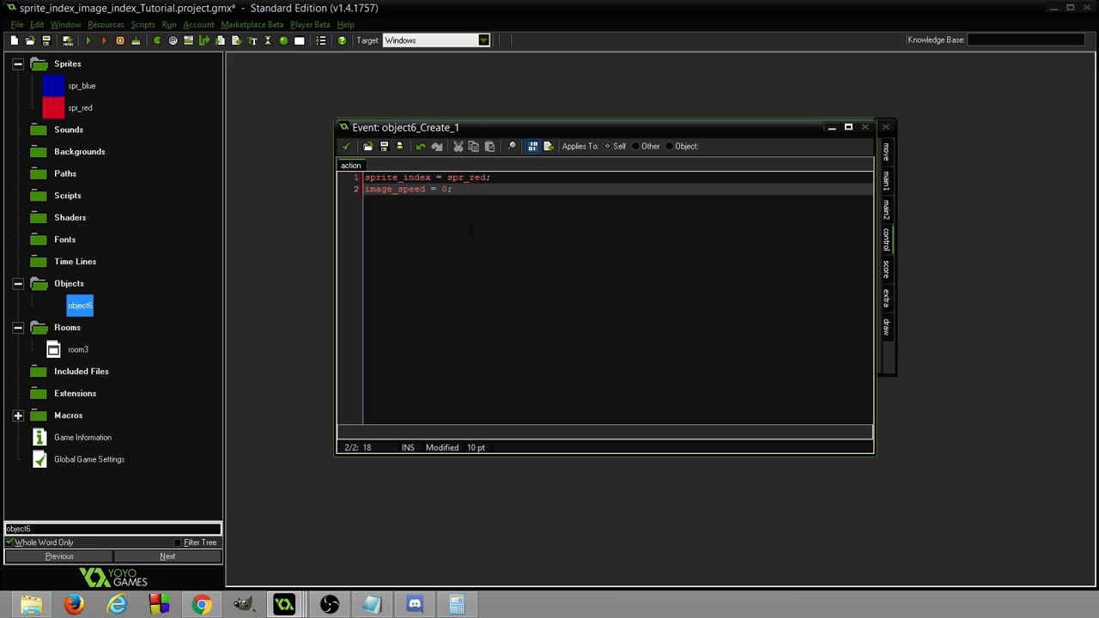
{"action": "mouse_move", "coordinate": [196, 195]}
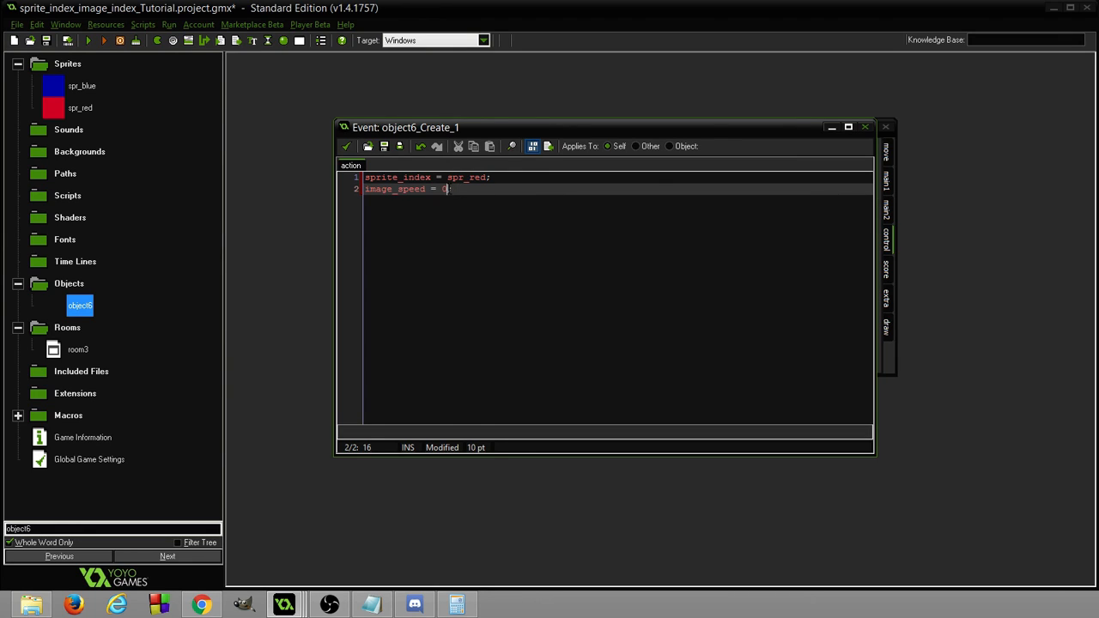
{"action": "type", "text": "1;"}
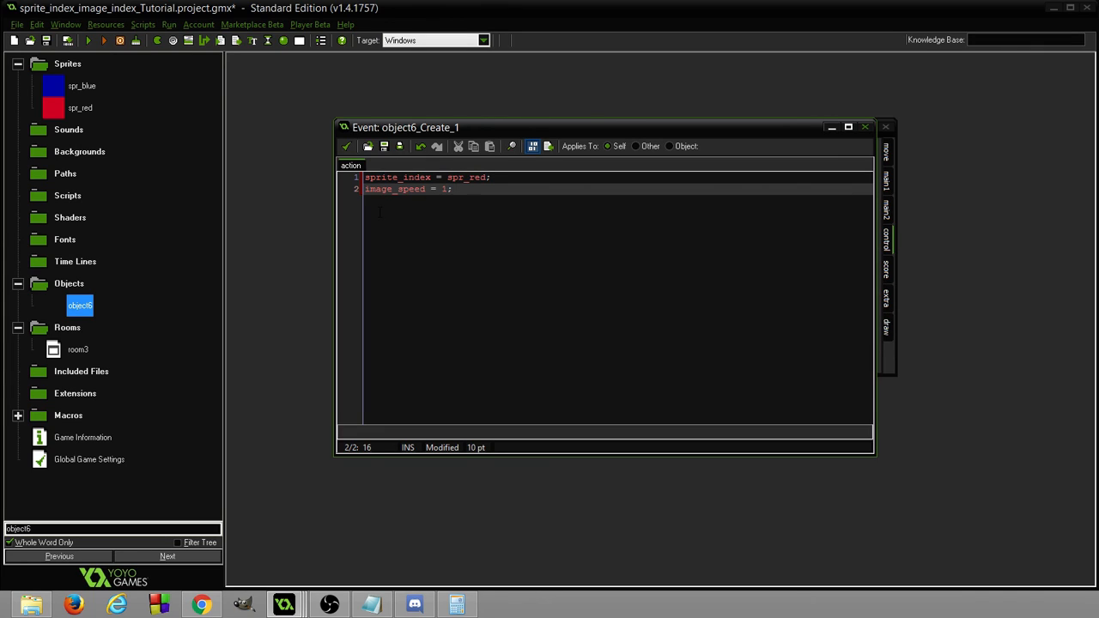
{"action": "mouse_move", "coordinate": [241, 229]}
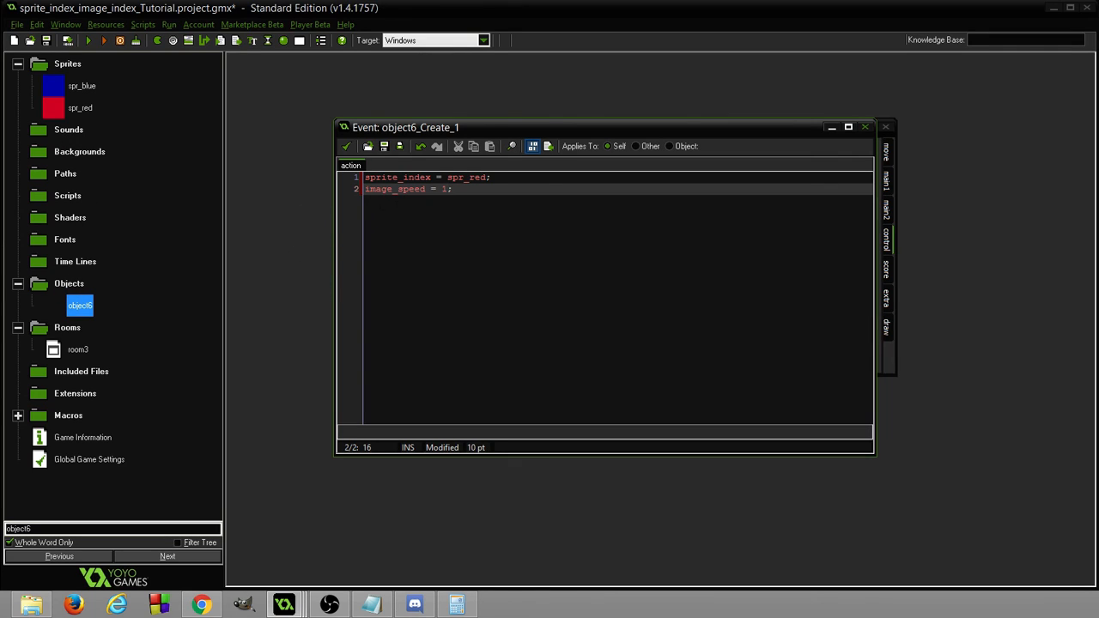
{"action": "mouse_move", "coordinate": [116, 150]}
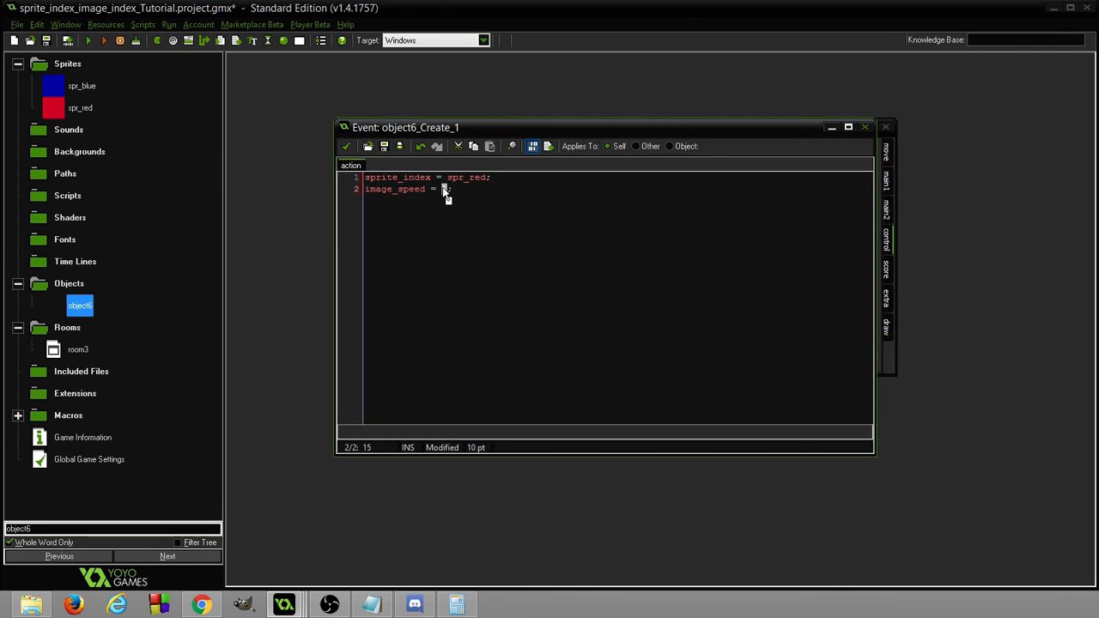
{"action": "type", "text": "2"}
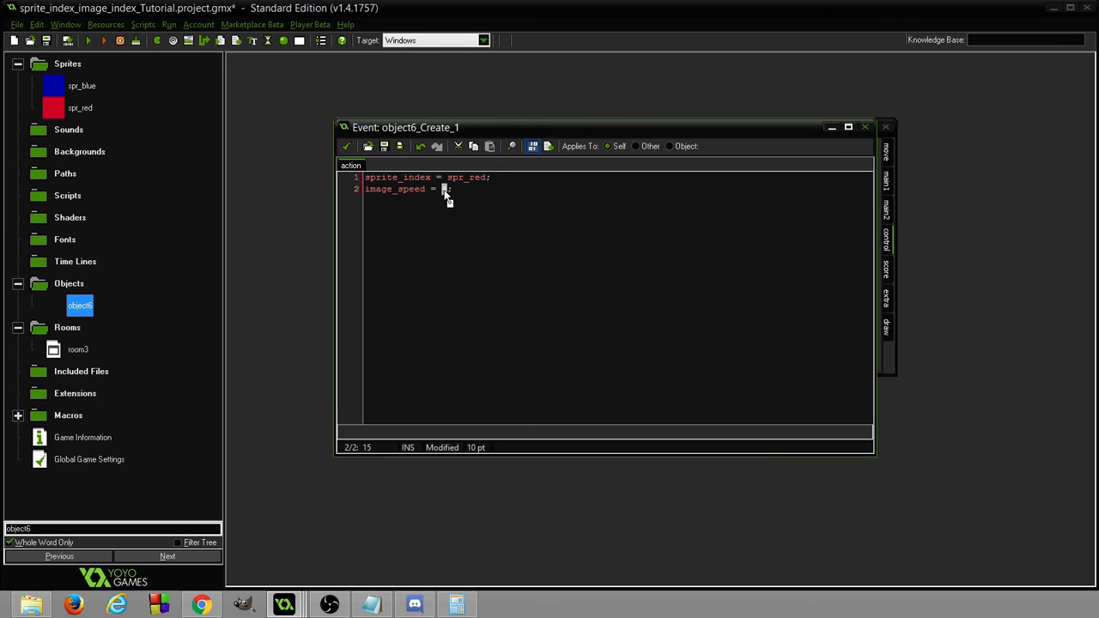
{"action": "mouse_move", "coordinate": [446, 198]}
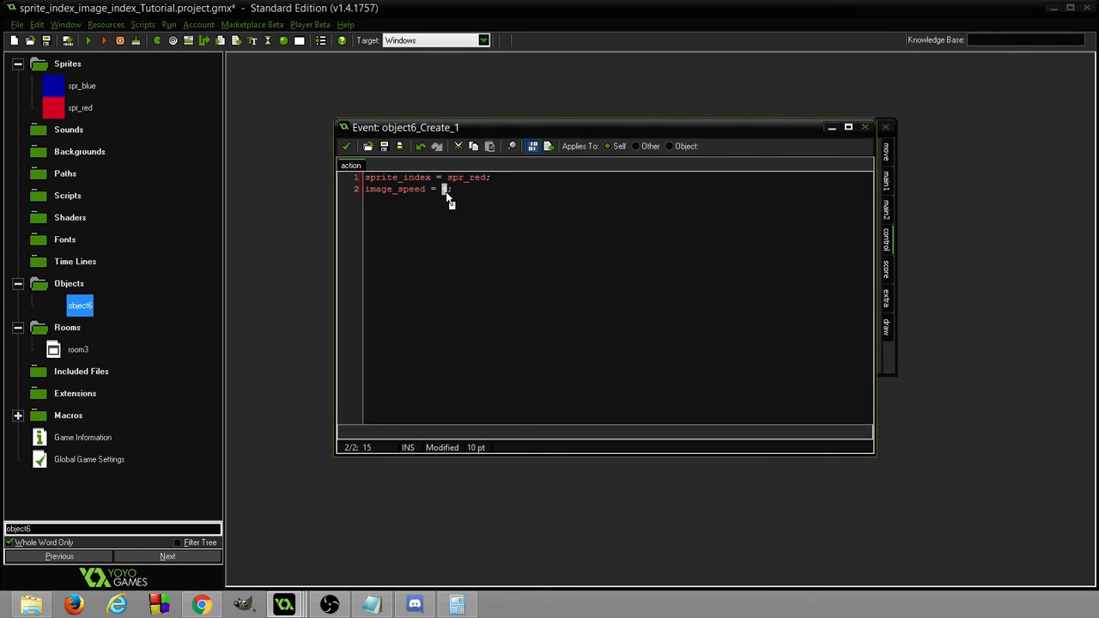
{"action": "type", "text": "4"}
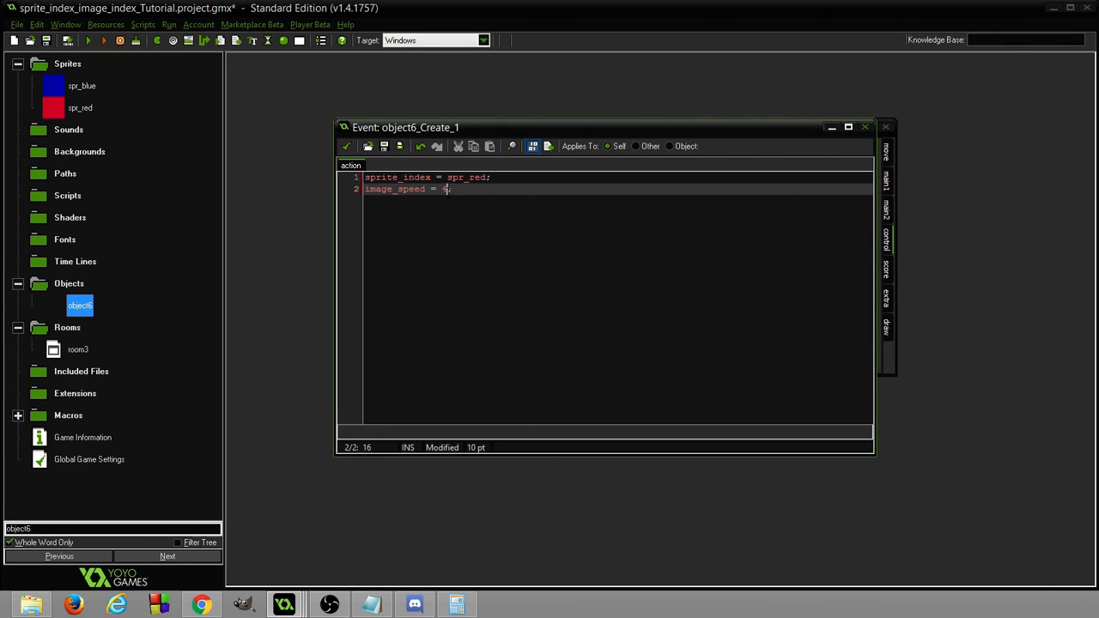
{"action": "type", "text": ";"}
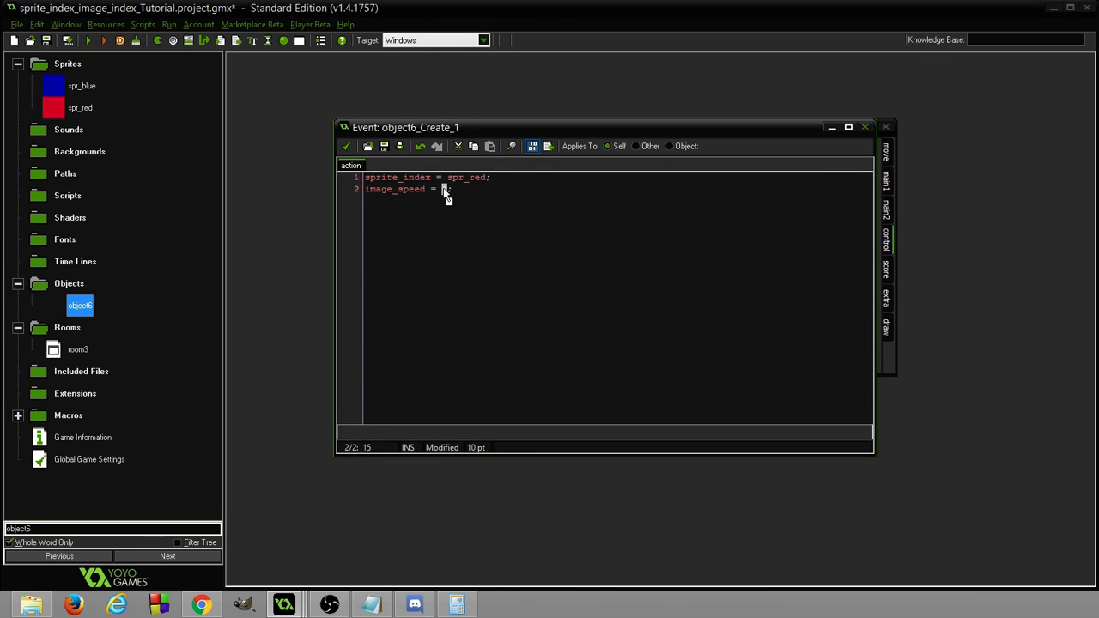
{"action": "type", "text": "1.0"}
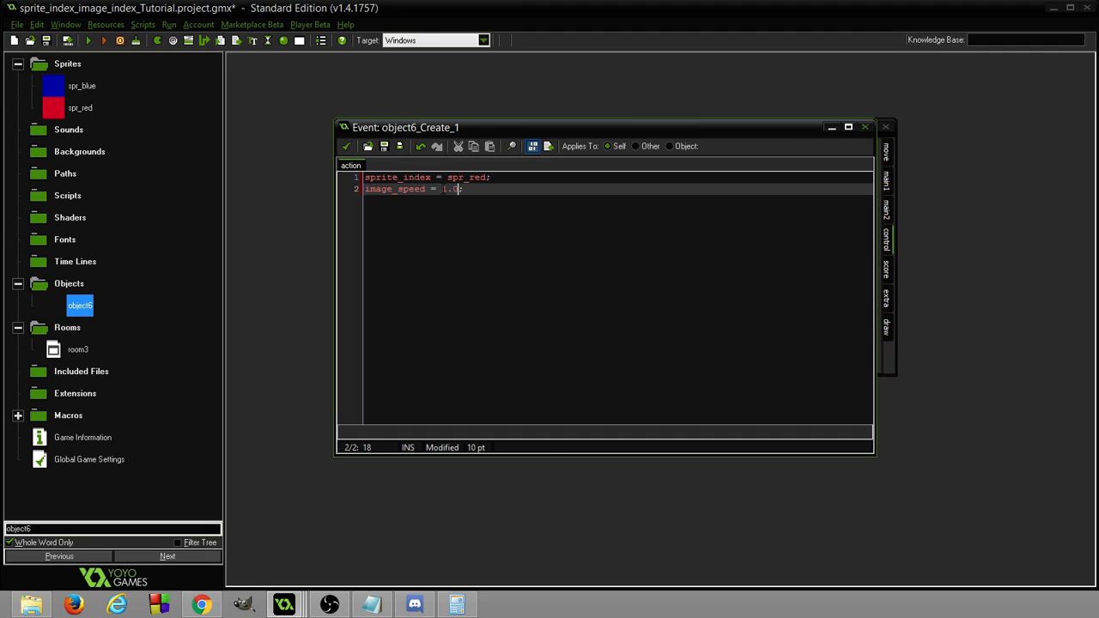
{"action": "key", "text": "BackSpace"}
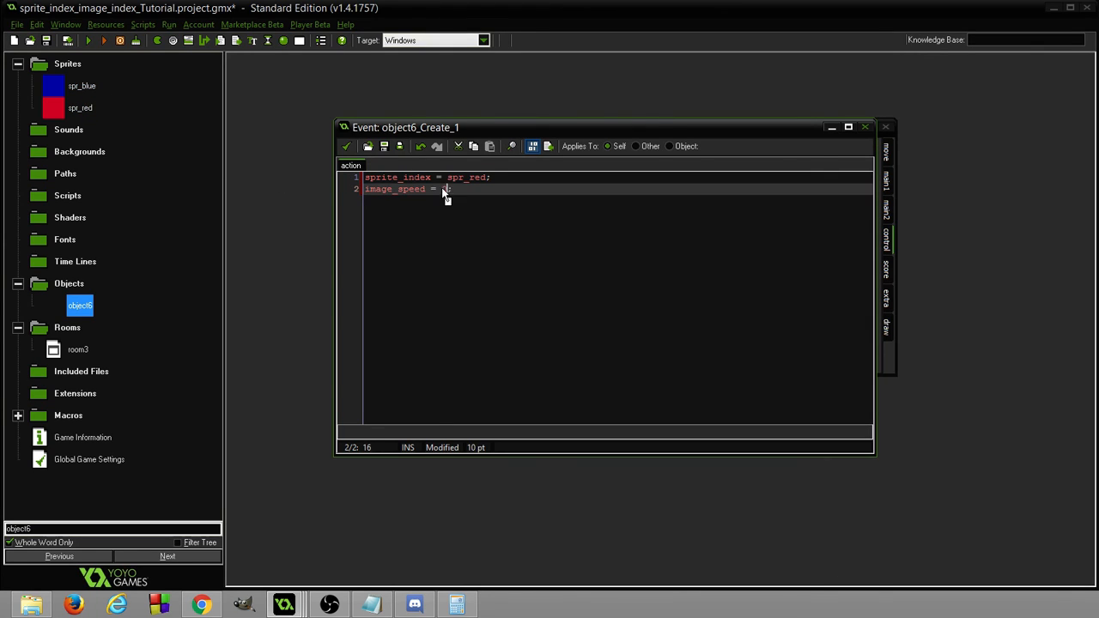
{"action": "type", "text": "0"}
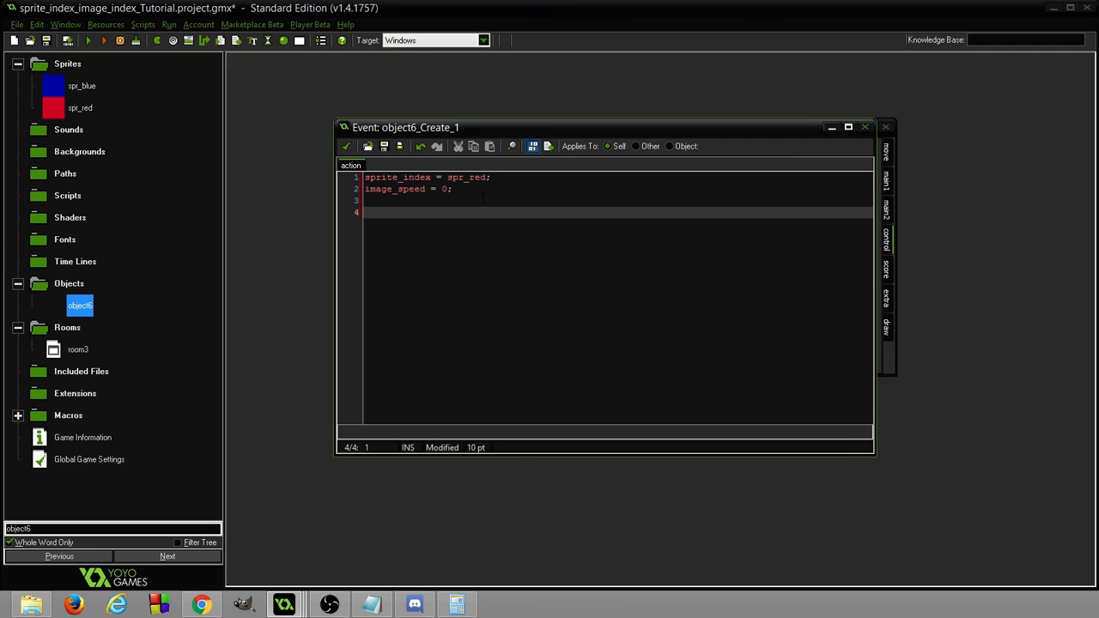
{"action": "mouse_move", "coordinate": [136, 106]}
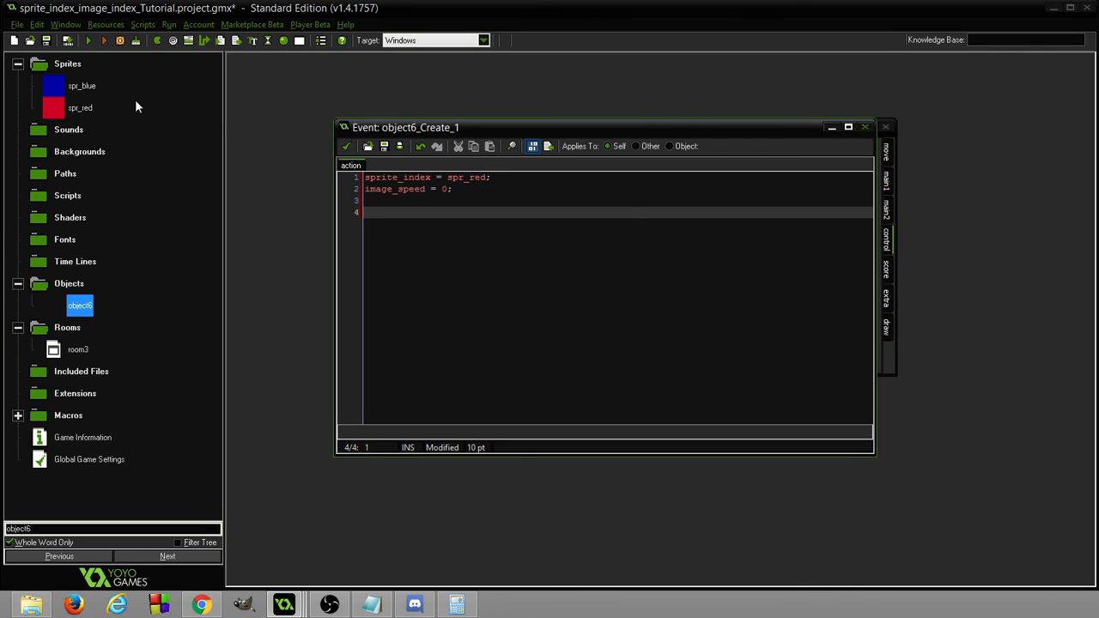
{"action": "mouse_move", "coordinate": [50, 67]}
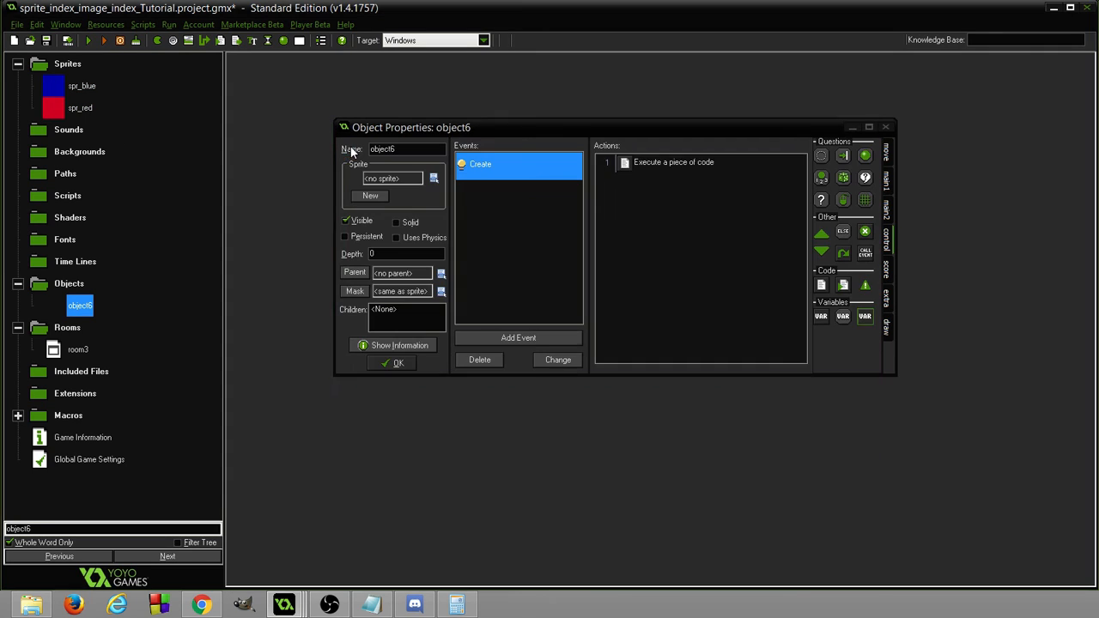
Add a Step event to object6, opening its empty code editor.
{"action": "left_click", "coordinate": [517, 337]}
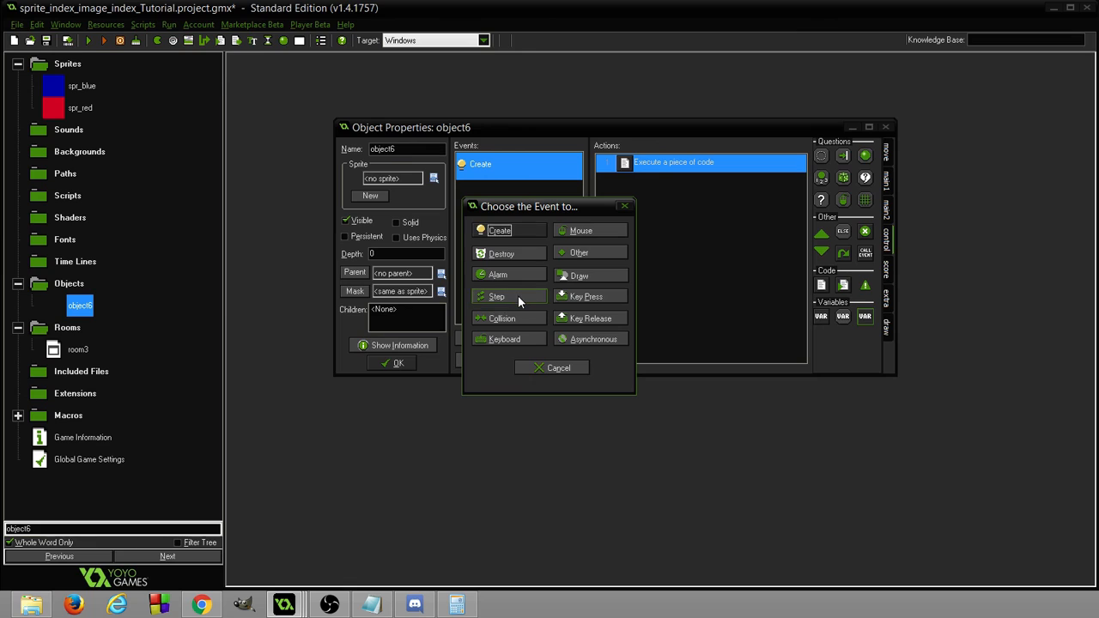
{"action": "left_click", "coordinate": [496, 296]}
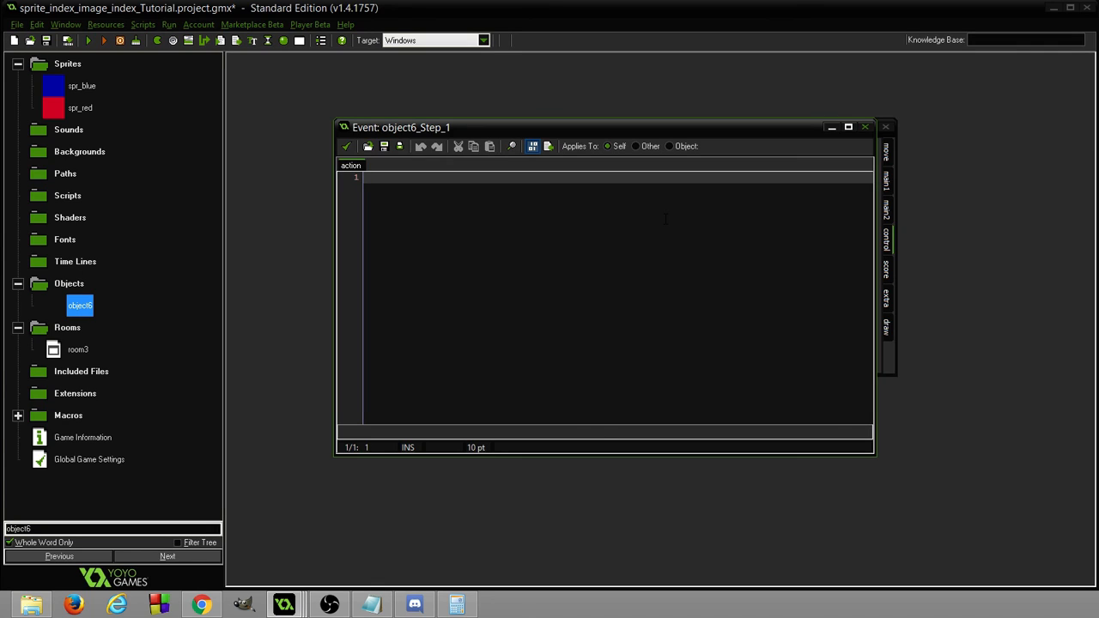
Write the condition if (keyboard_check_pressed(ord("E"))).
{"action": "type", "text": "if ("}
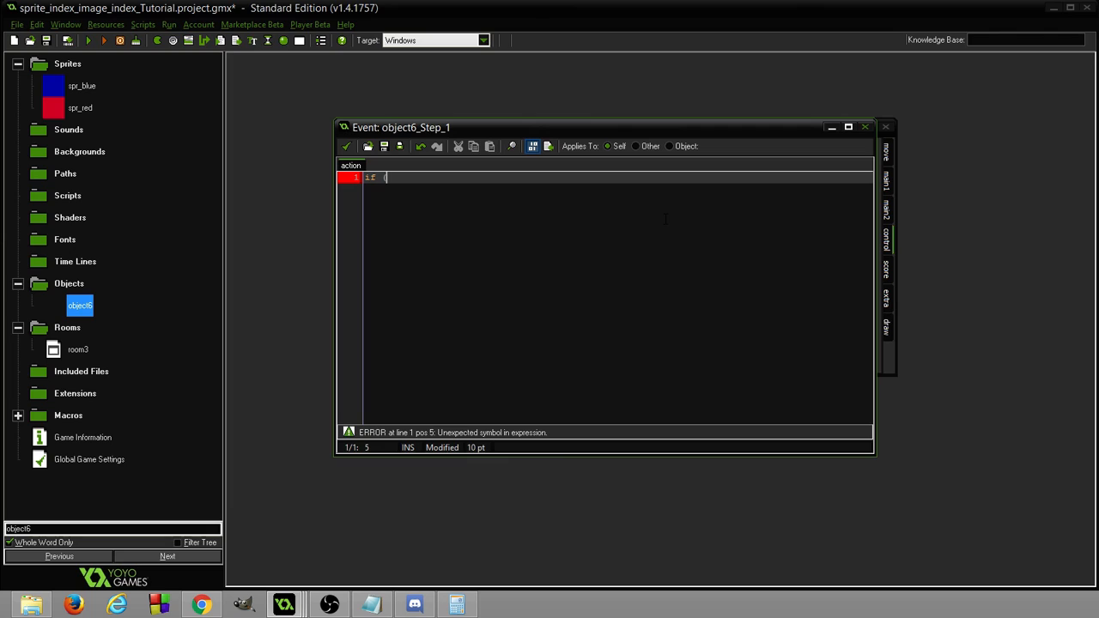
{"action": "type", "text": "keyboard_"}
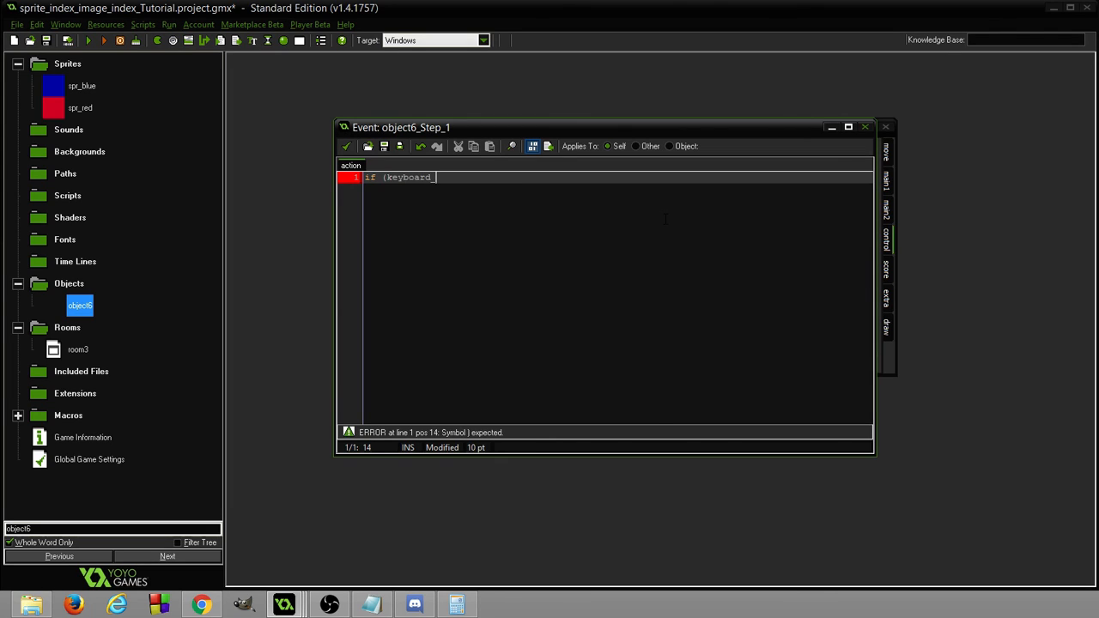
{"action": "type", "text": "_check"}
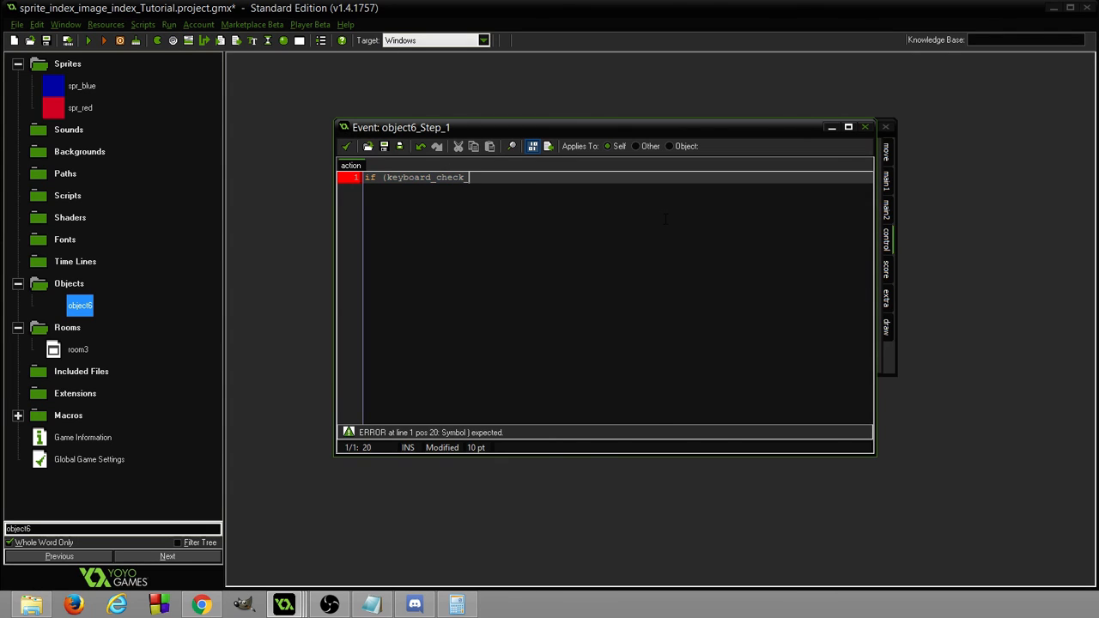
{"action": "type", "text": "_presse"}
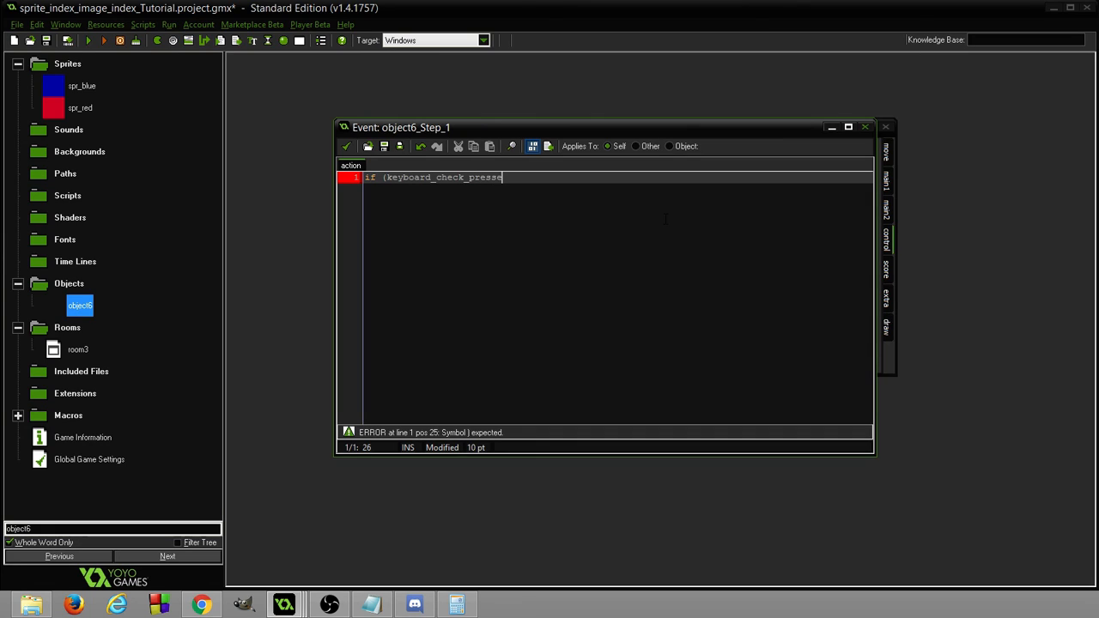
{"action": "type", "text": "d(ord"}
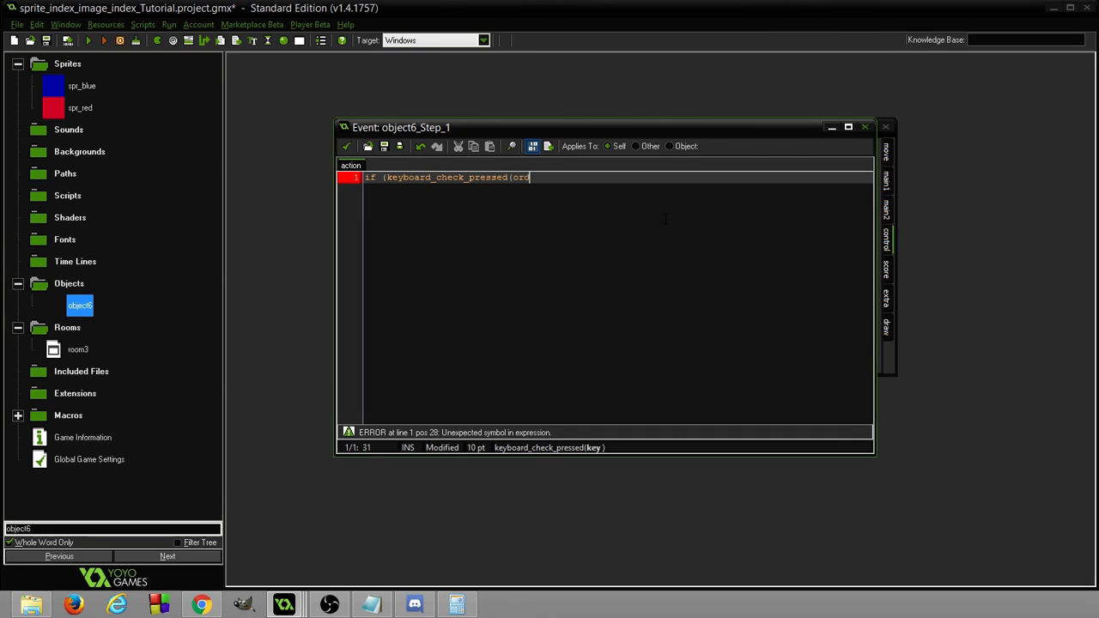
{"action": "type", "text": "("}
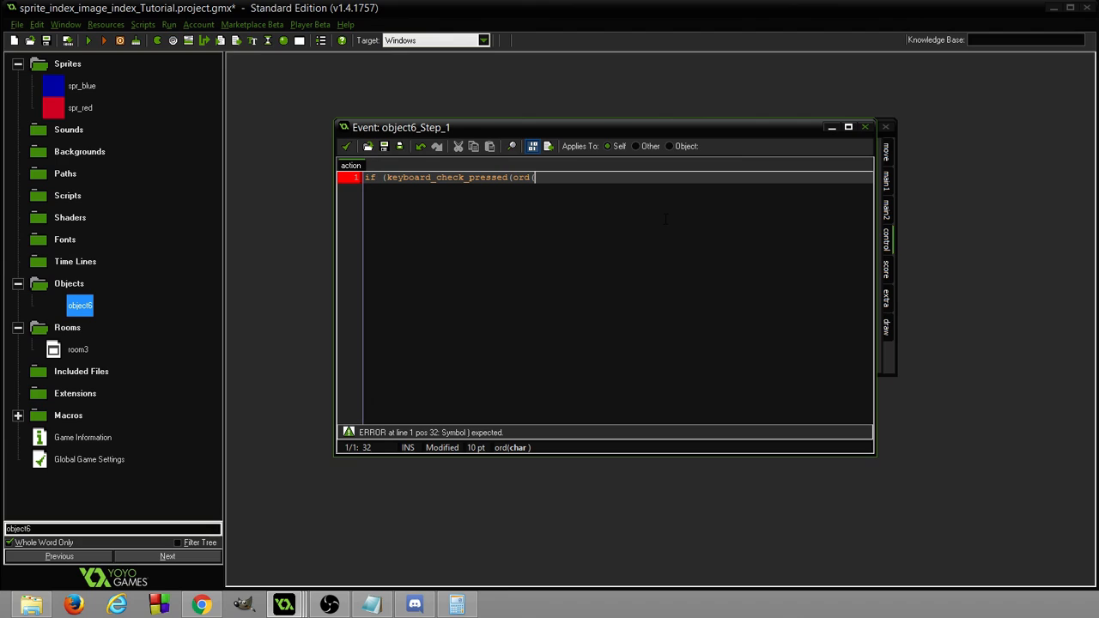
{"action": "type", "text": "\""}
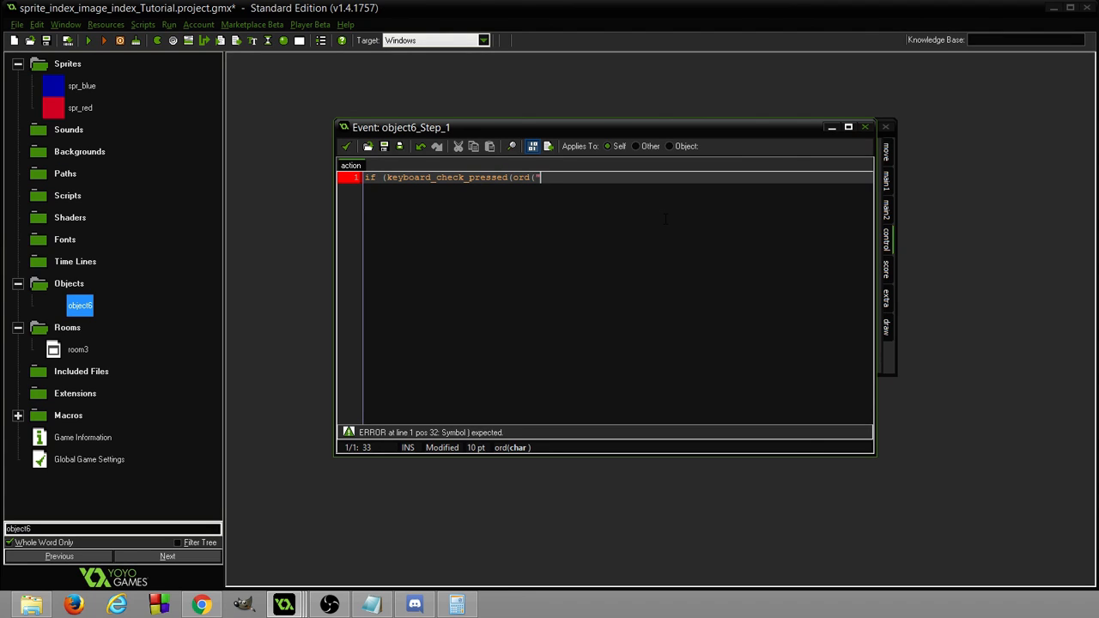
{"action": "type", "text": "E\")"}
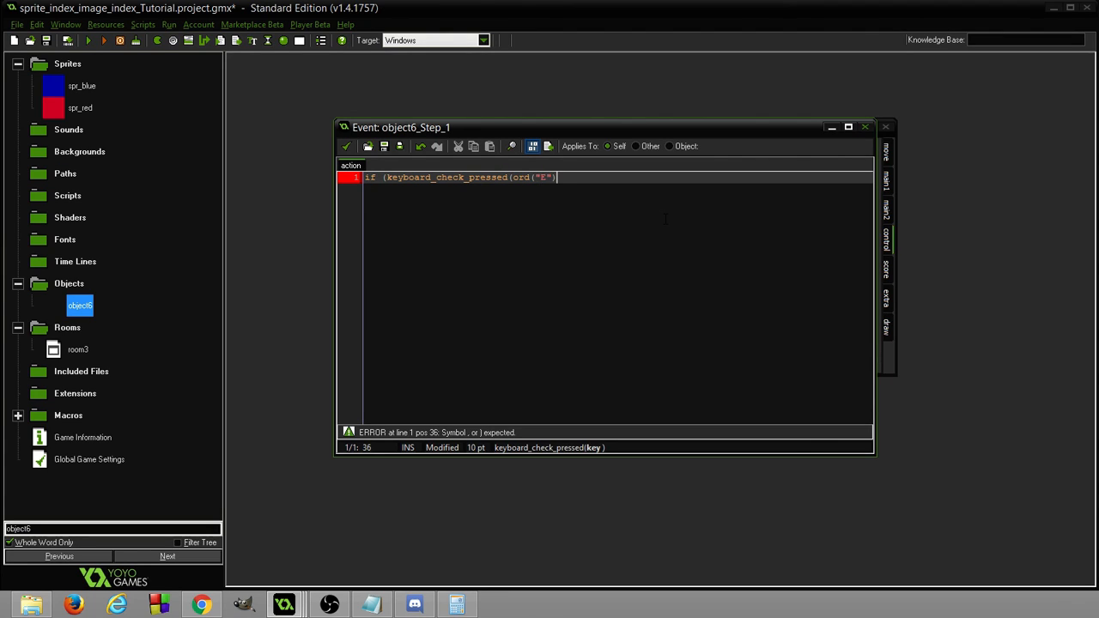
{"action": "type", "text": "){"}
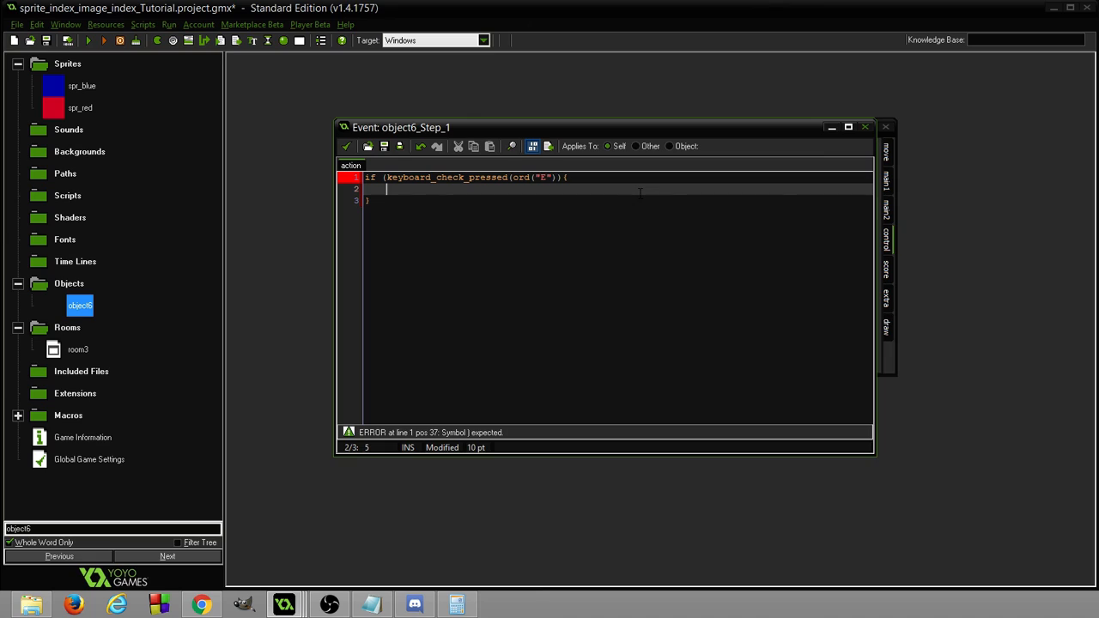
Type switch (sprite_index): inside the E-key check and start a new line.
{"action": "type", "text": "switch"}
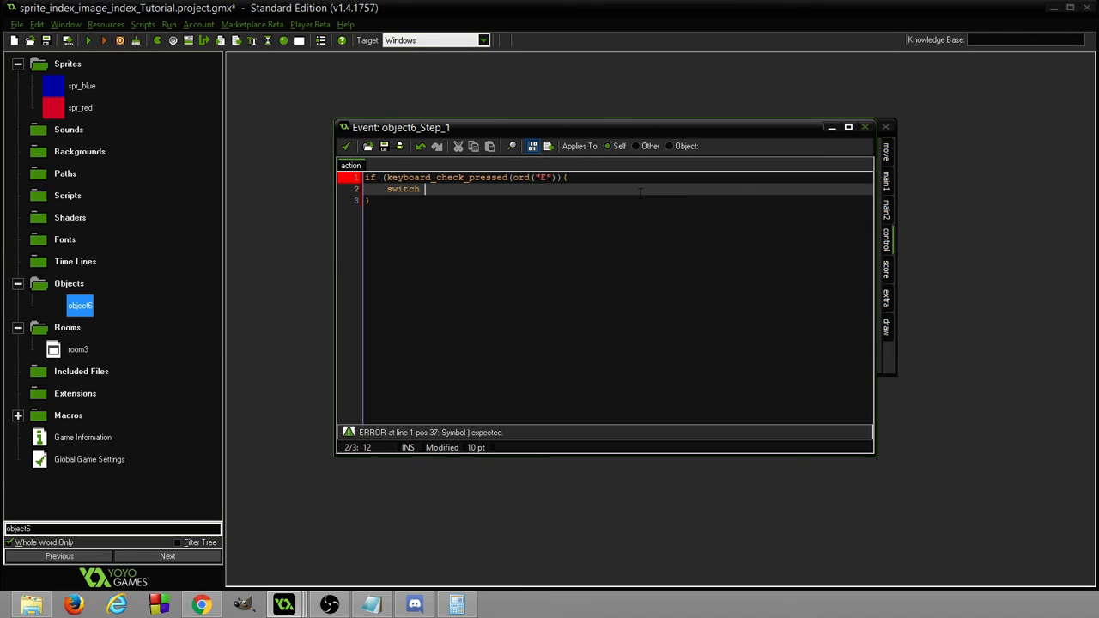
{"action": "type", "text": "("}
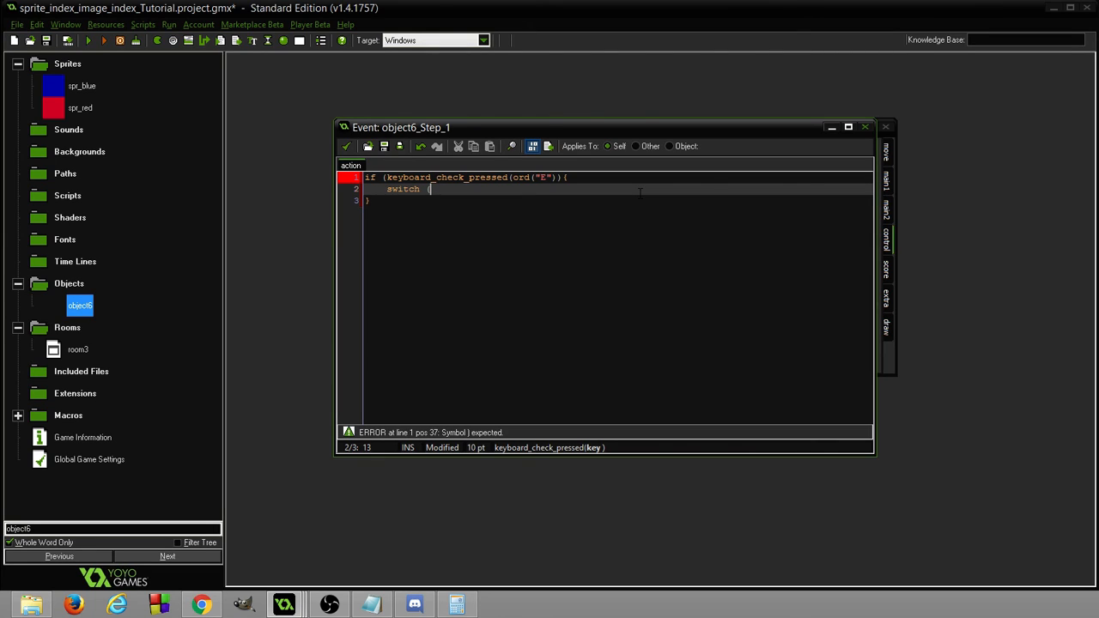
{"action": "type", "text": "sprite-i"}
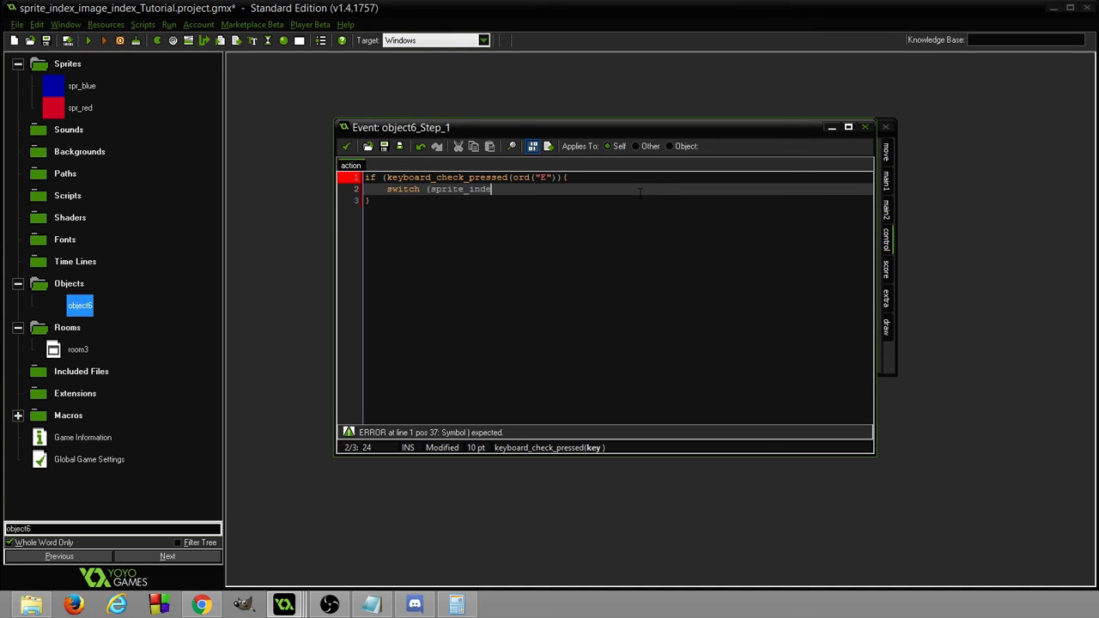
{"action": "type", "text": "x)"}
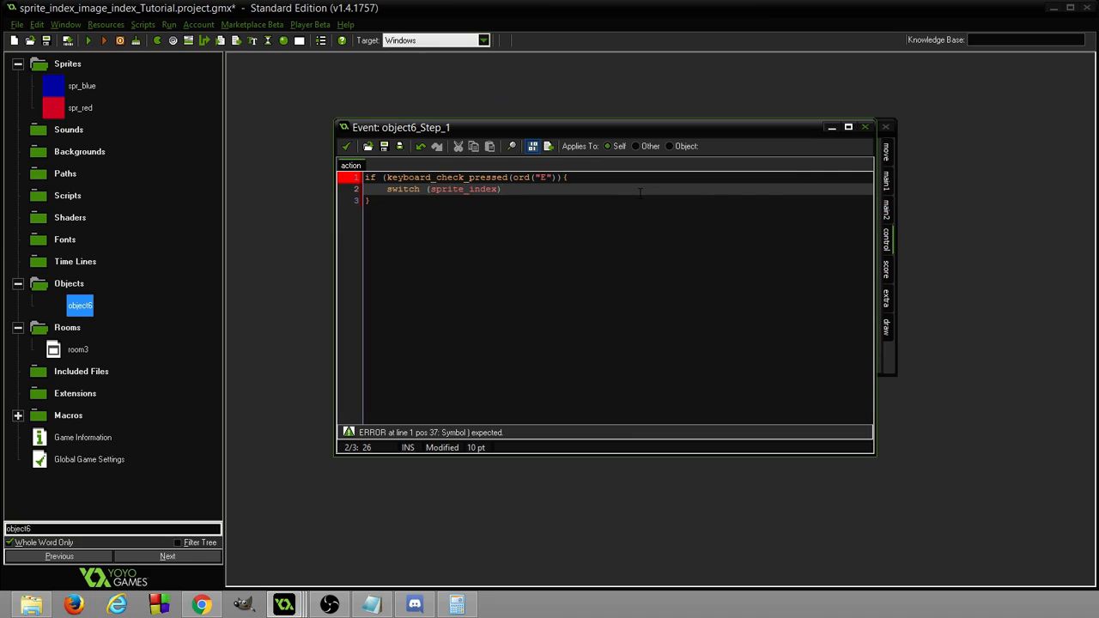
{"action": "type", "text": ":"}
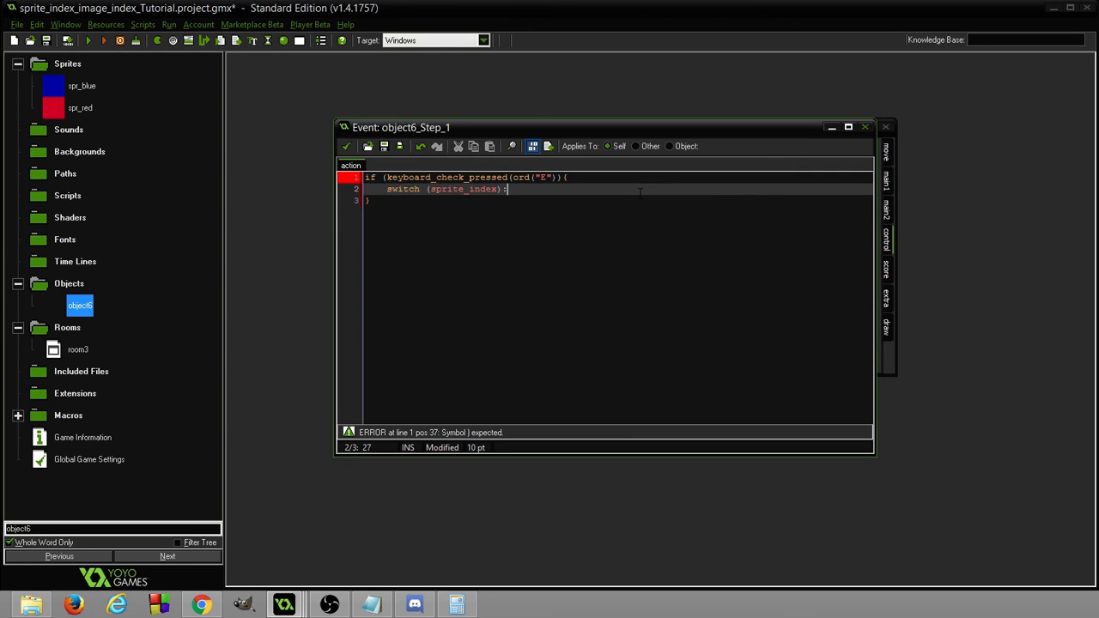
{"action": "key", "text": "Return"}
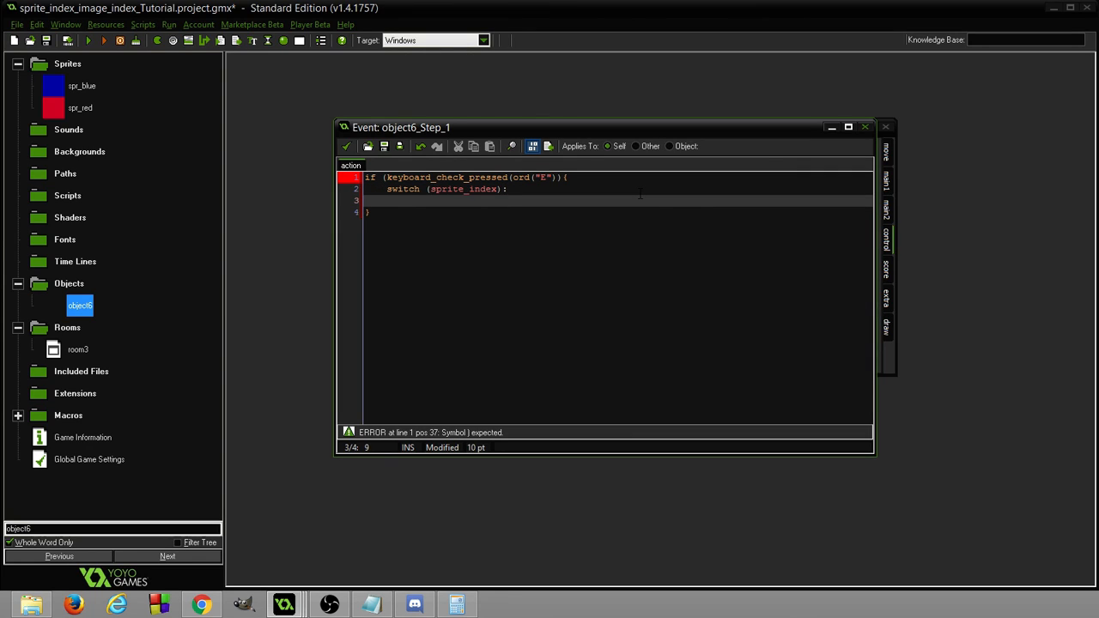
Write case spr_red: setting sprite_index = spr_blue; followed by break;.
{"action": "type", "text": "spr"}
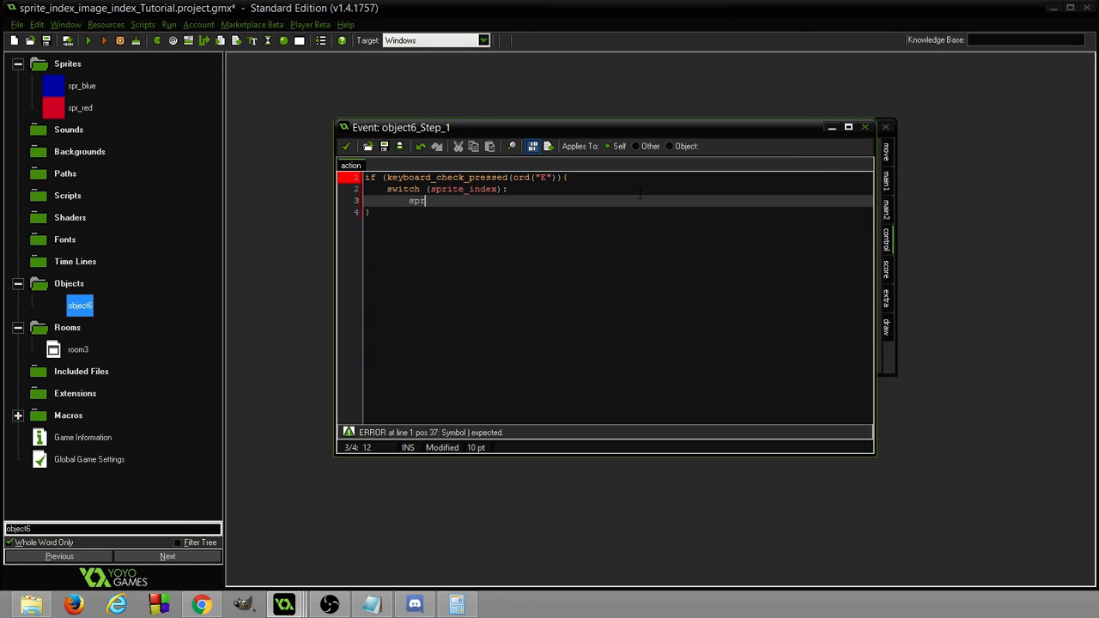
{"action": "type", "text": "case"}
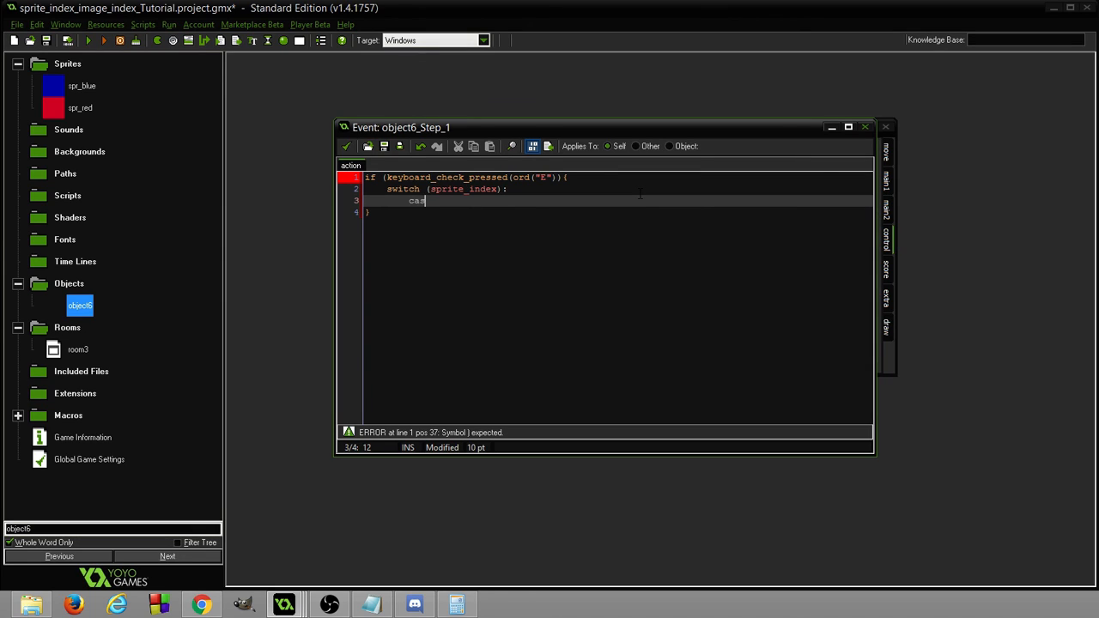
{"action": "type", "text": "e spr_"}
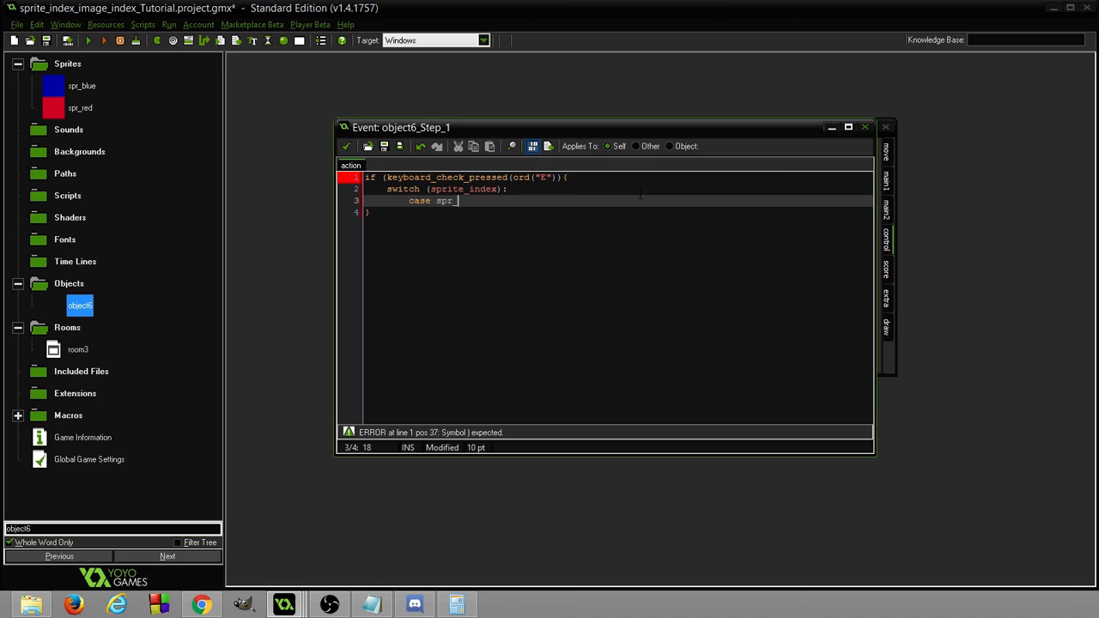
{"action": "type", "text": "red:"}
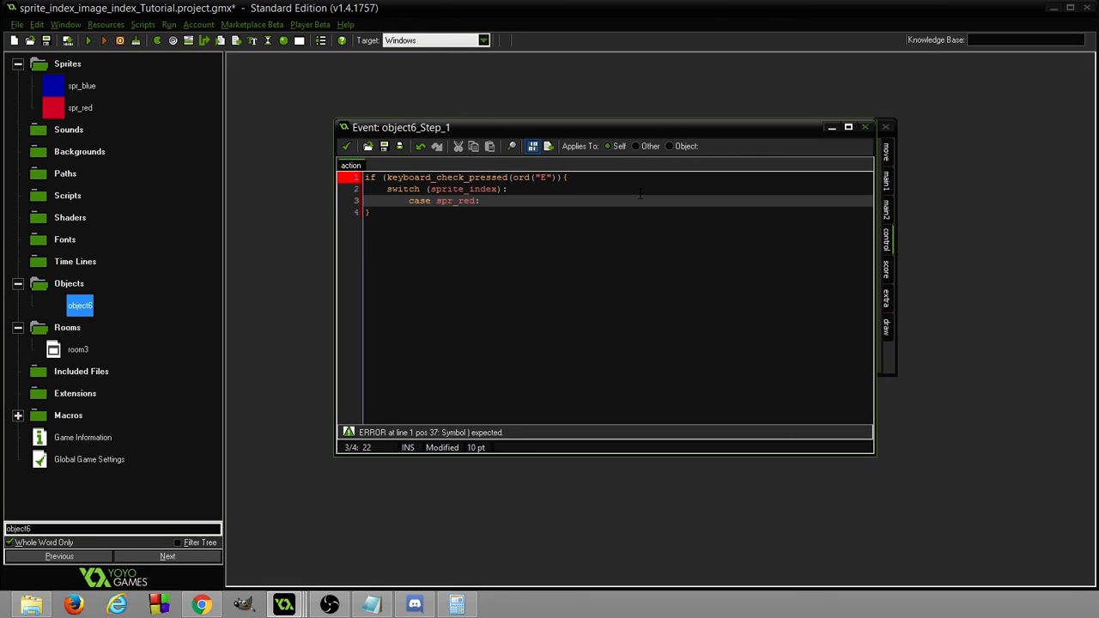
{"action": "key", "text": "Return"}
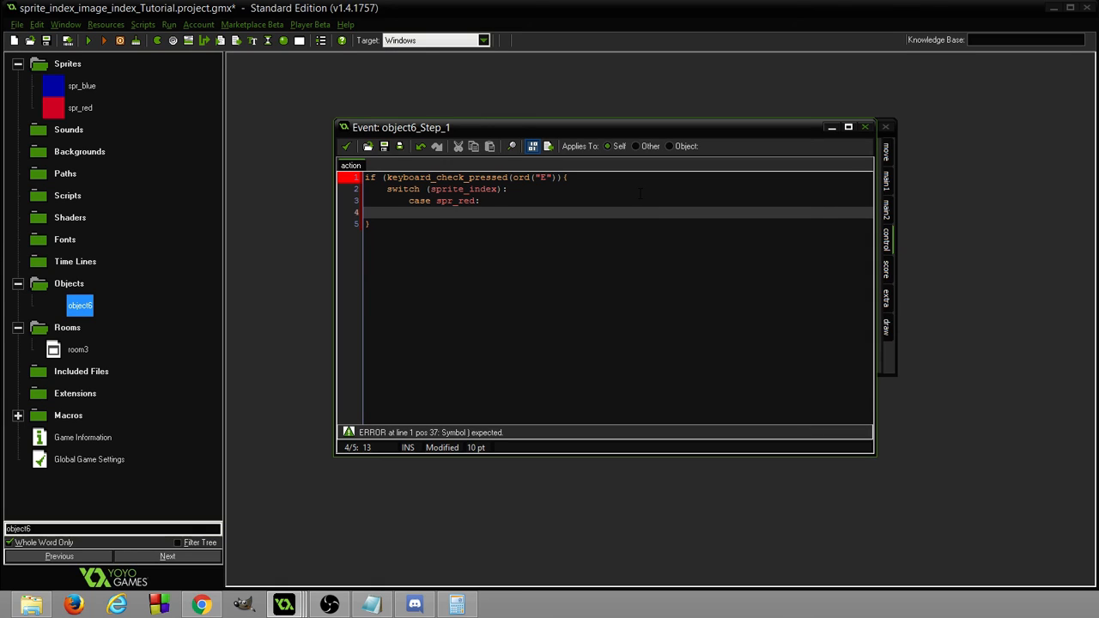
{"action": "type", "text": "sprite_index("}
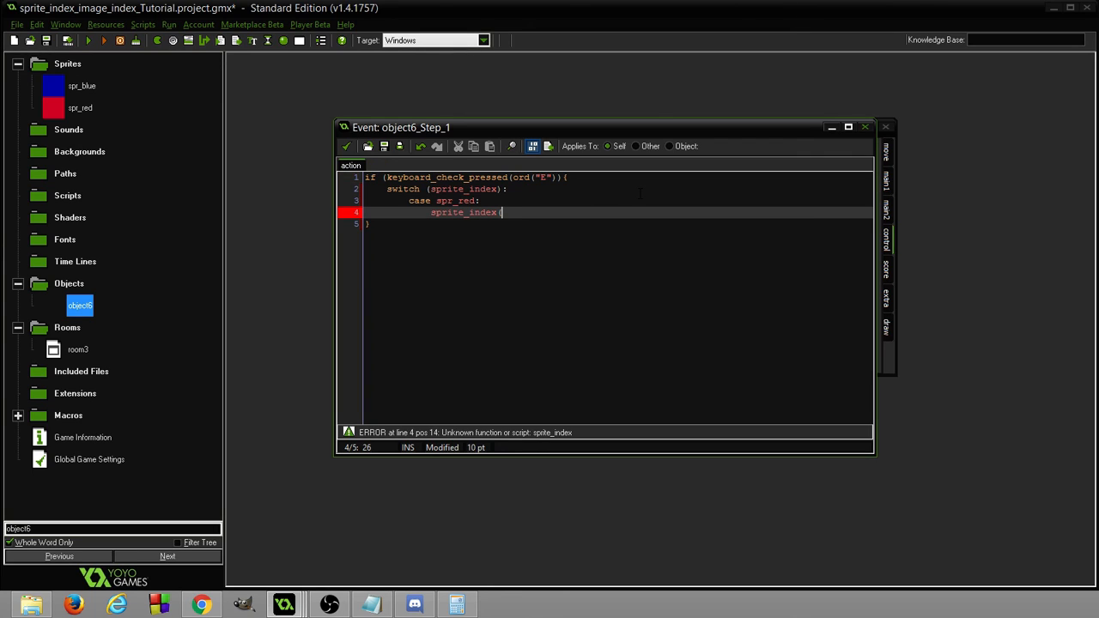
{"action": "key", "text": "BackSpace"}
{"action": "type", "text": " = sprit"}
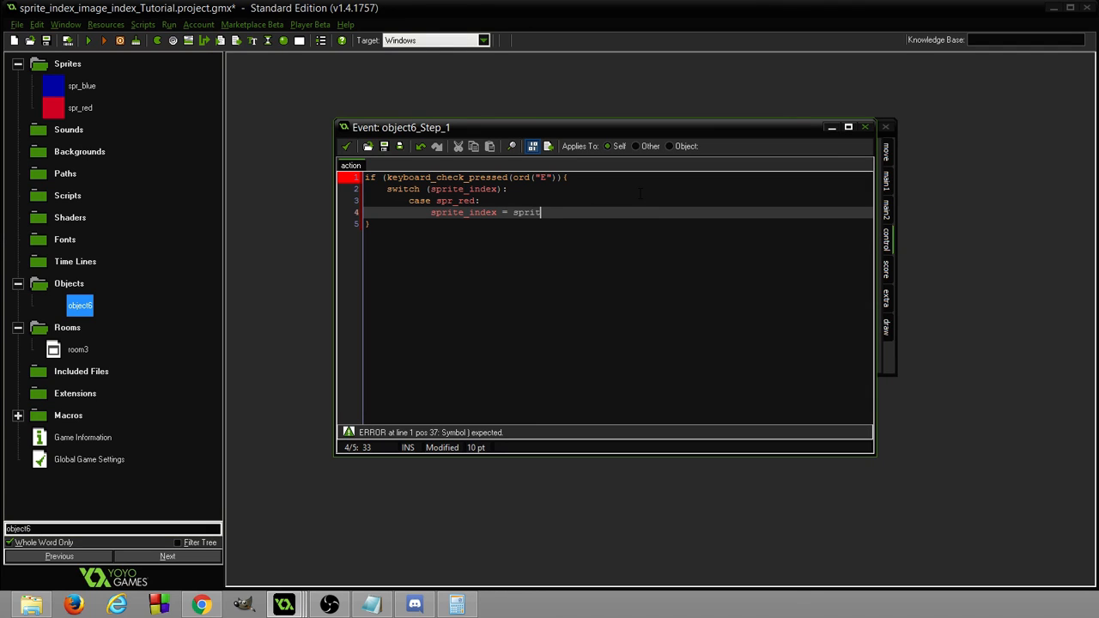
{"action": "type", "text": "spr_bl"}
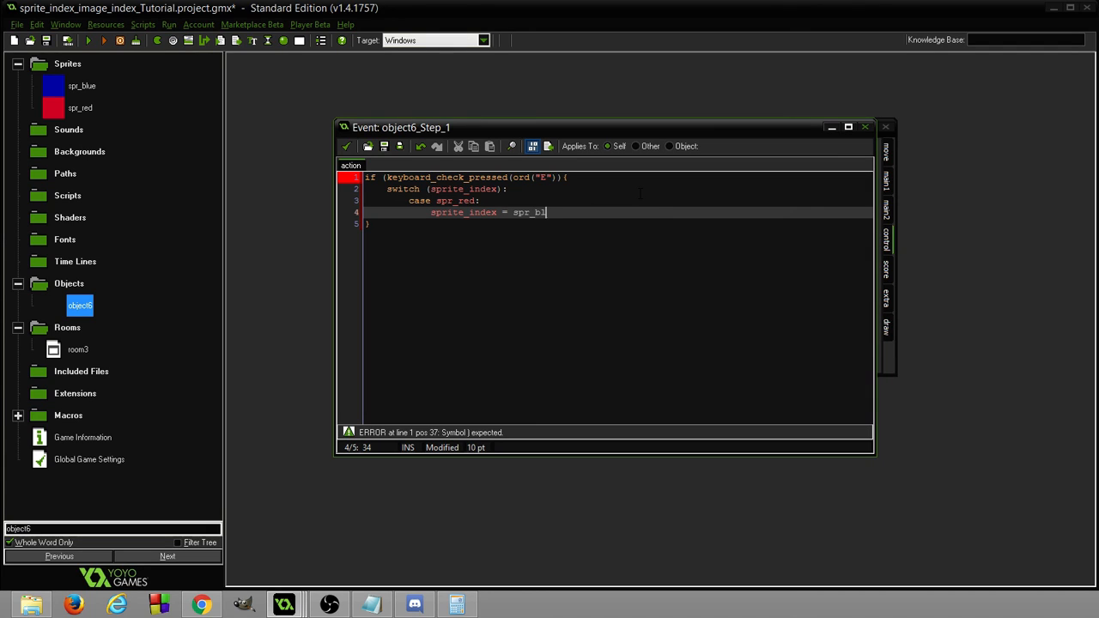
{"action": "type", "text": "ue;"}
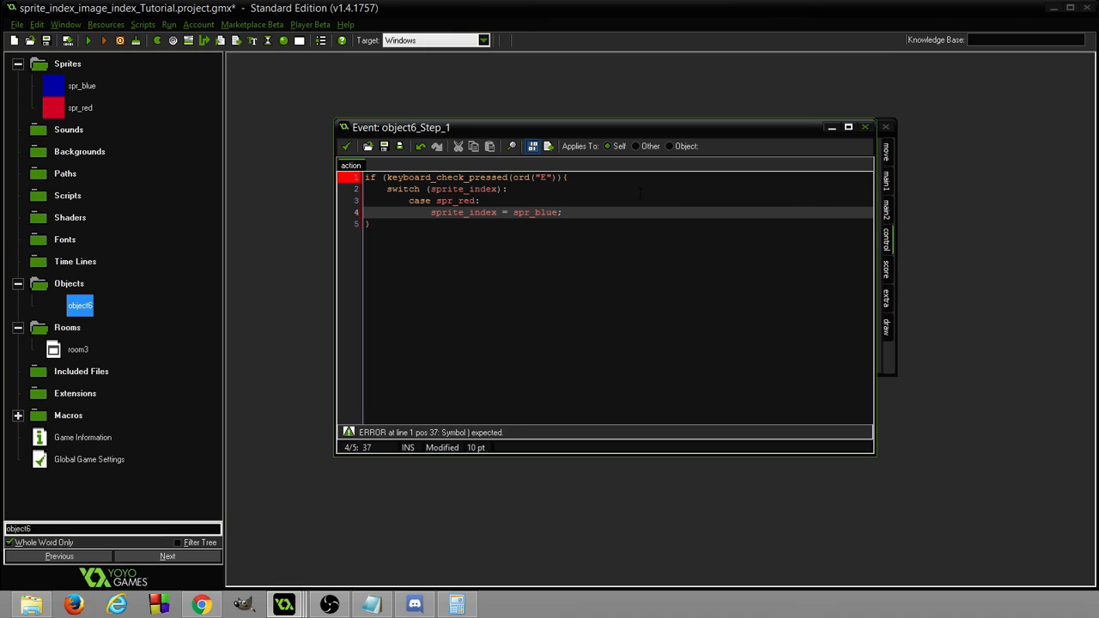
{"action": "type", "text": "break;"}
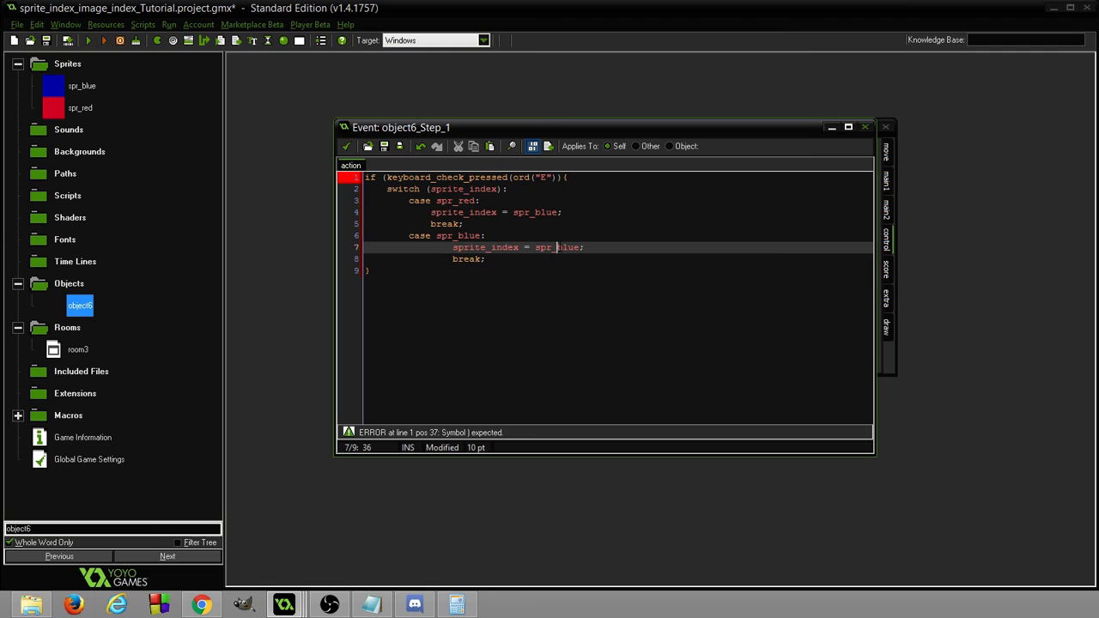
Edit the copied case to spr_blue setting spr_red, and add the closing brace.
{"action": "double_click", "coordinate": [568, 247]}
{"action": "type", "text": "red"}
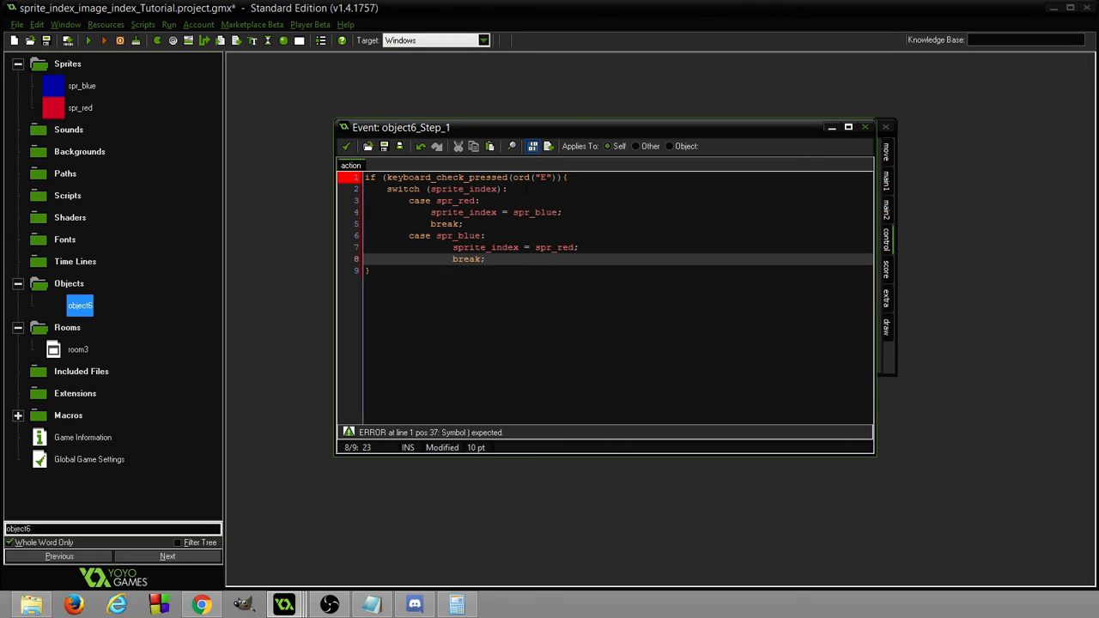
{"action": "left_click", "coordinate": [505, 189]}
{"action": "type", "text": "{"}
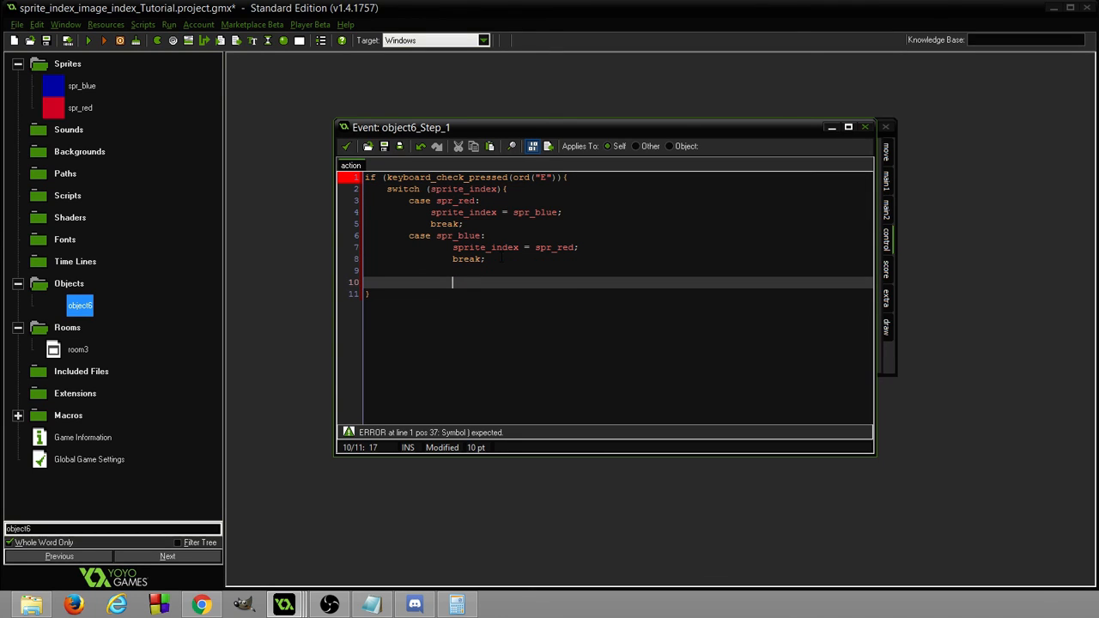
{"action": "type", "text": "}"}
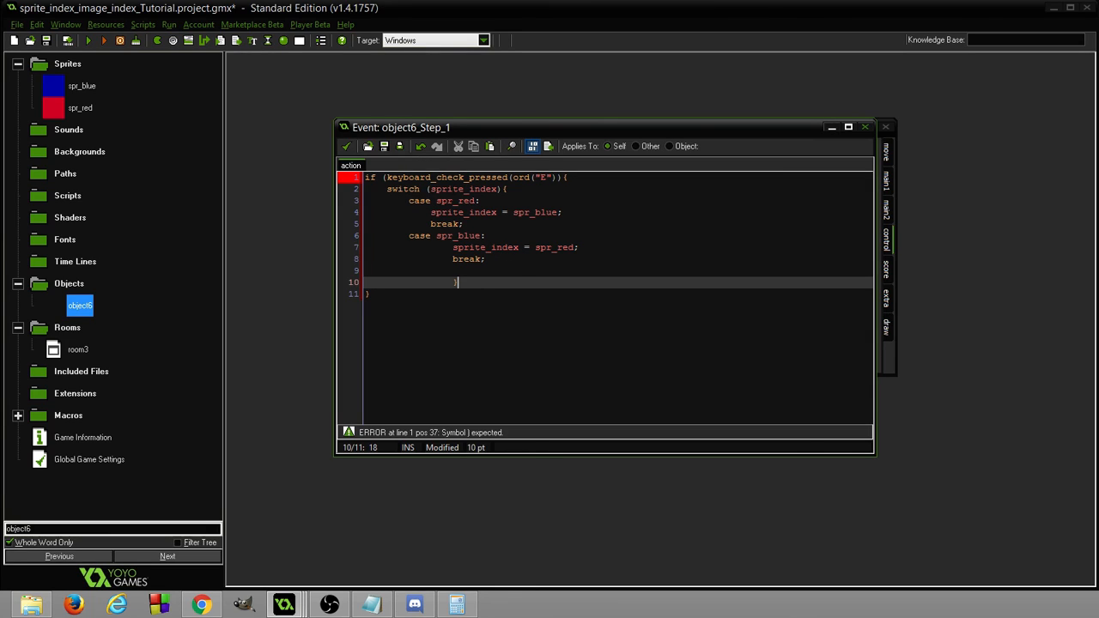
{"action": "mouse_move", "coordinate": [159, 145]}
{"action": "type", "text": ")"}
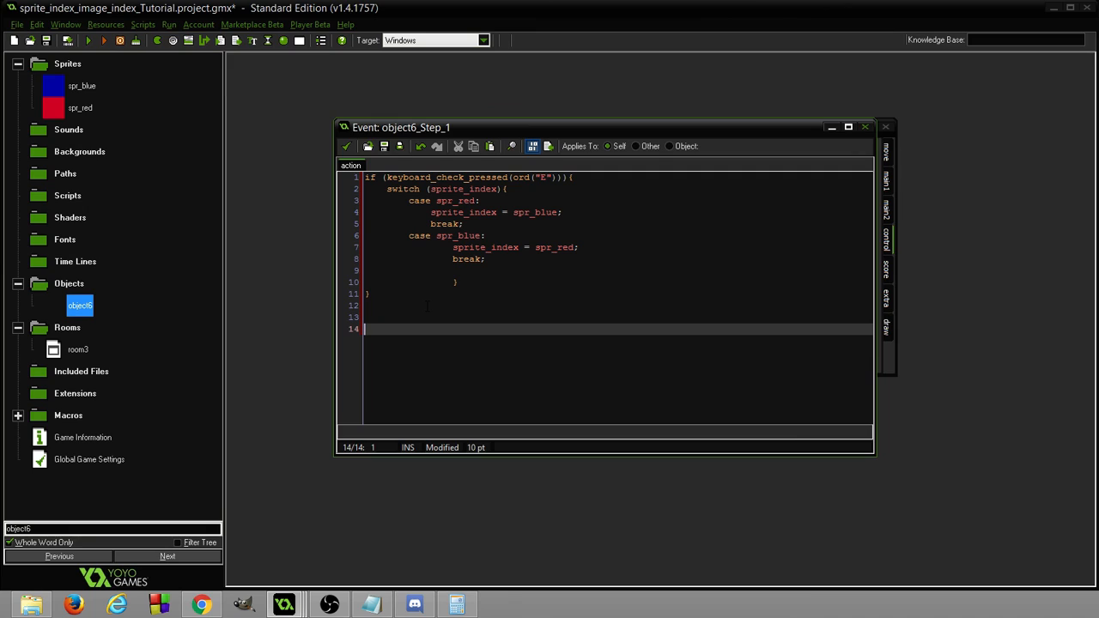
Type an empty if (keyboard_check_pressed(ord("Q"))) { } block below the E block.
{"action": "type", "text": "if ("}
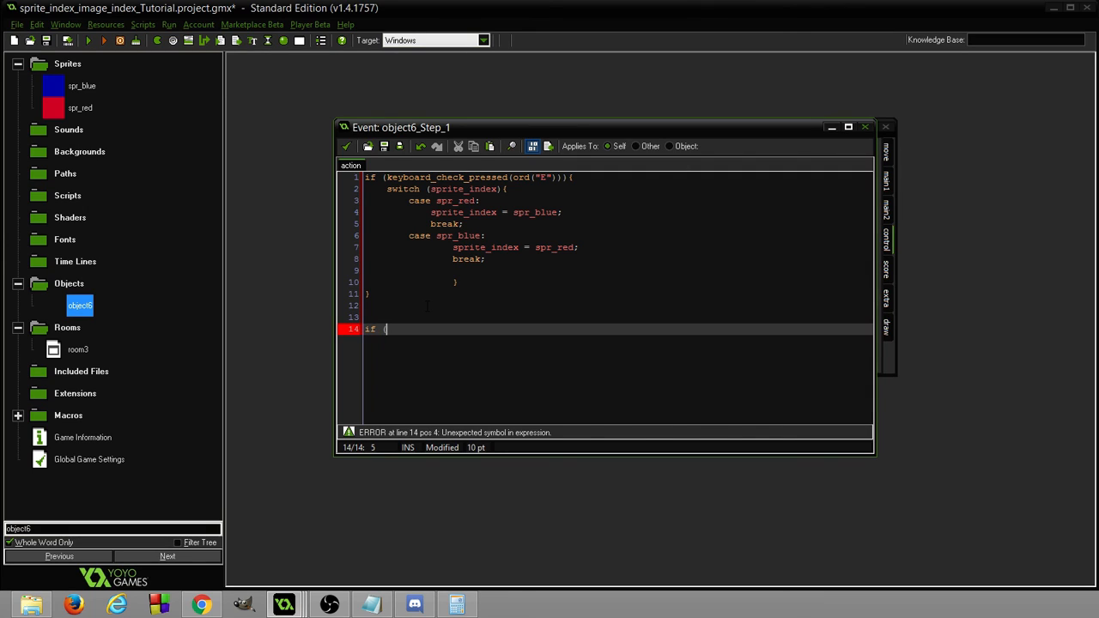
{"action": "type", "text": "keyboard_"}
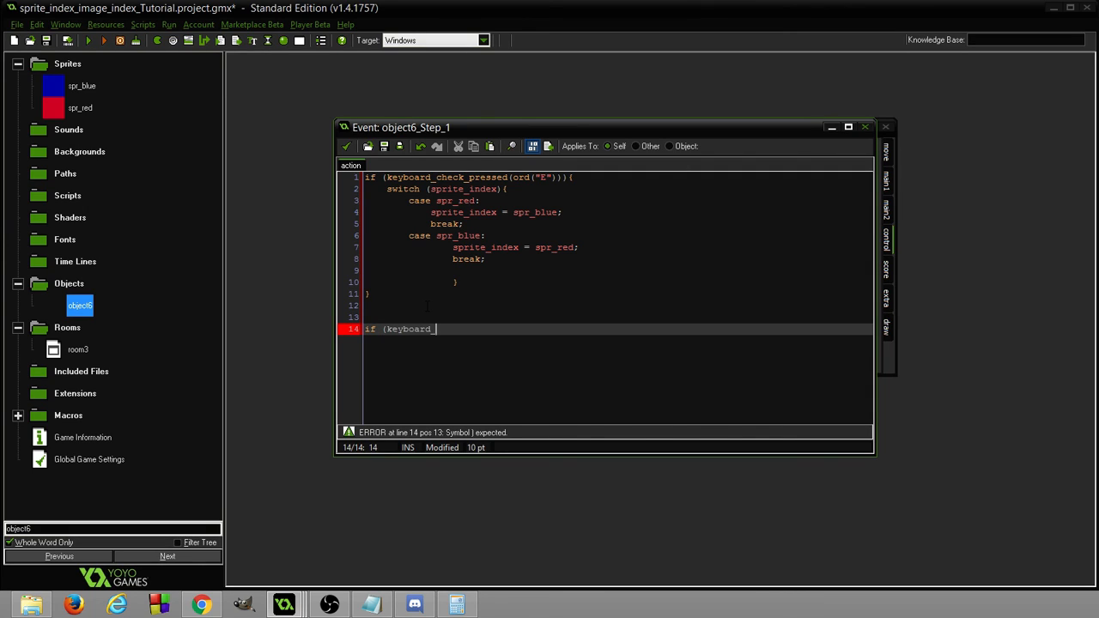
{"action": "type", "text": "_check_pressed"}
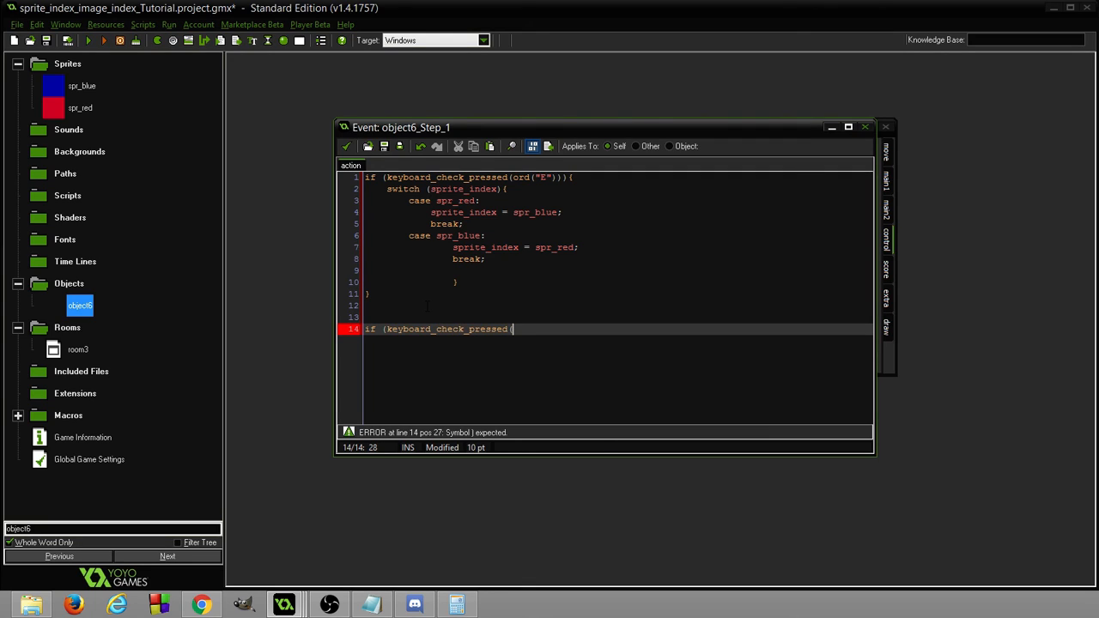
{"action": "type", "text": "(ord"}
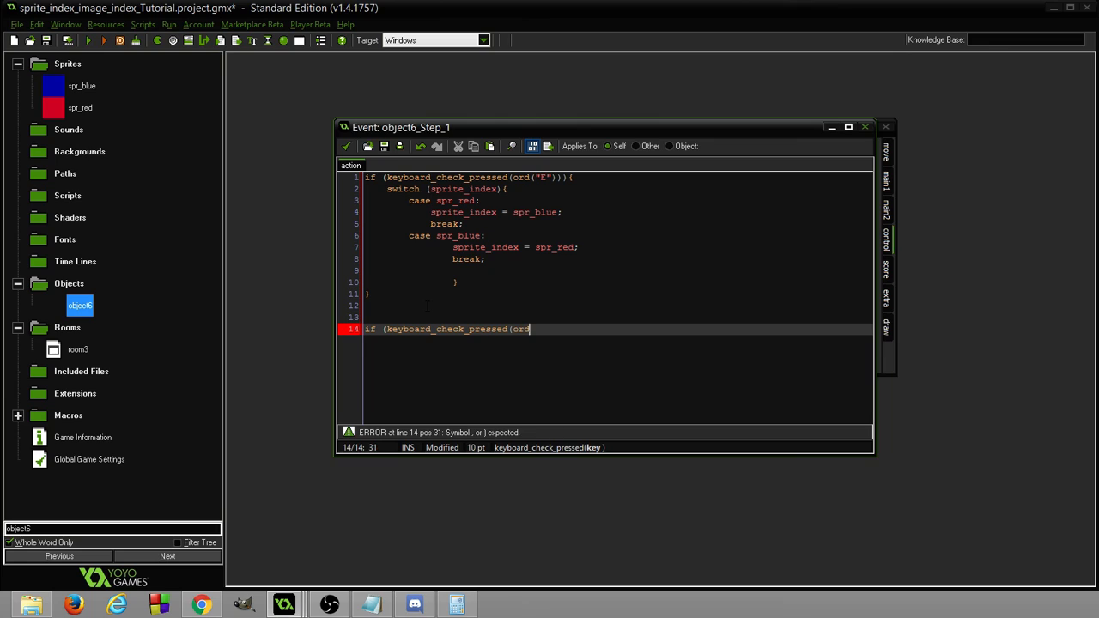
{"action": "type", "text": "(\"Q\""}
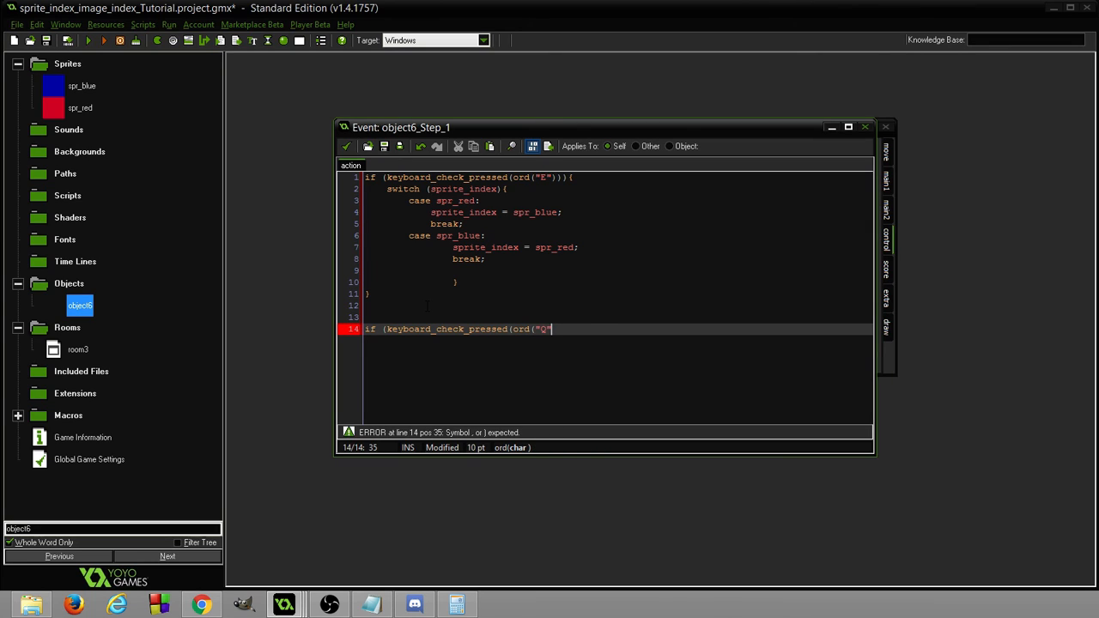
{"action": "type", "text": "))){"}
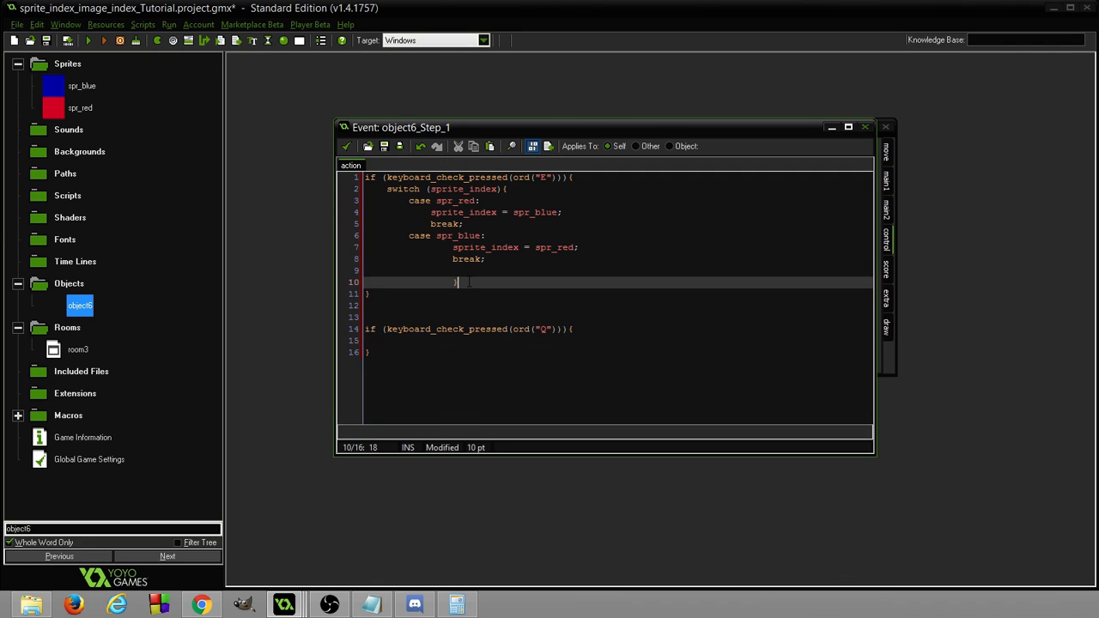
{"action": "left_click_drag", "start_coordinate": [455, 282], "coordinate": [387, 189]}
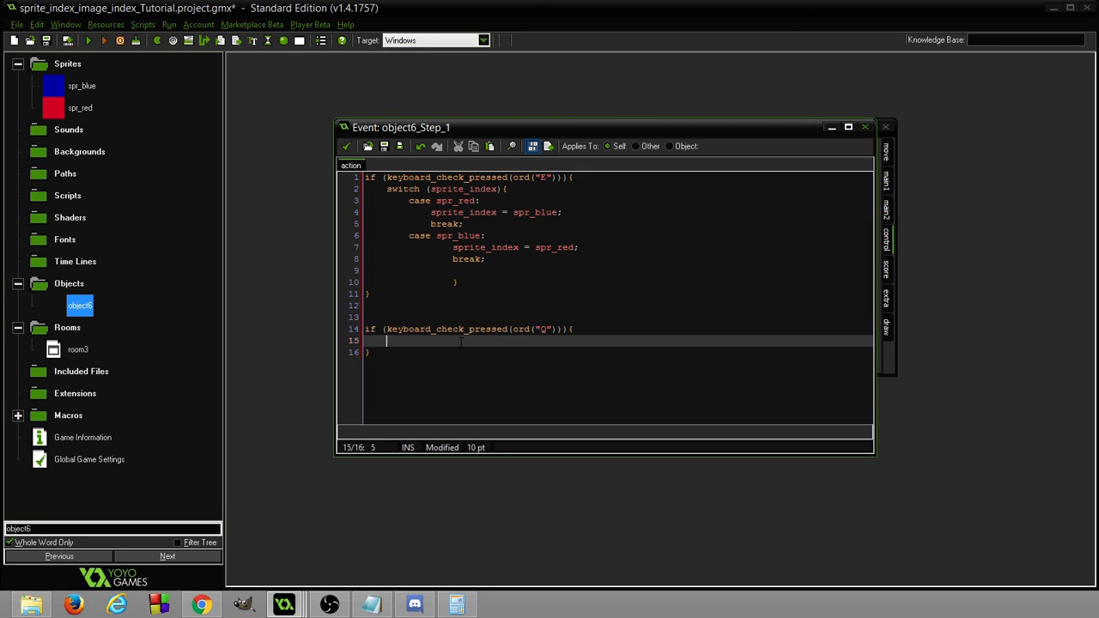
Inside the Q block, write if (image_index == 0) { image_index = 1; }.
{"action": "type", "text": "if ("}
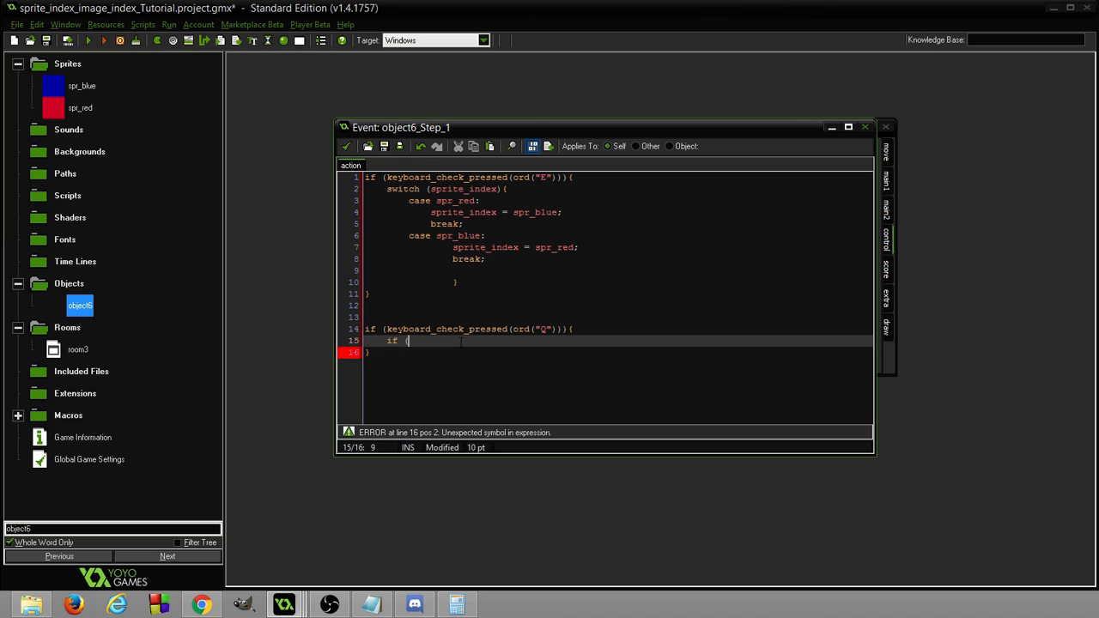
{"action": "type", "text": "s"}
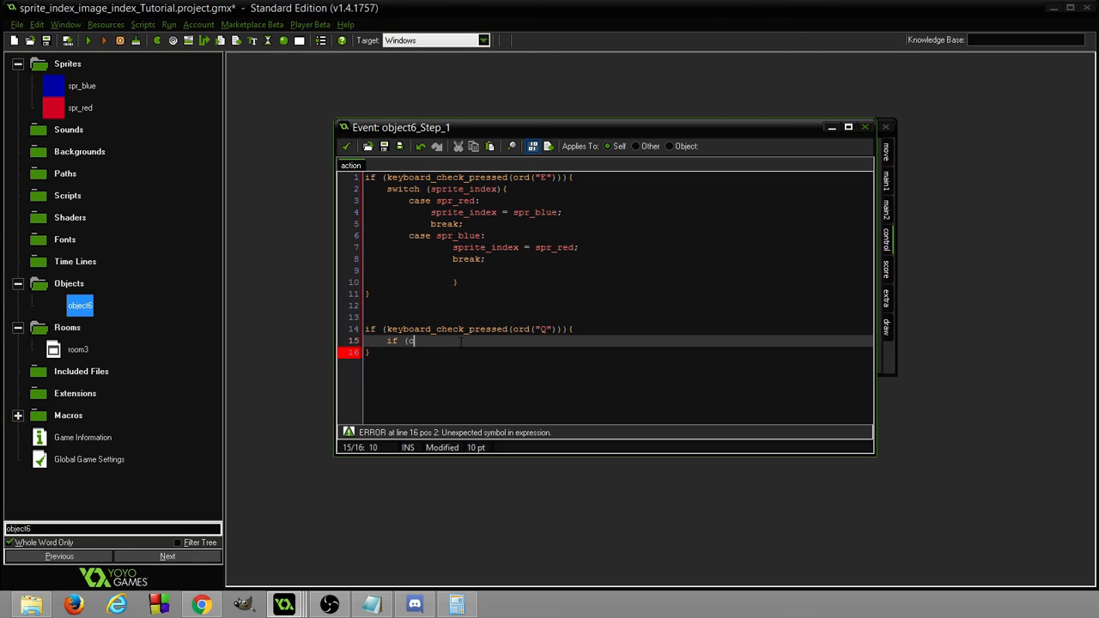
{"action": "key", "text": "Backspace"}
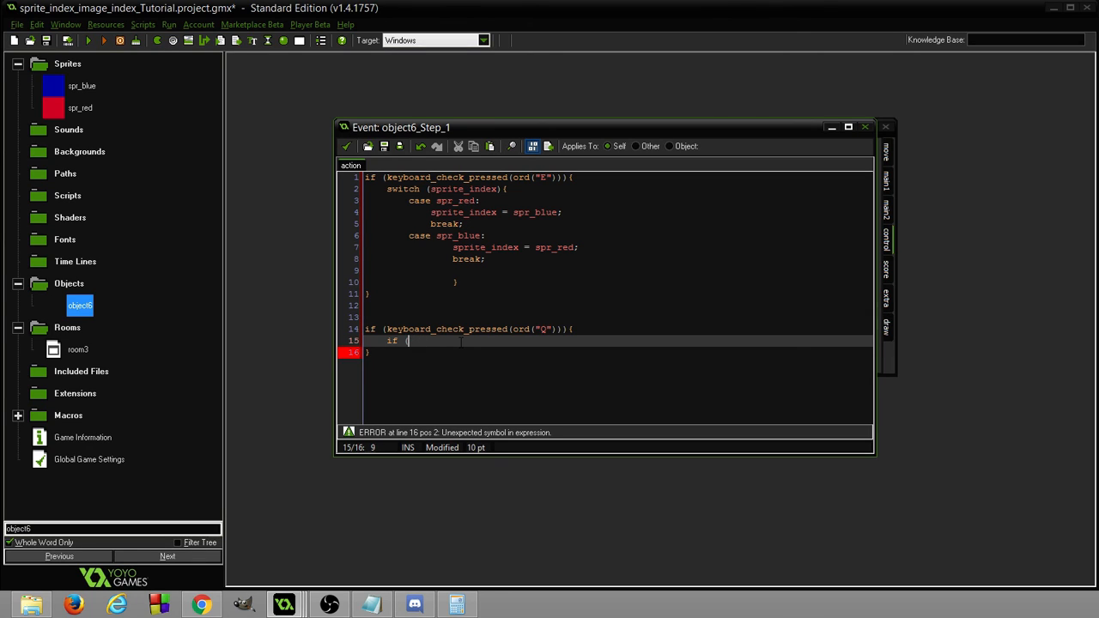
{"action": "type", "text": "image_"}
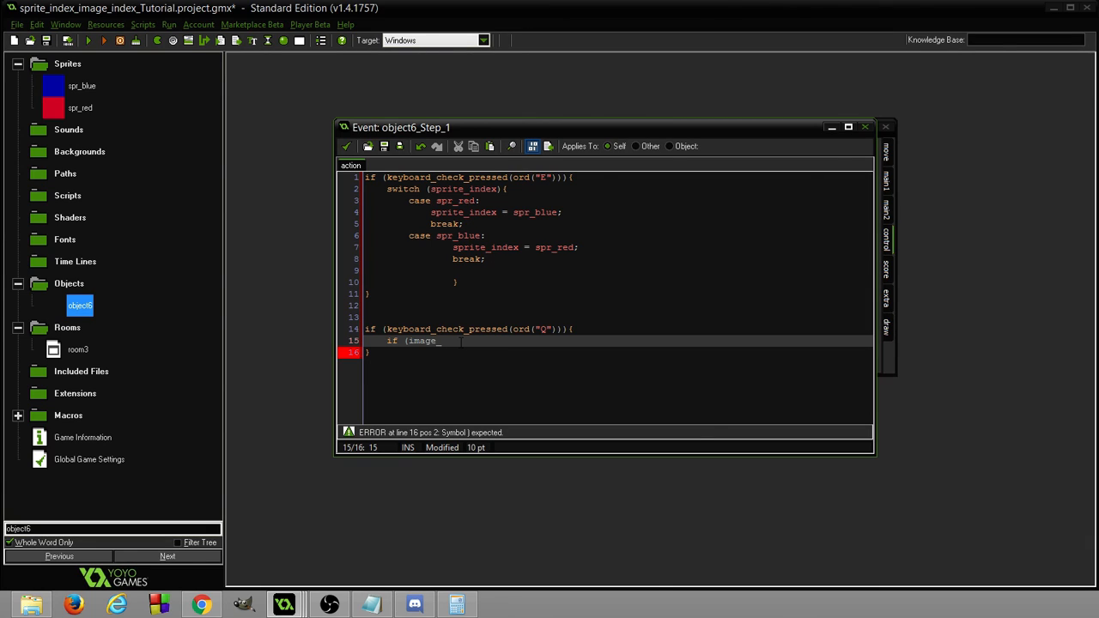
{"action": "type", "text": "index x"}
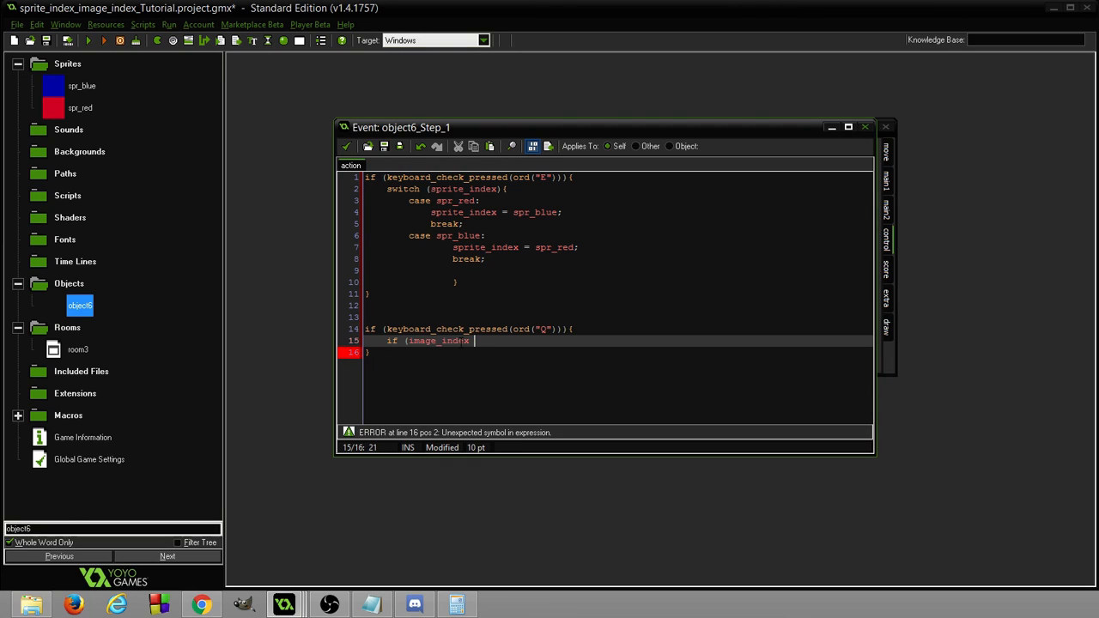
{"action": "type", "text": "=="}
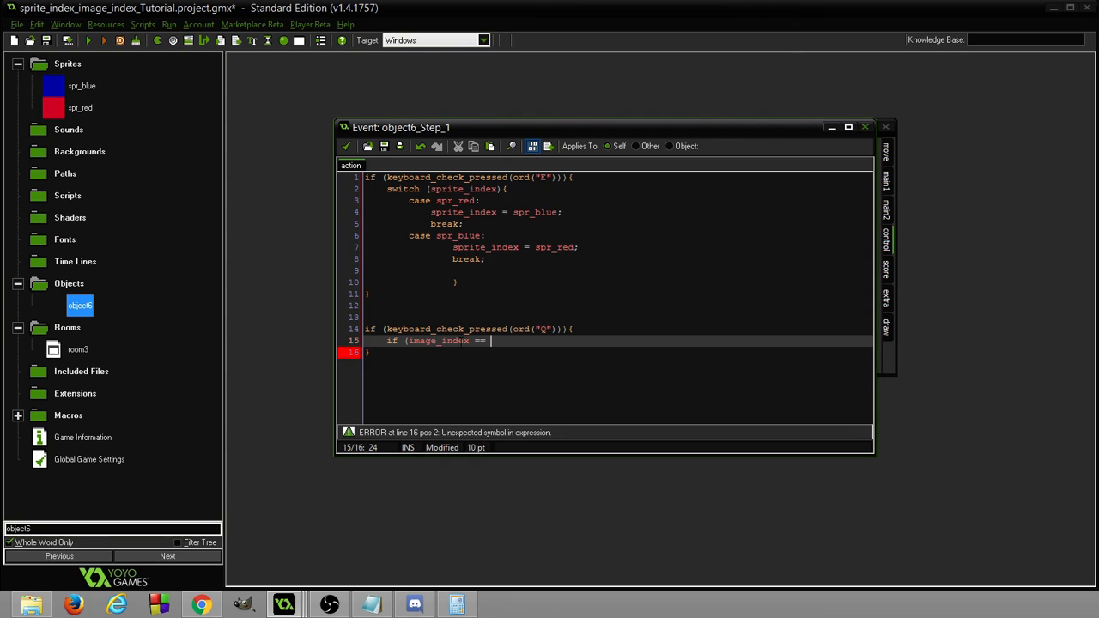
{"action": "type", "text": "0"}
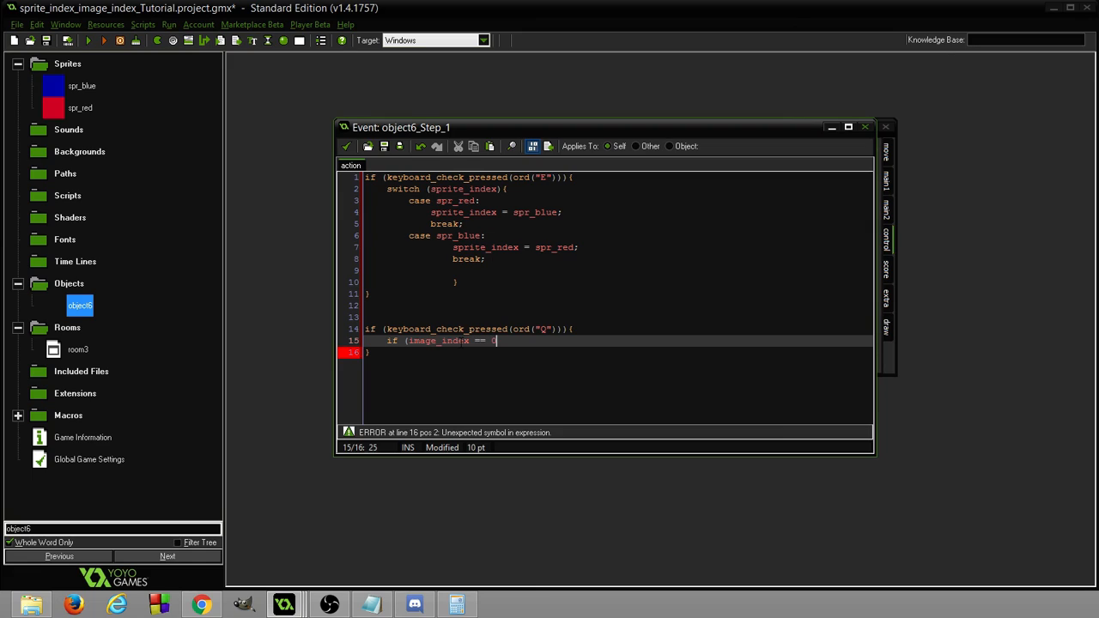
{"action": "type", "text": "0"}
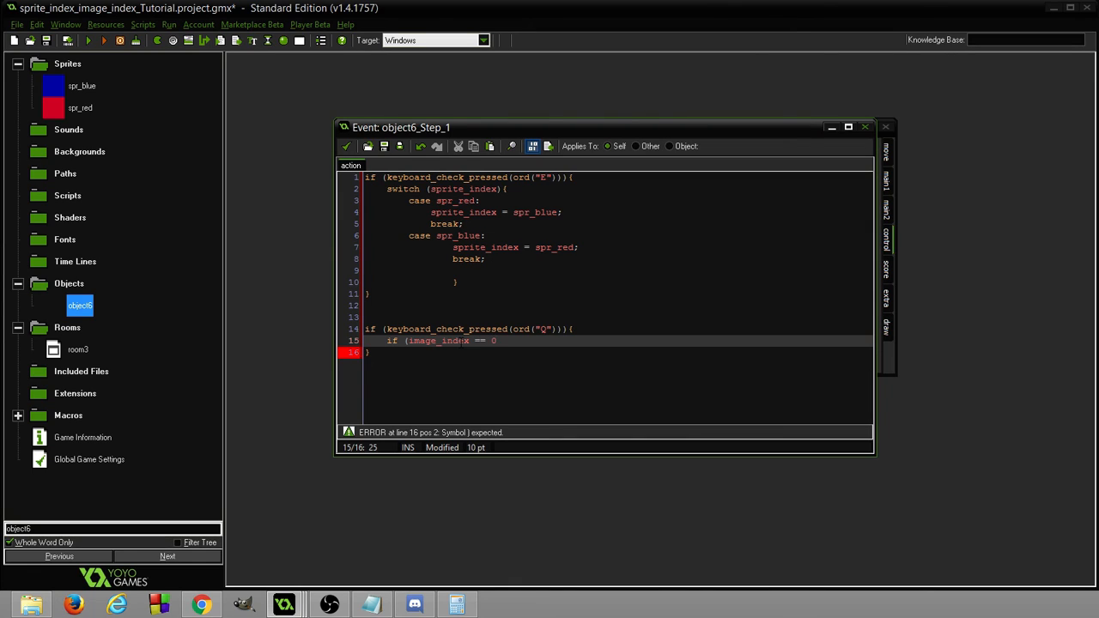
{"action": "type", "text": "{"}
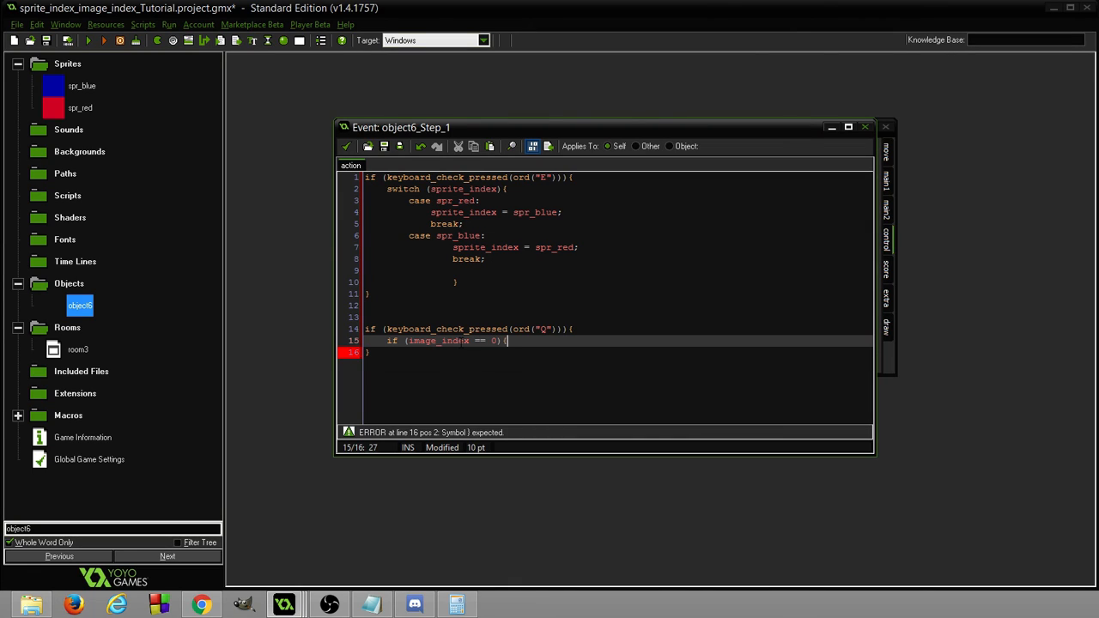
{"action": "type", "text": "}"}
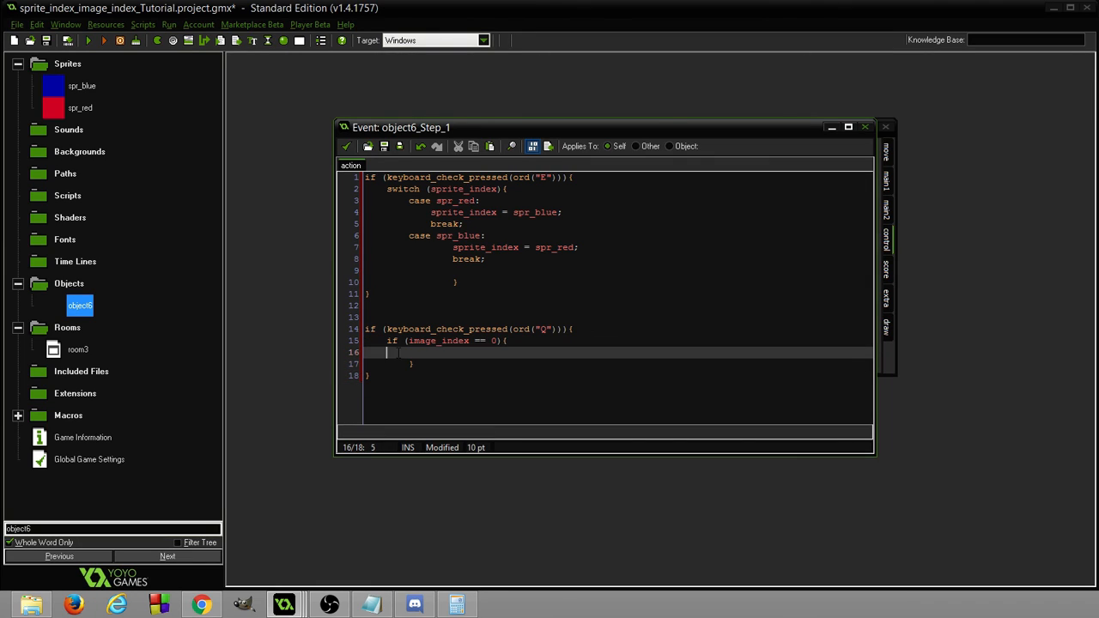
{"action": "type", "text": "image_index ="}
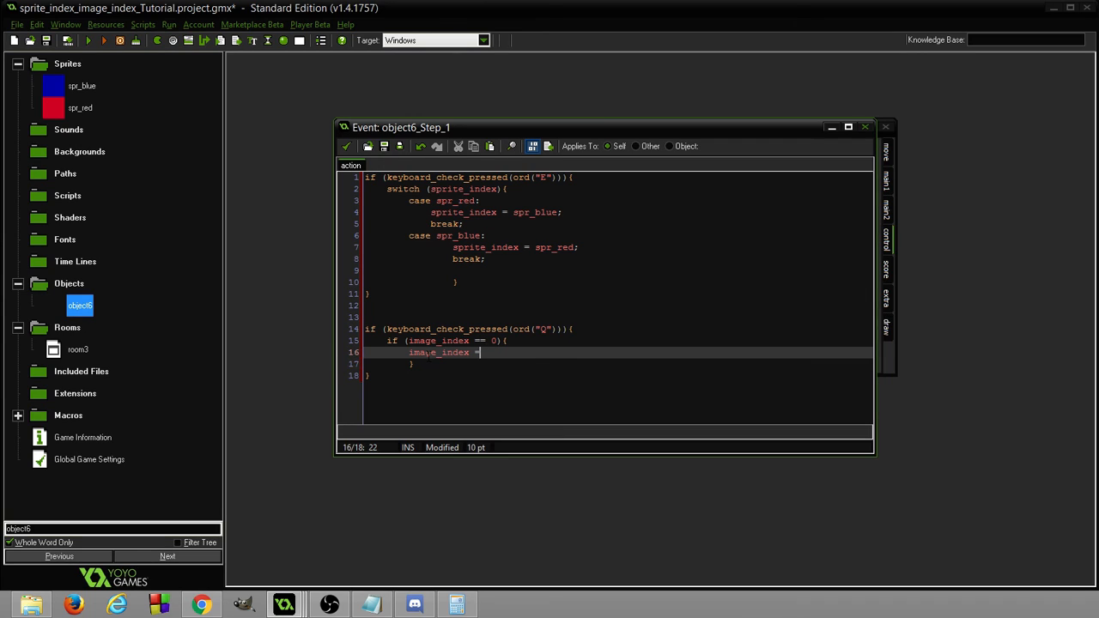
{"action": "type", "text": "1;"}
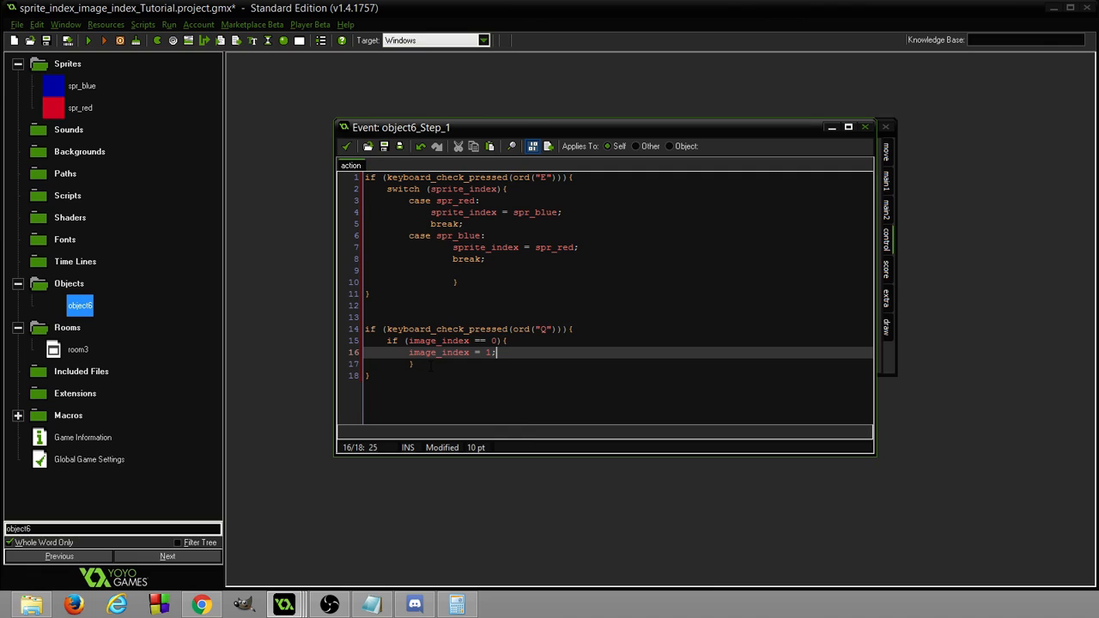
{"action": "mouse_move", "coordinate": [82, 77]}
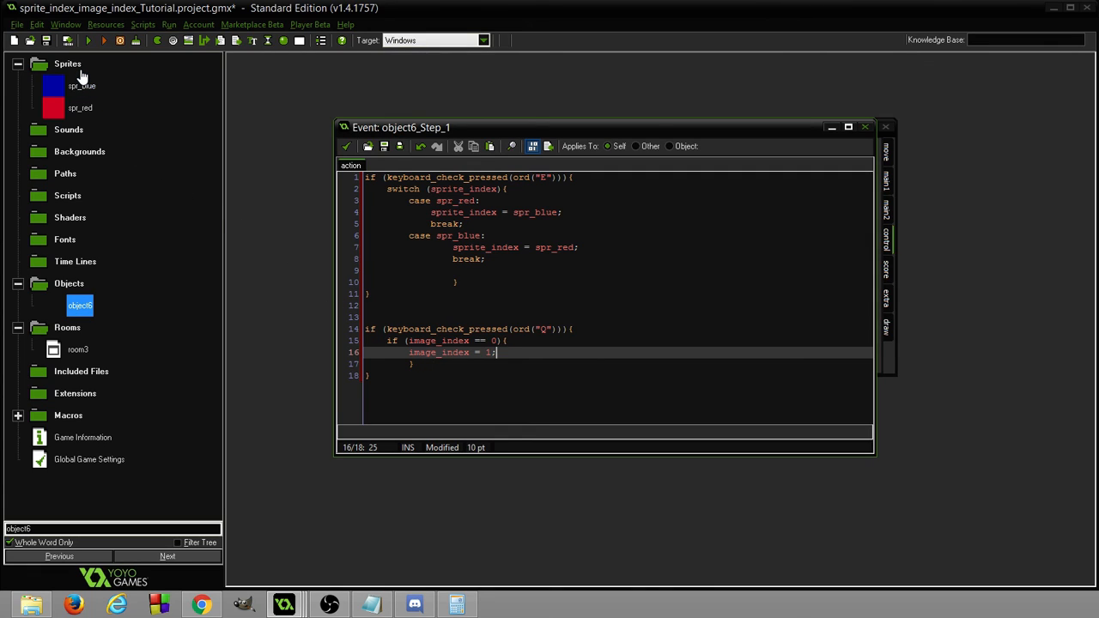
{"action": "mouse_move", "coordinate": [73, 81]}
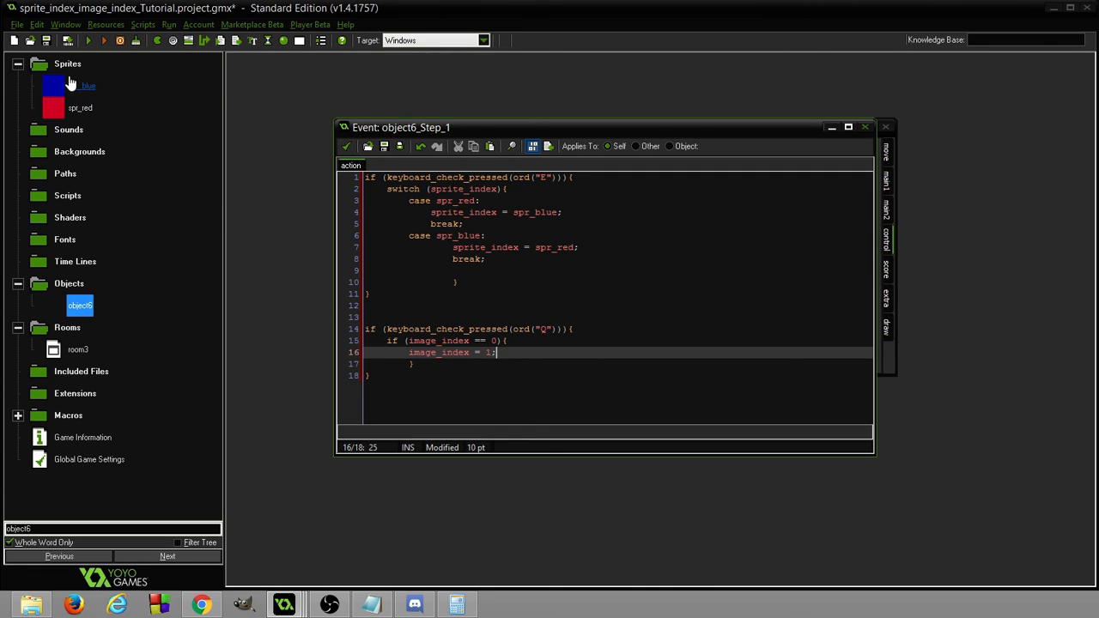
{"action": "double_click", "coordinate": [80, 107]}
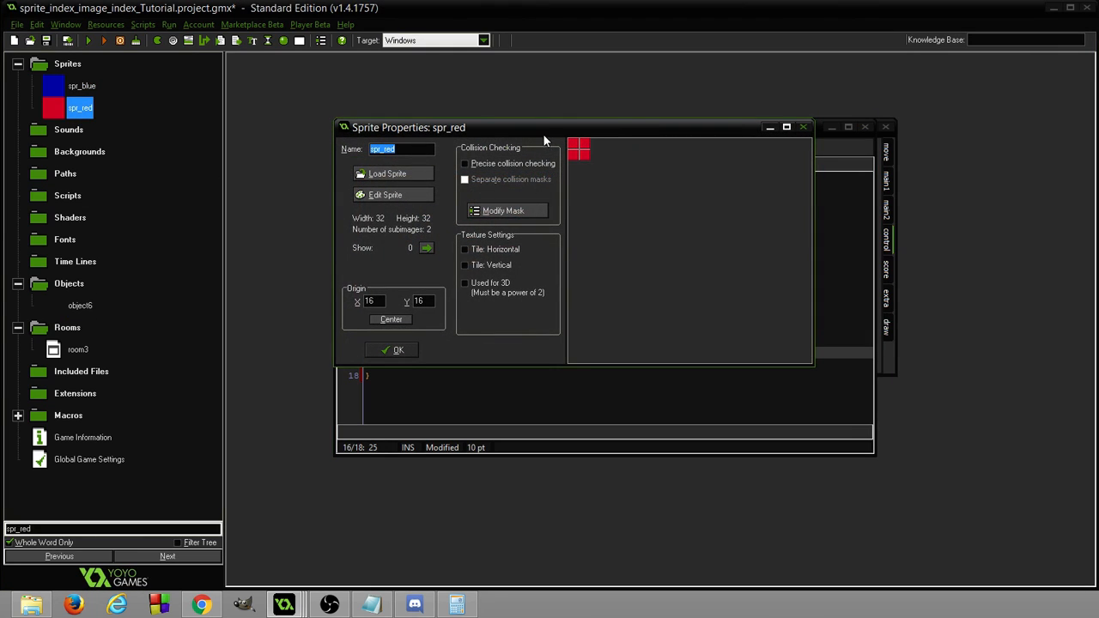
{"action": "left_click", "coordinate": [384, 194]}
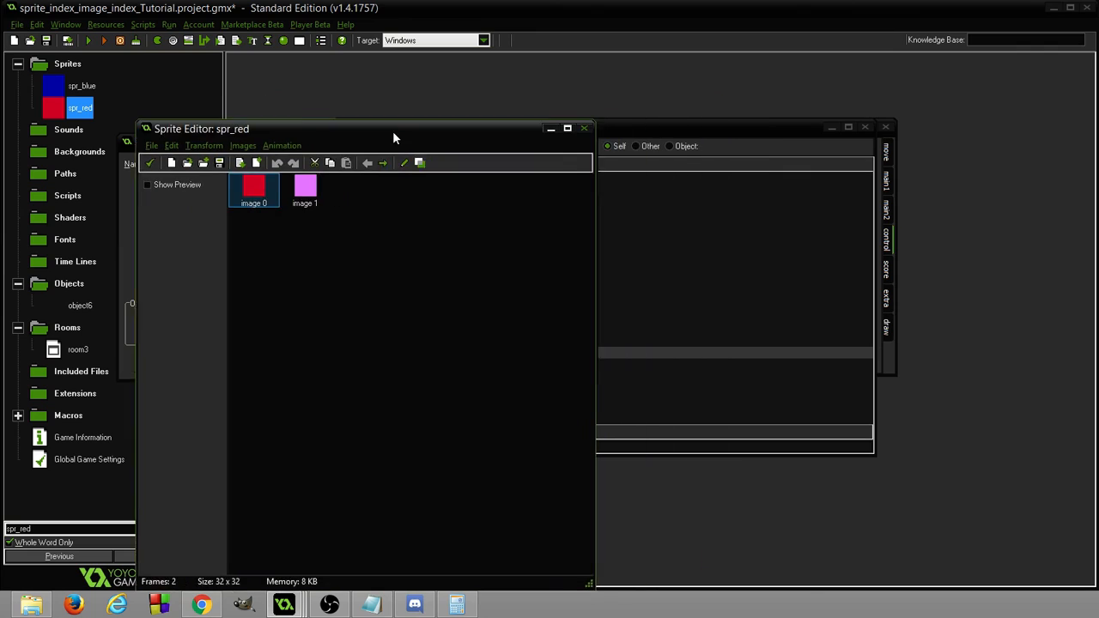
{"action": "left_click_drag", "start_coordinate": [395, 129], "coordinate": [288, 132]}
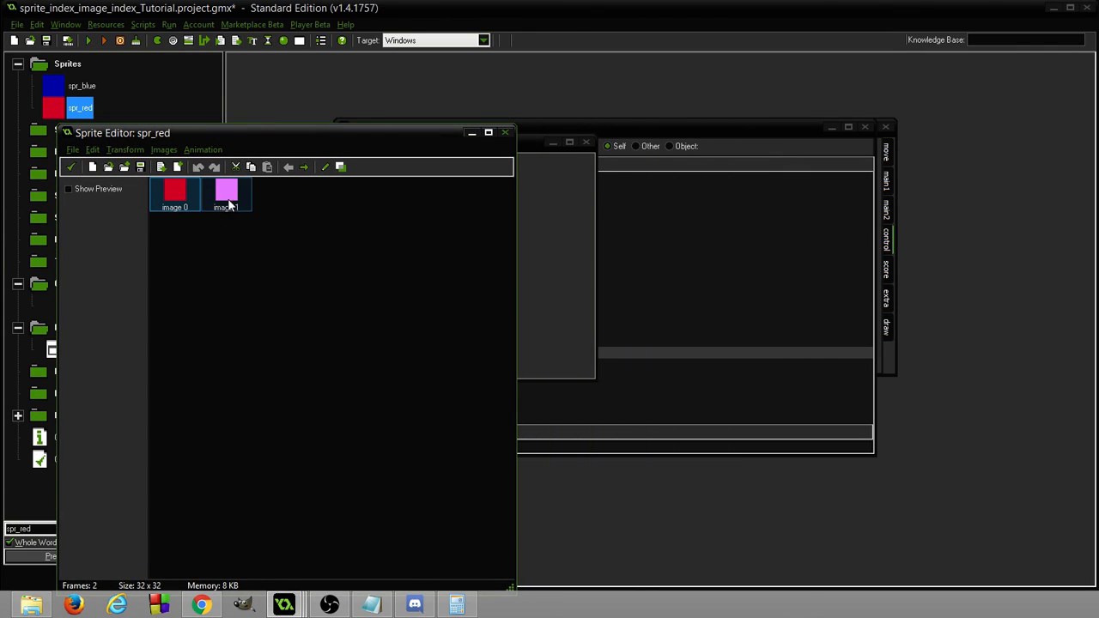
{"action": "left_click", "coordinate": [174, 194]}
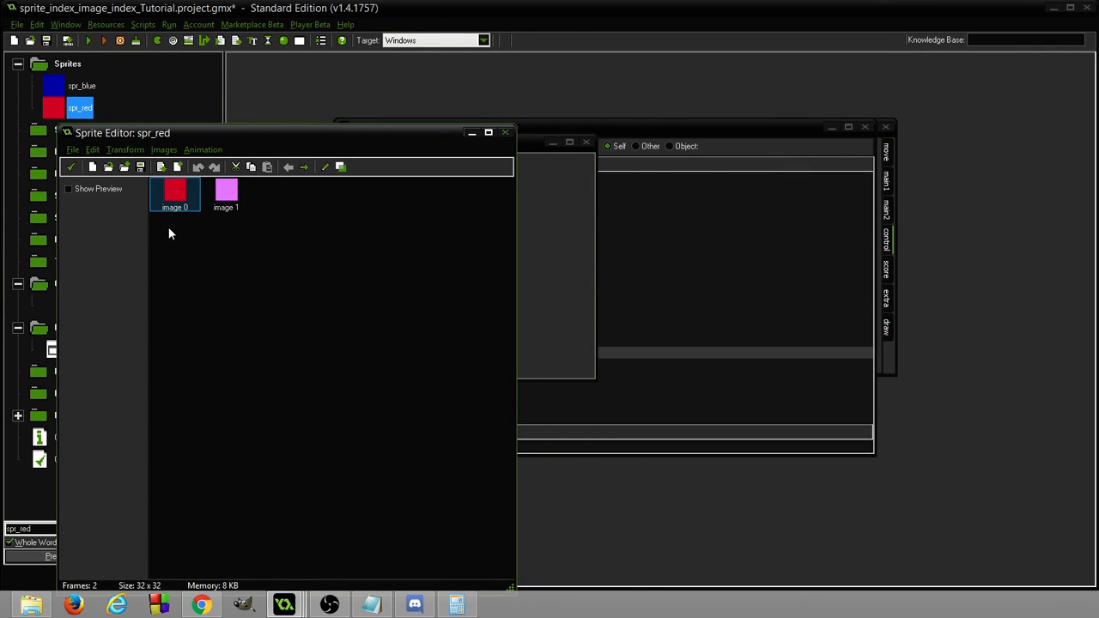
{"action": "mouse_move", "coordinate": [294, 190]}
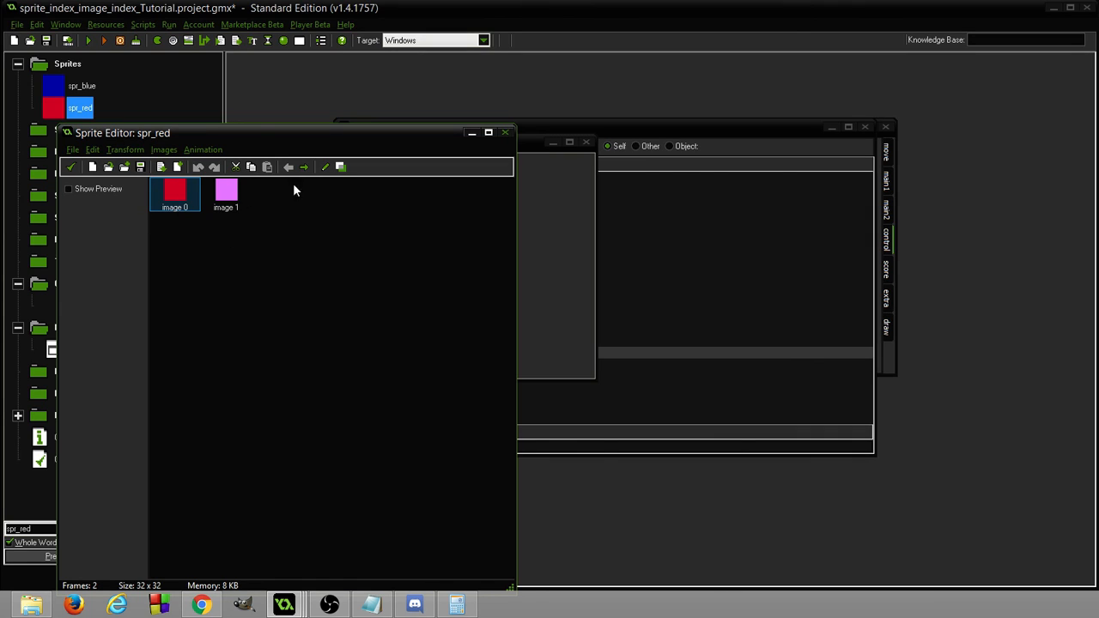
{"action": "mouse_move", "coordinate": [252, 205]}
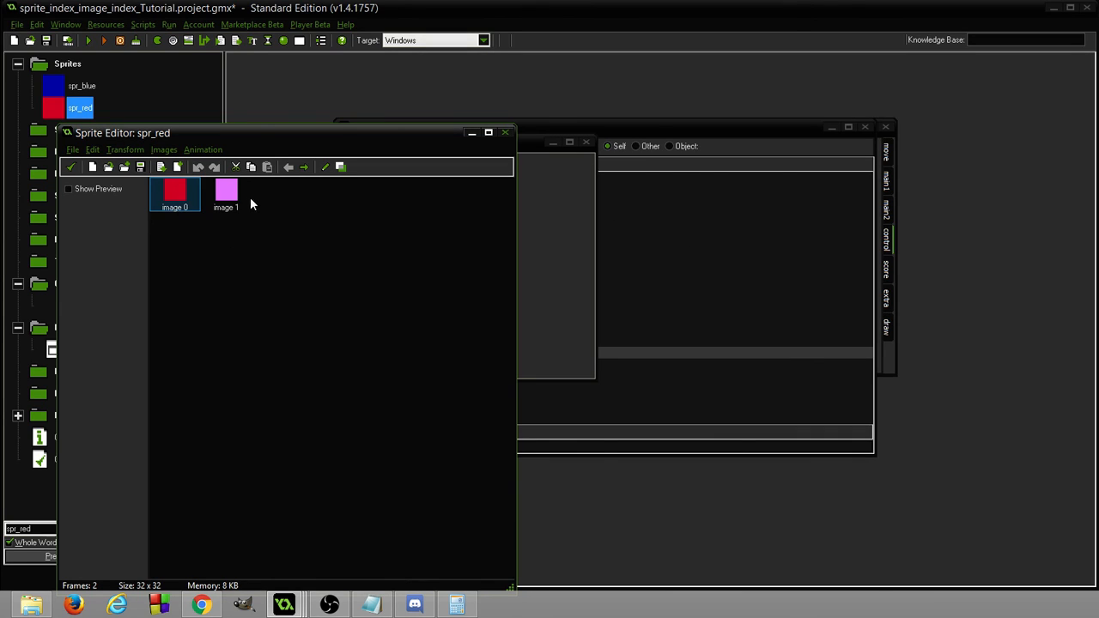
{"action": "mouse_move", "coordinate": [224, 218]}
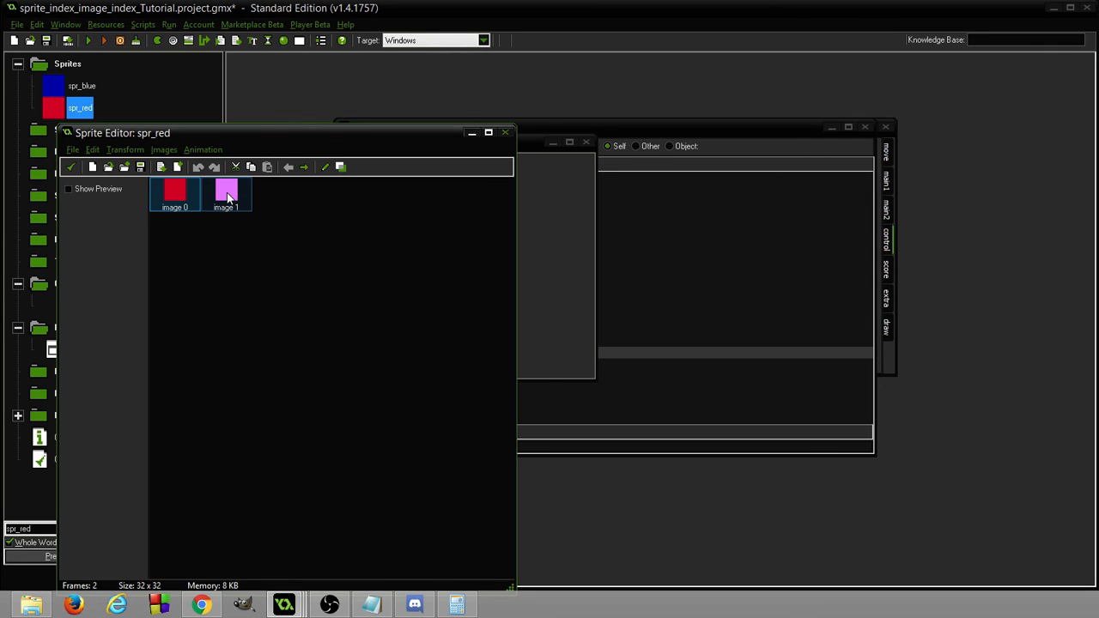
{"action": "mouse_move", "coordinate": [225, 201]}
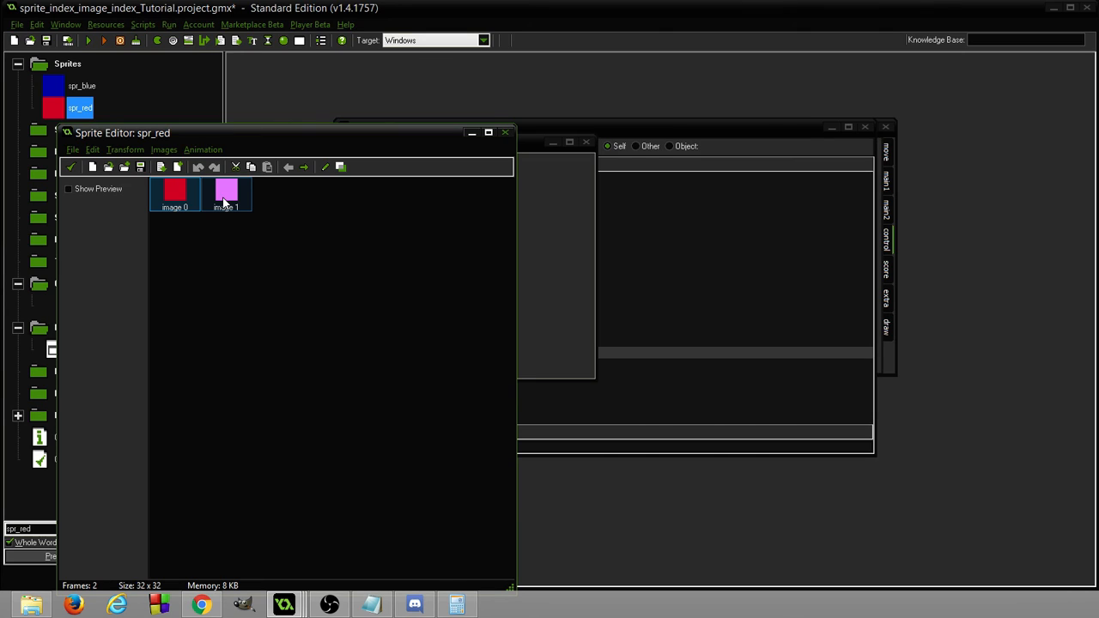
{"action": "left_click", "coordinate": [175, 194]}
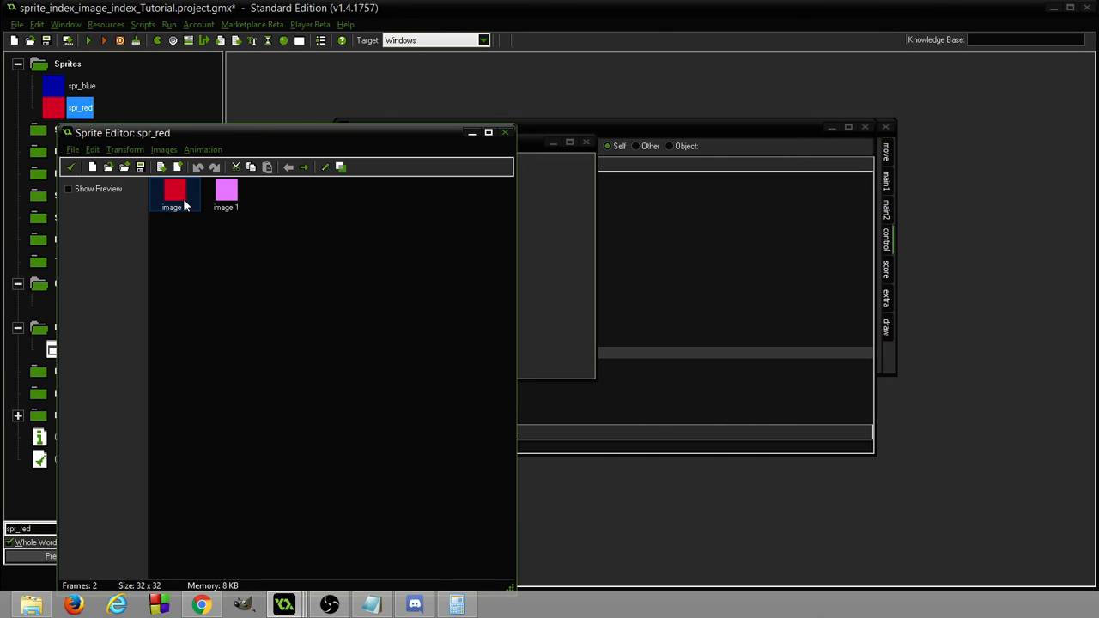
{"action": "left_click", "coordinate": [226, 193]}
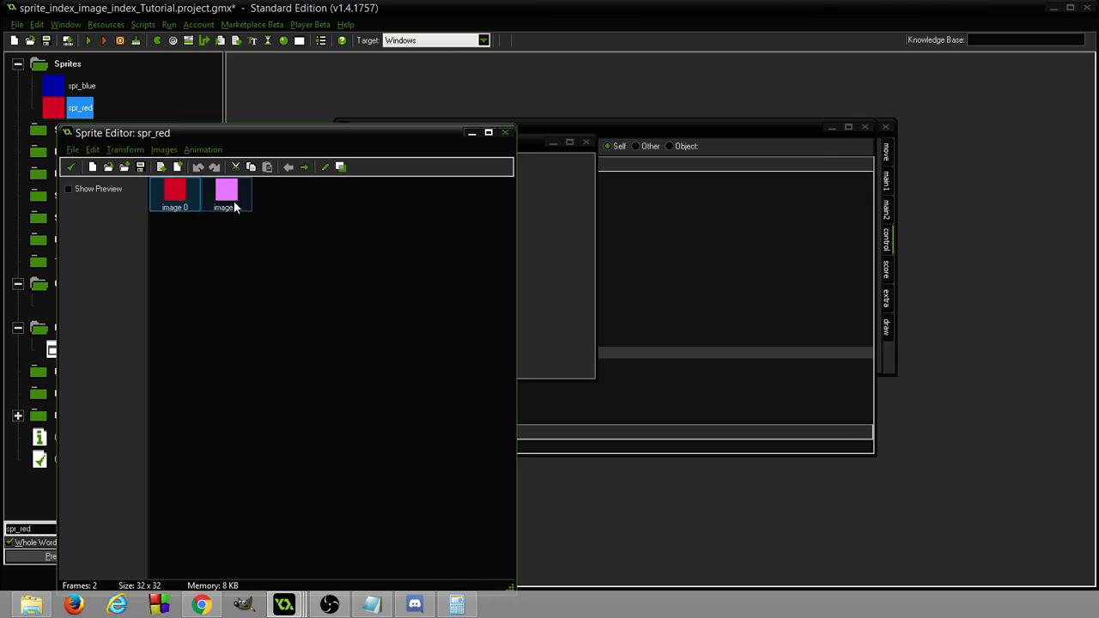
{"action": "left_click", "coordinate": [175, 193]}
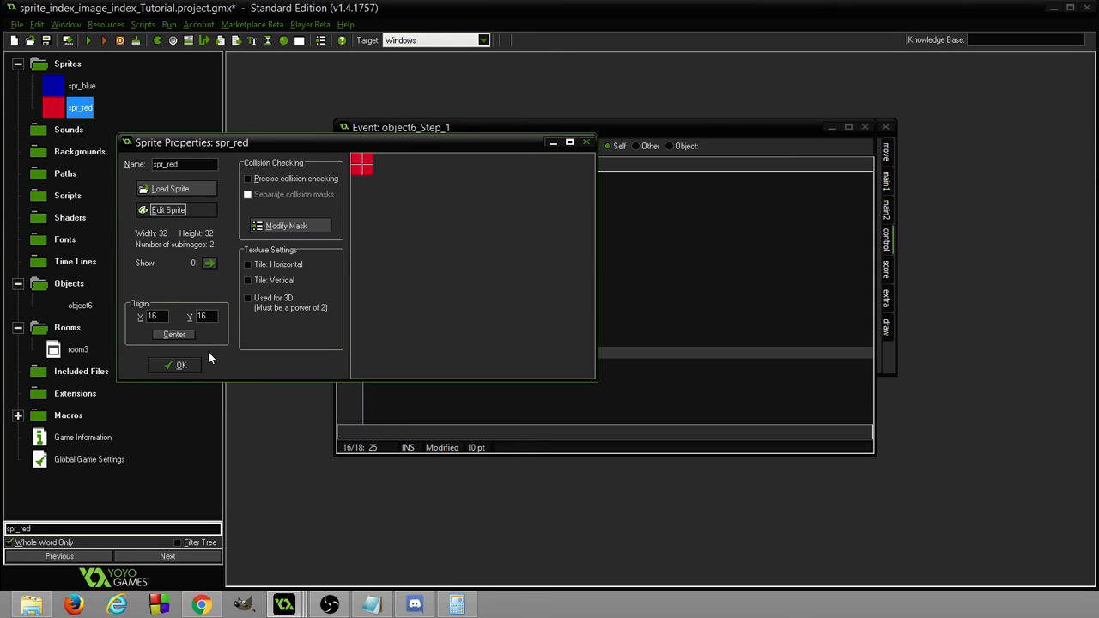
{"action": "mouse_move", "coordinate": [176, 365]}
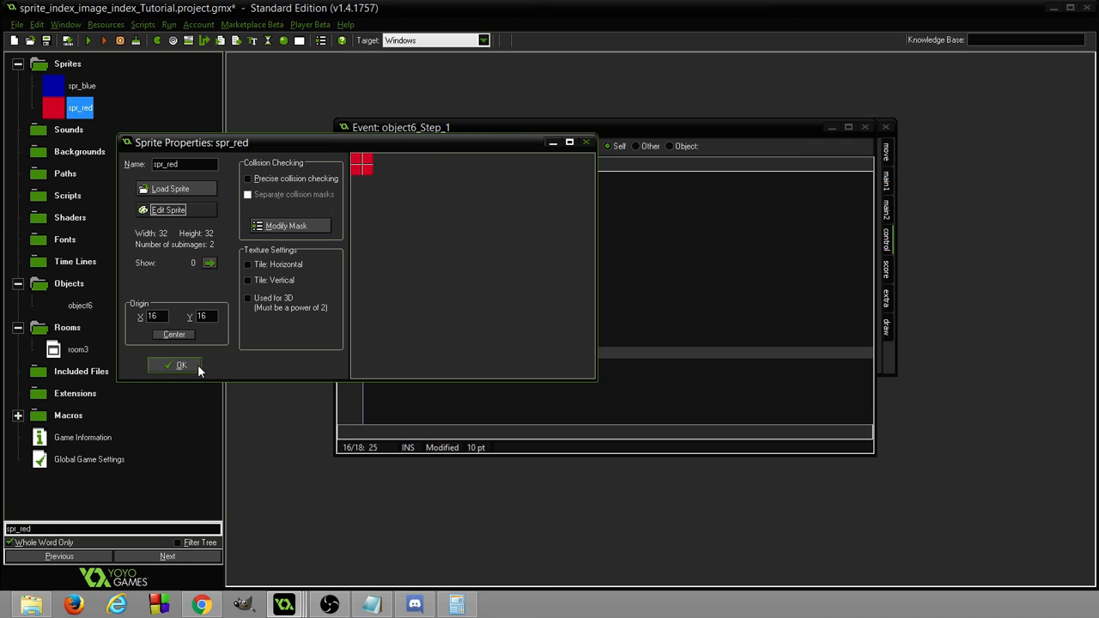
{"action": "left_click", "coordinate": [175, 365]}
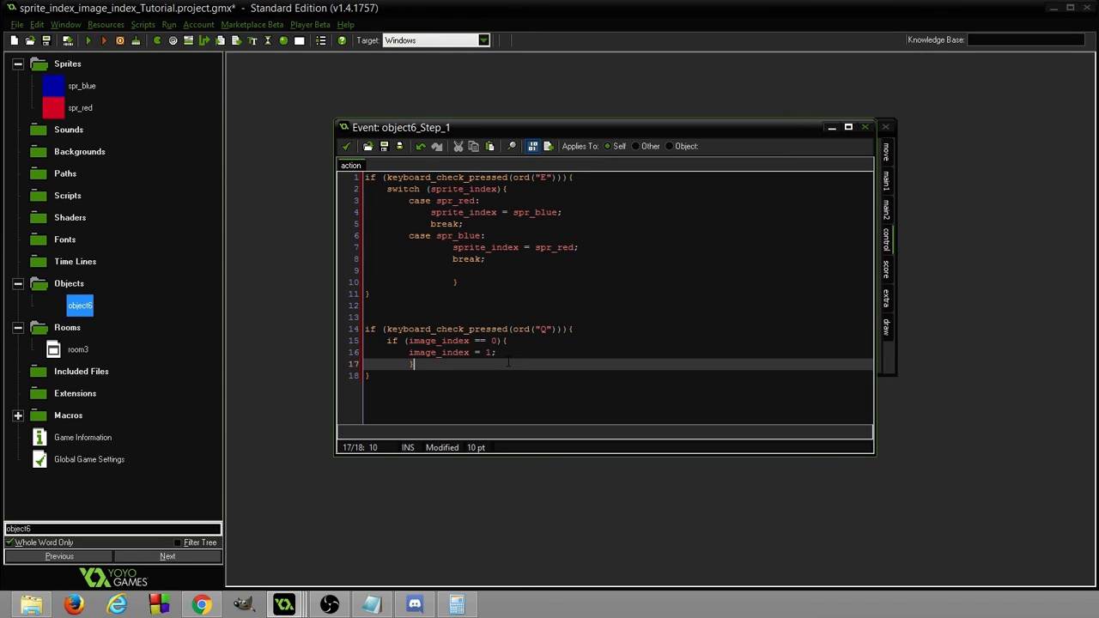
Give the Q block an else branch setting image_index = 0;.
{"action": "type", "text": "else {"}
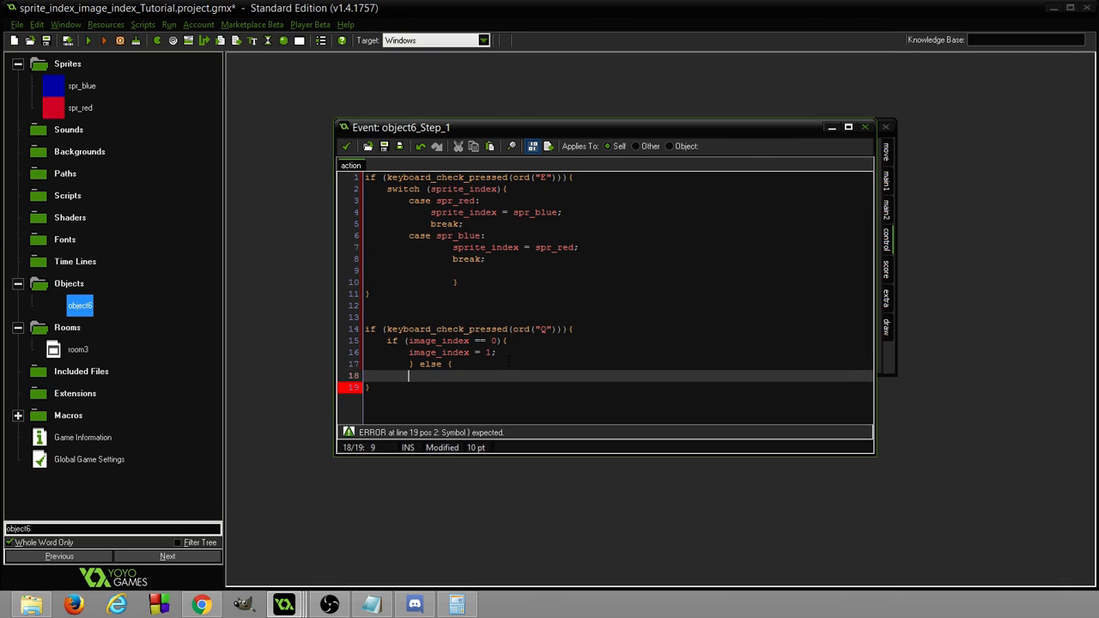
{"action": "type", "text": "image_index ="}
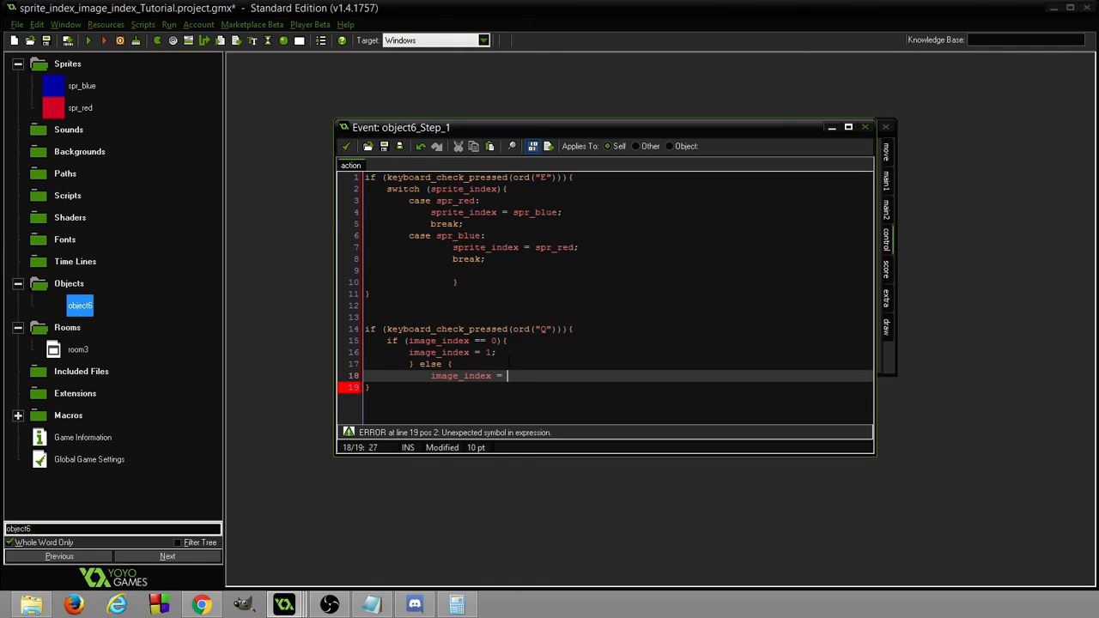
{"action": "type", "text": "0"}
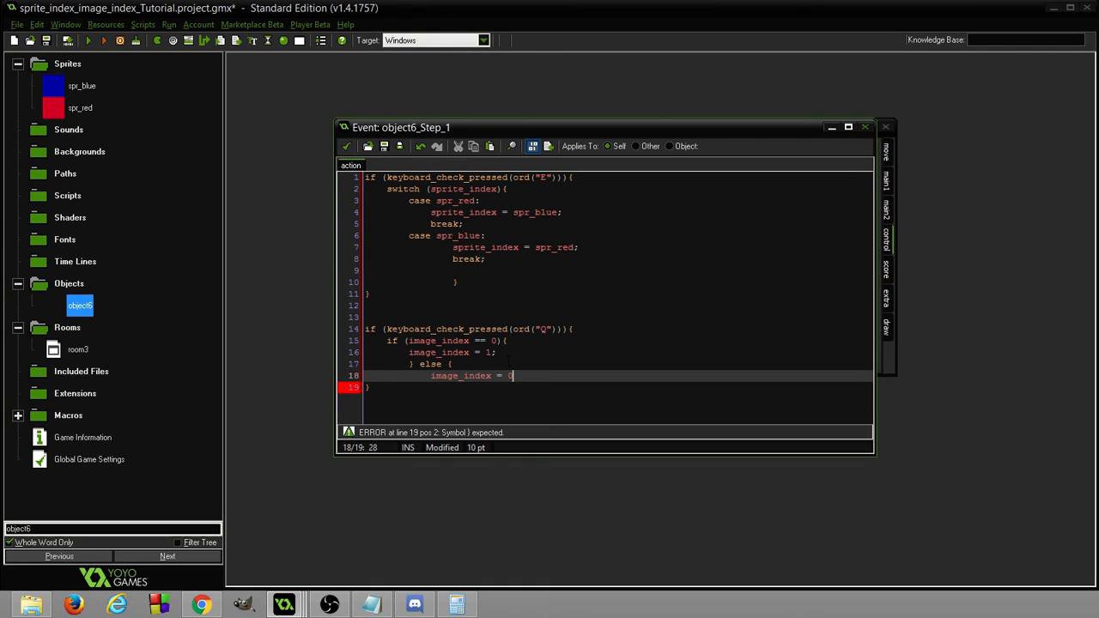
{"action": "type", "text": ";"}
{"action": "type", "text": "}"}
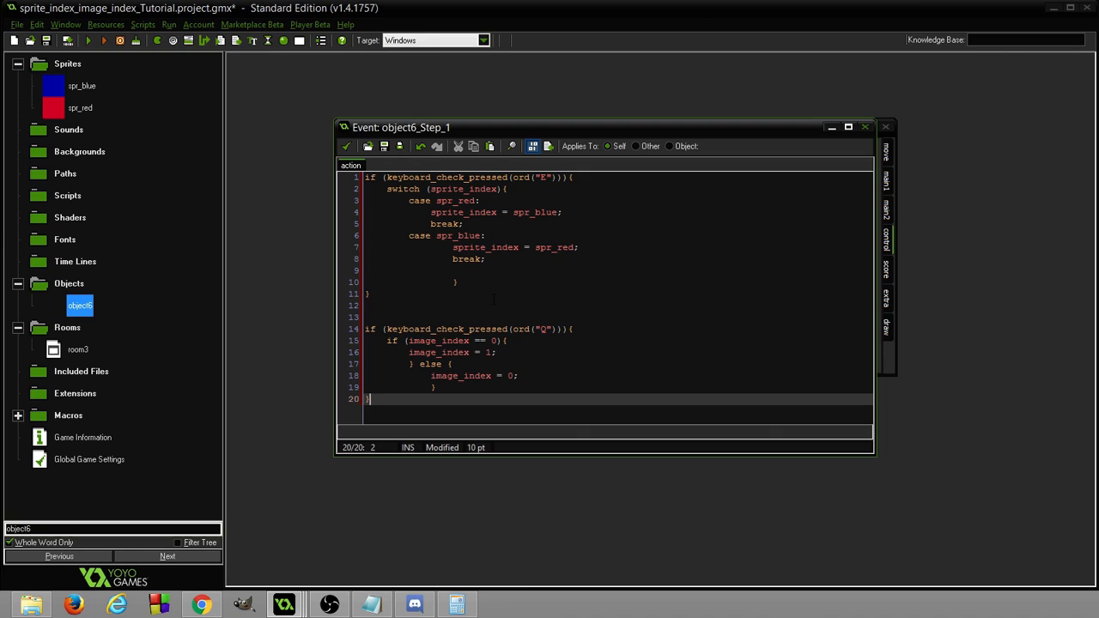
{"action": "mouse_move", "coordinate": [78, 85]}
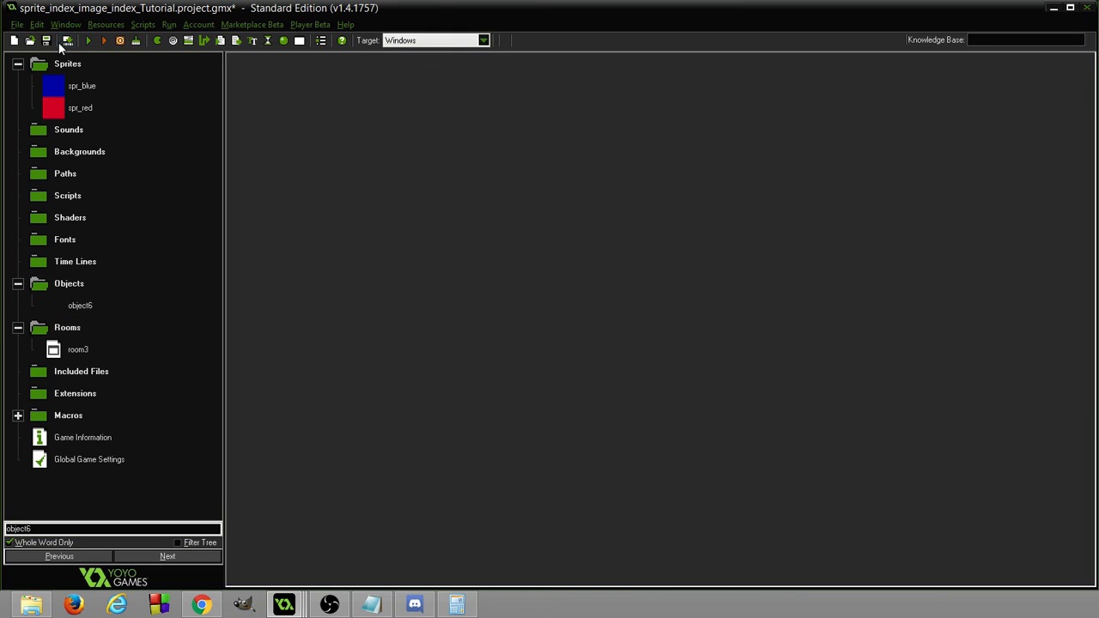
{"action": "left_click", "coordinate": [88, 40]}
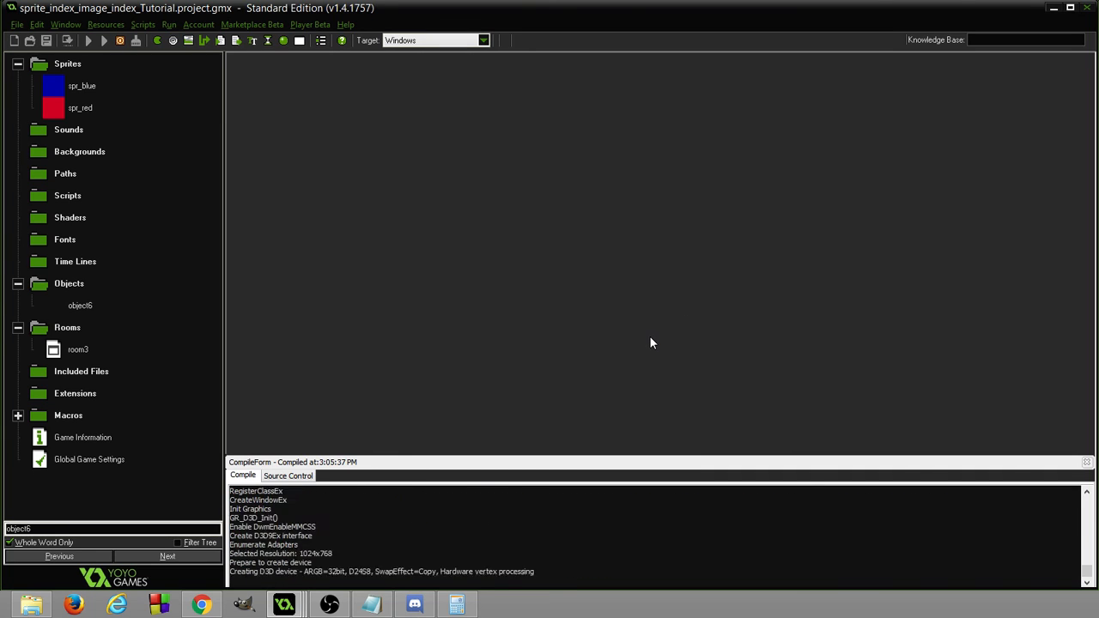
{"action": "left_click", "coordinate": [89, 40]}
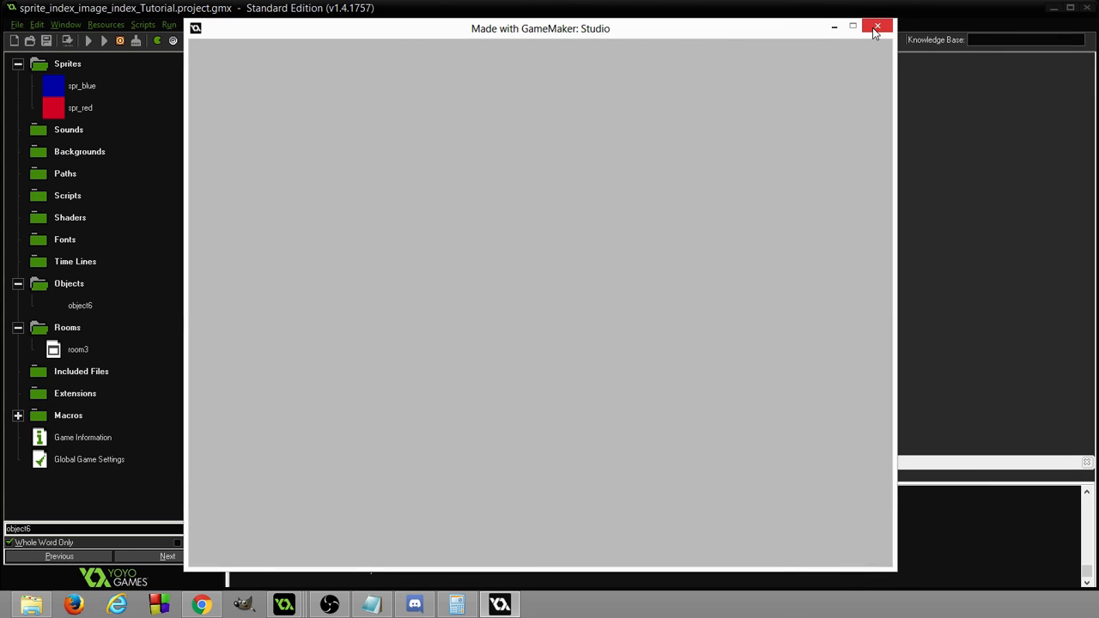
{"action": "left_click", "coordinate": [877, 27]}
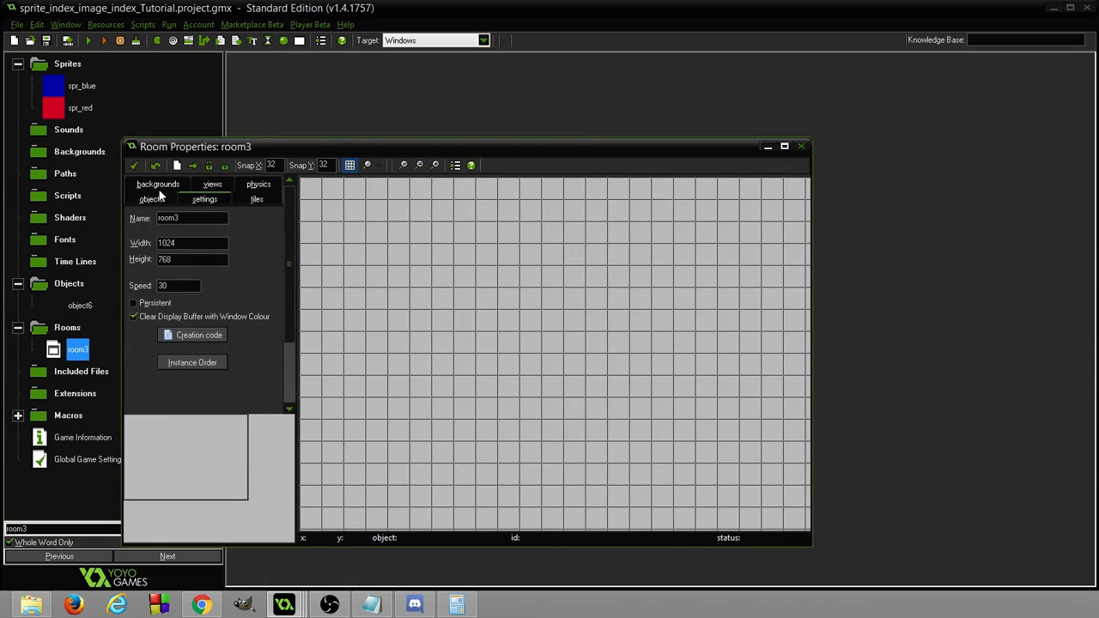
{"action": "left_click", "coordinate": [152, 200]}
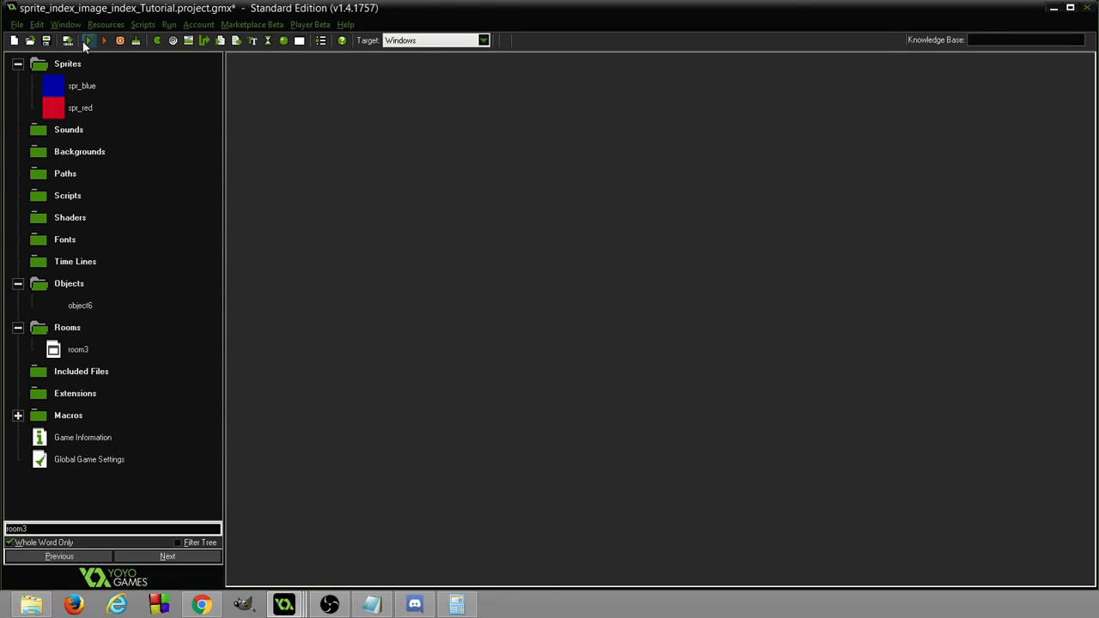
Start a new test run and focus the game window showing the blue square.
{"action": "left_click", "coordinate": [88, 40]}
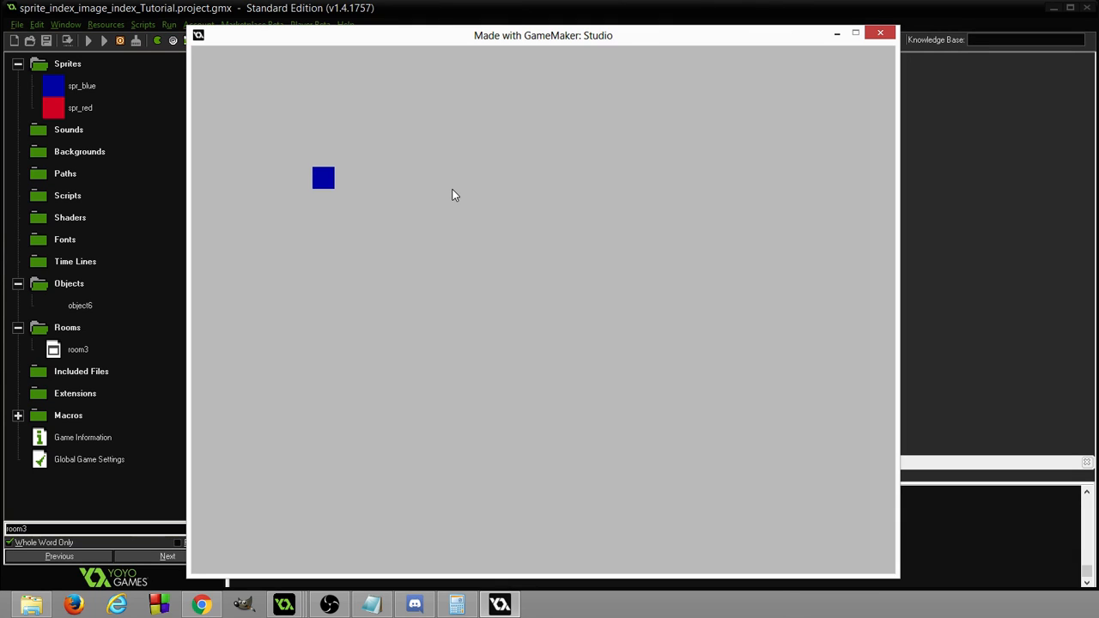
{"action": "left_click", "coordinate": [79, 108]}
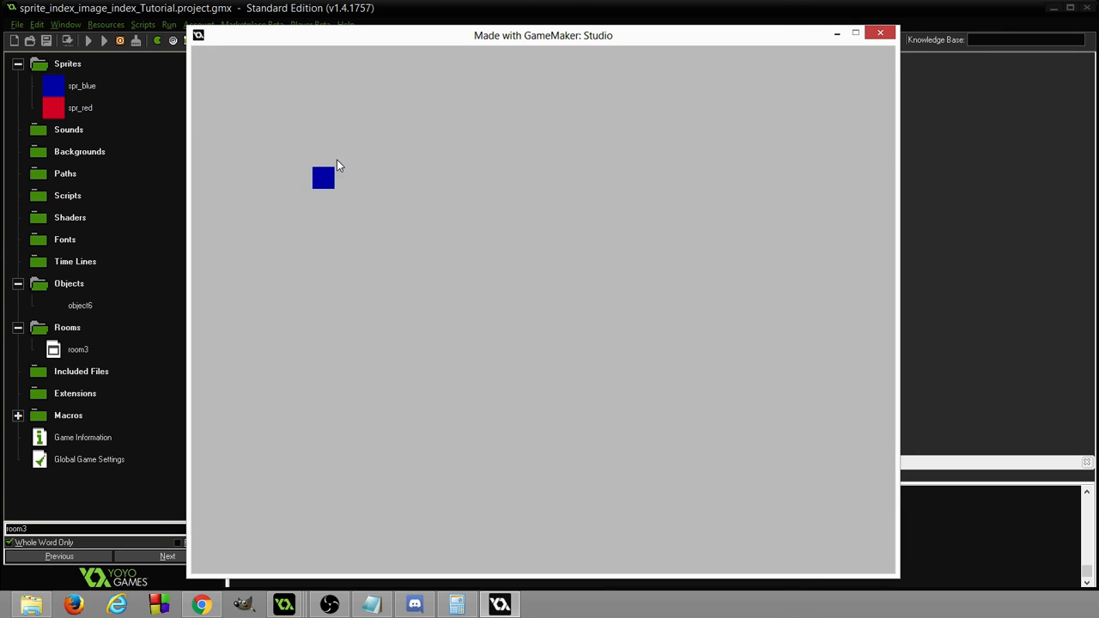
{"action": "mouse_move", "coordinate": [268, 188]}
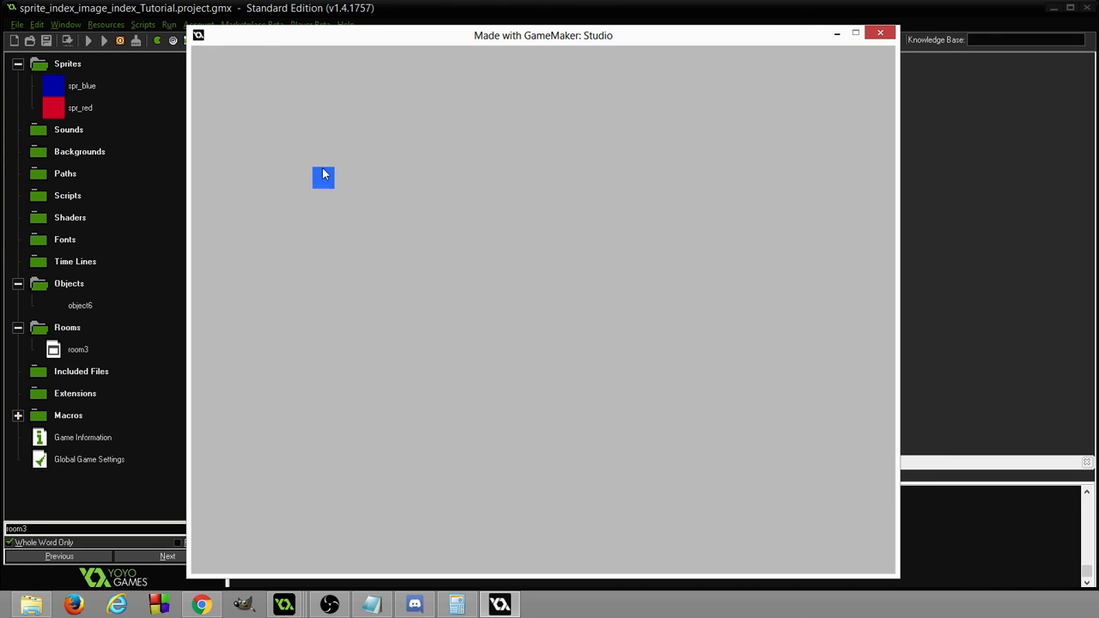
{"action": "mouse_move", "coordinate": [217, 155]}
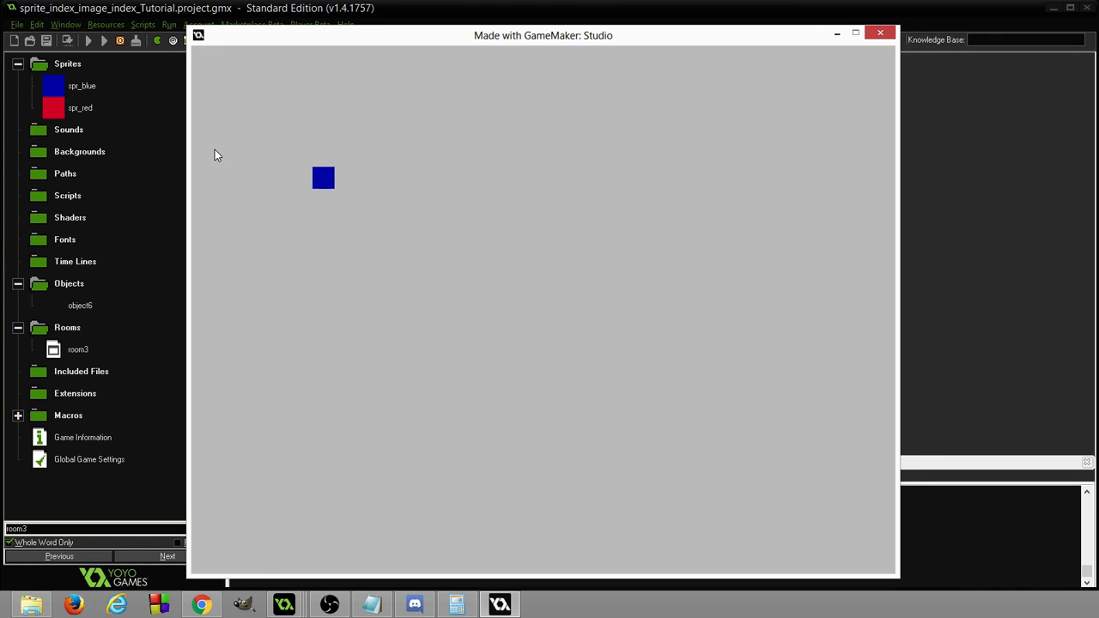
{"action": "mouse_move", "coordinate": [336, 185]}
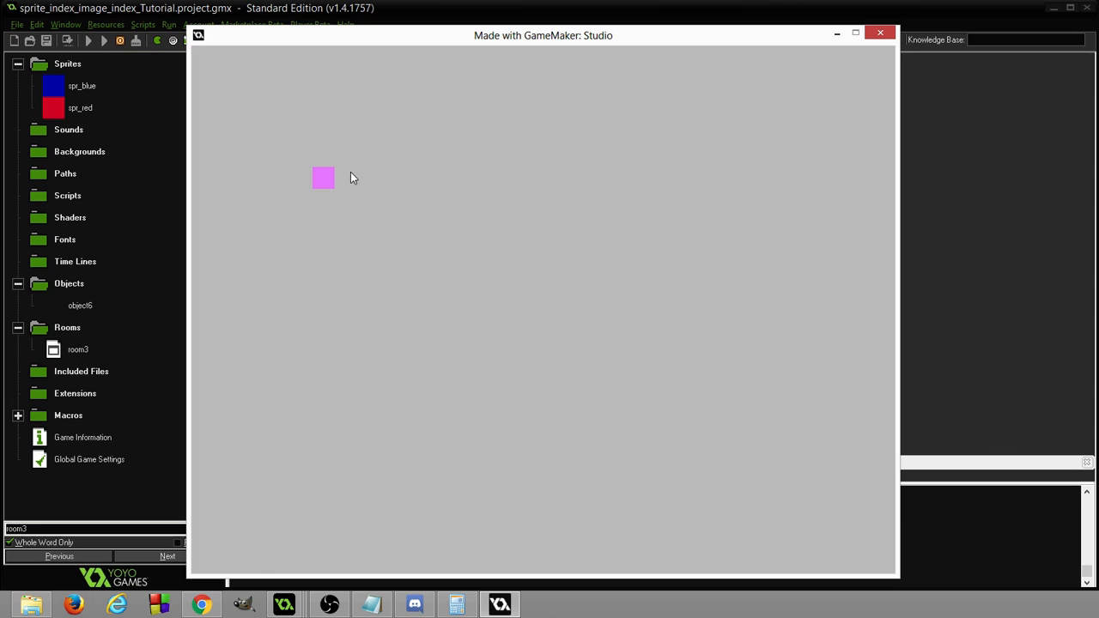
{"action": "mouse_move", "coordinate": [336, 185]}
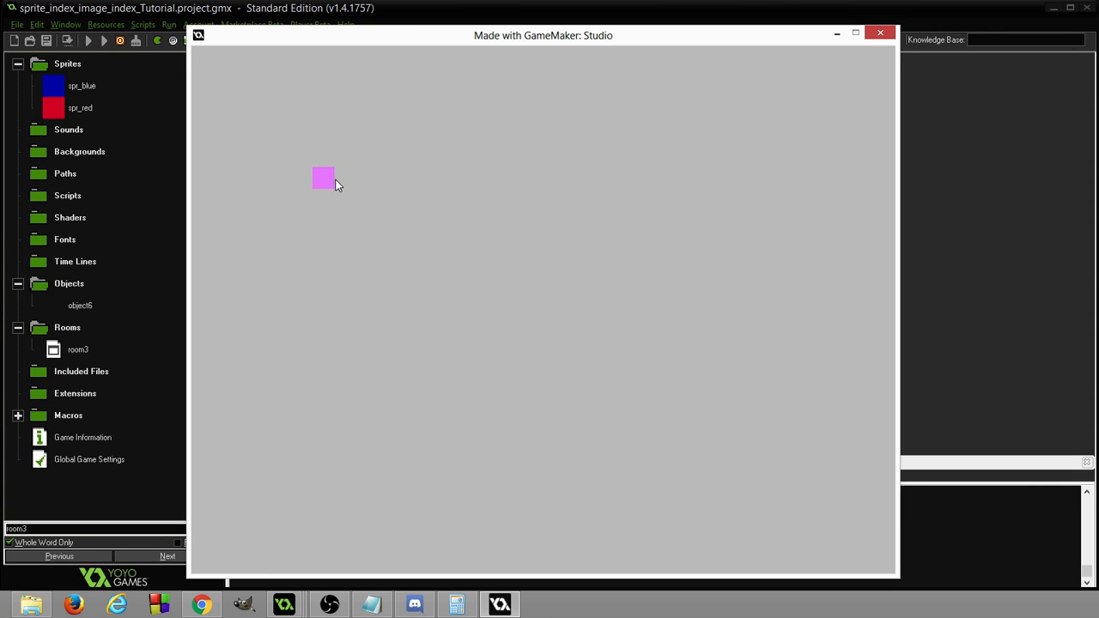
{"action": "mouse_move", "coordinate": [268, 157]}
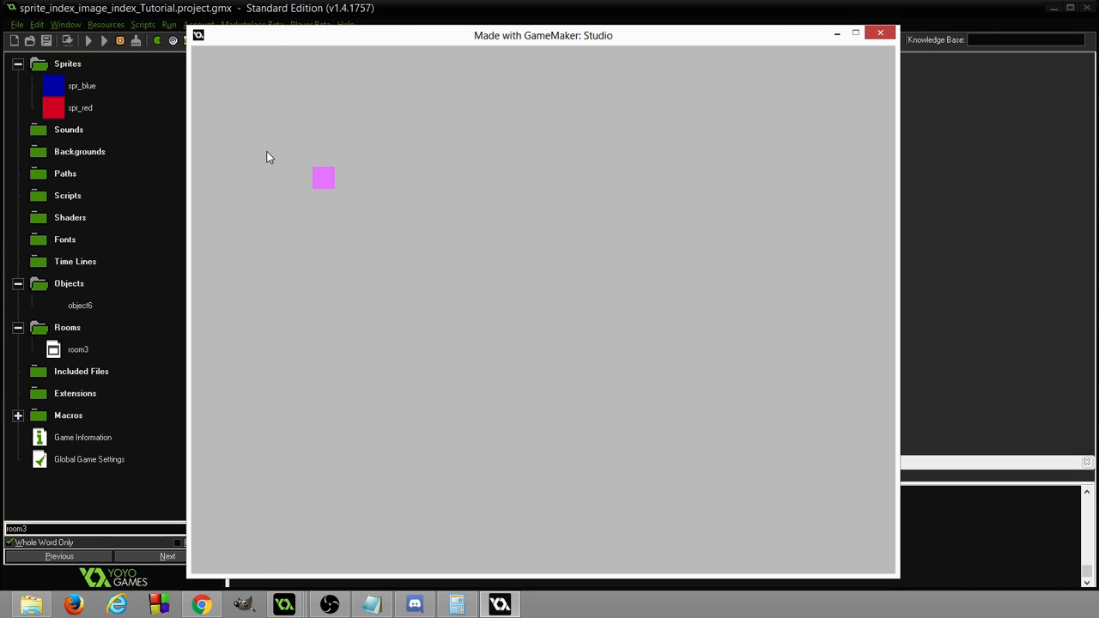
{"action": "mouse_move", "coordinate": [292, 171]}
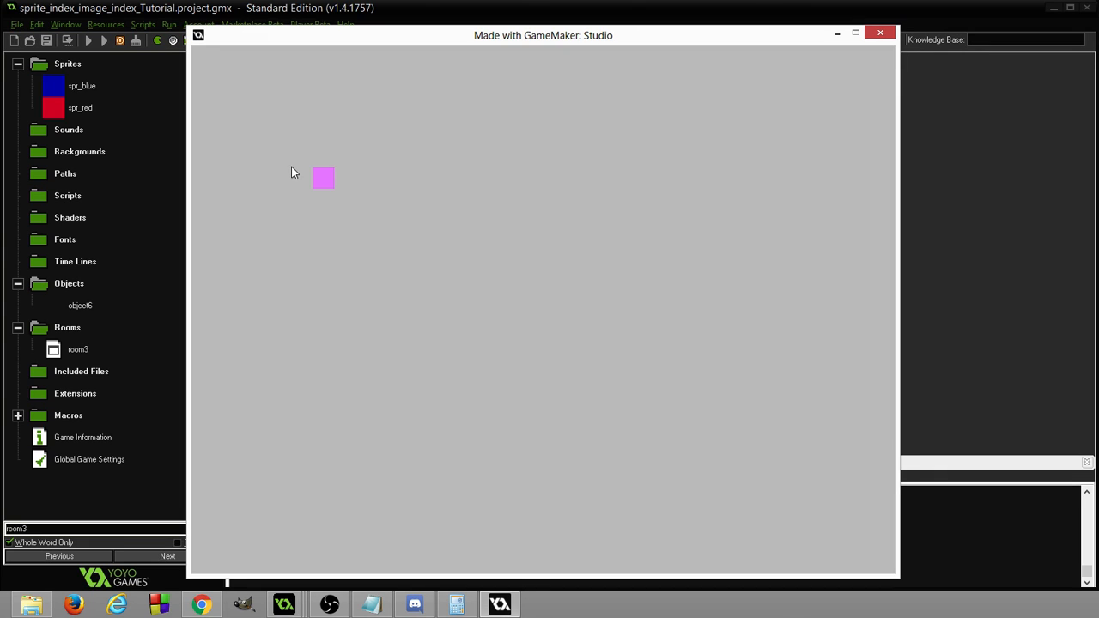
{"action": "mouse_move", "coordinate": [319, 202]}
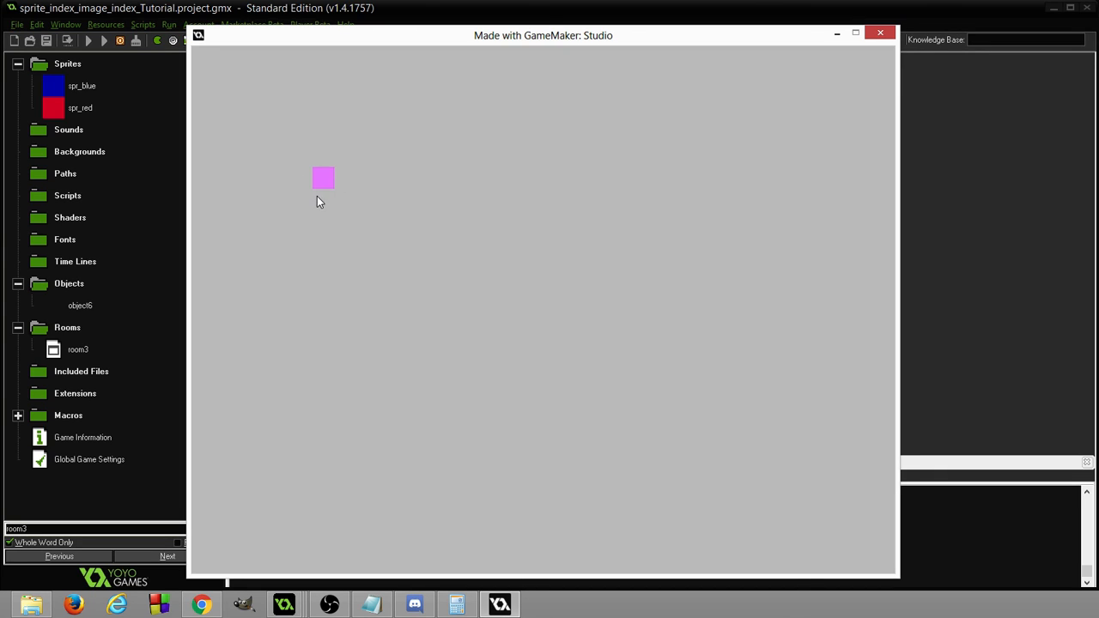
{"action": "mouse_move", "coordinate": [342, 180]}
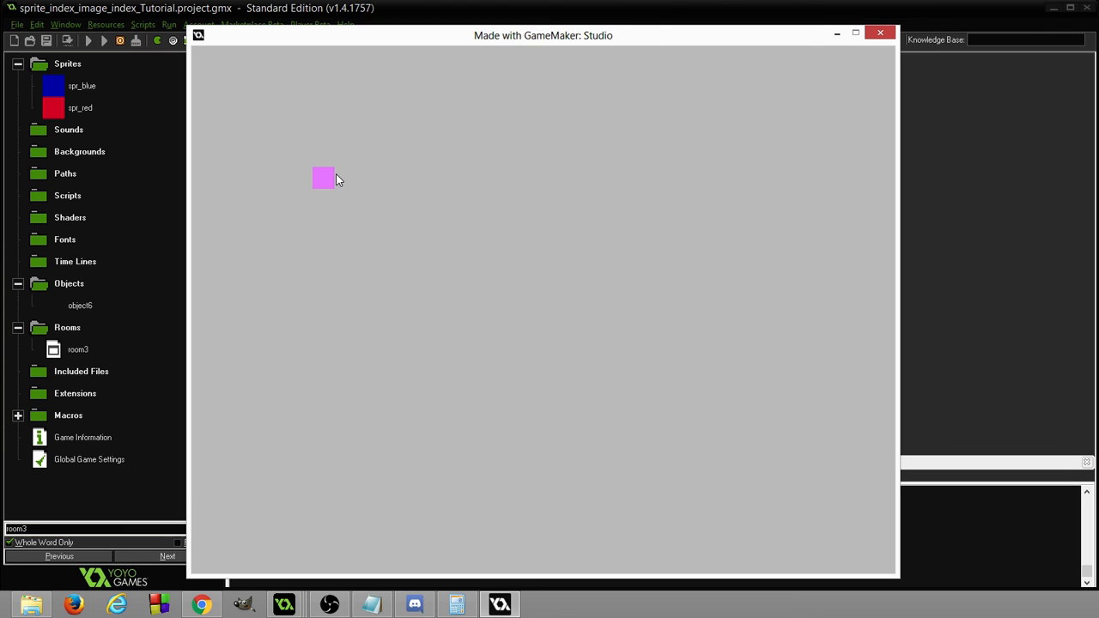
{"action": "mouse_move", "coordinate": [311, 177]}
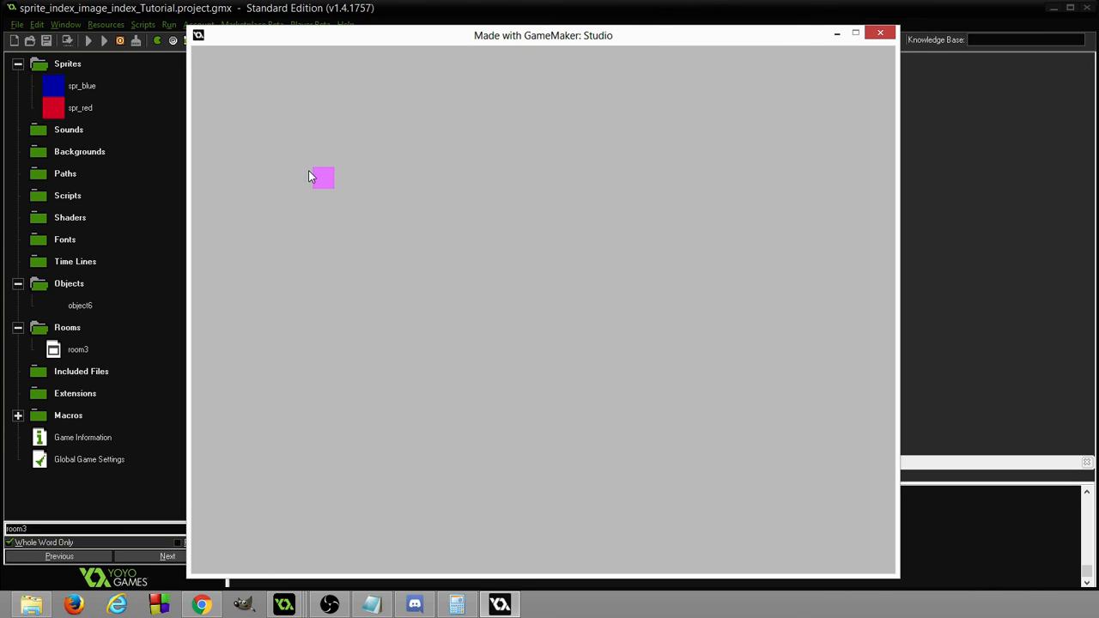
{"action": "mouse_move", "coordinate": [385, 178]}
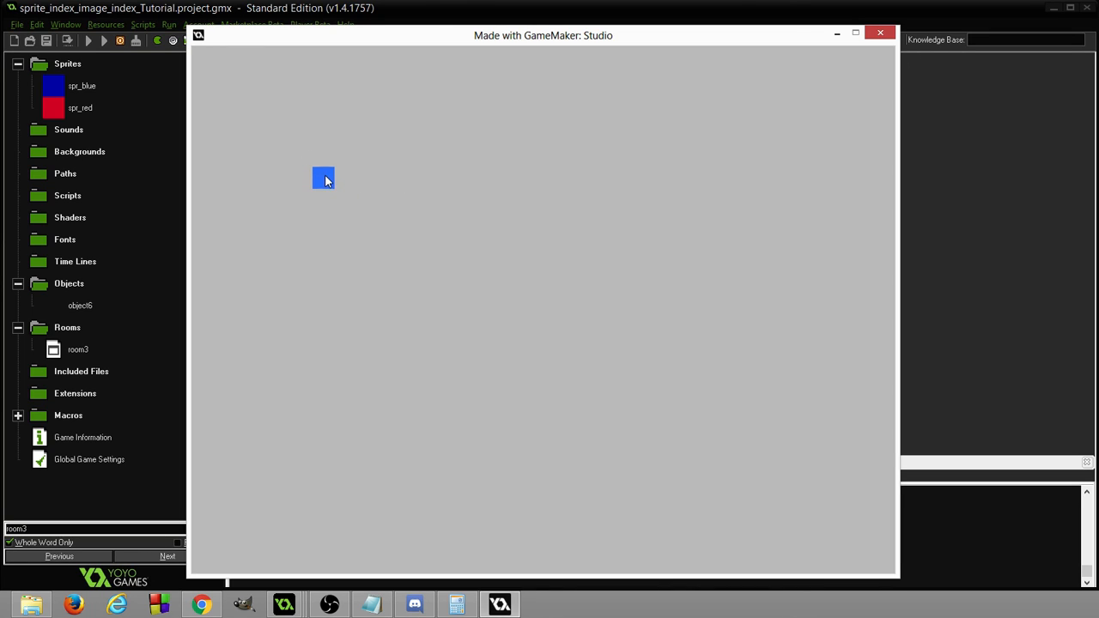
Close the running game and reopen object6's Step event code.
{"action": "left_click", "coordinate": [880, 33]}
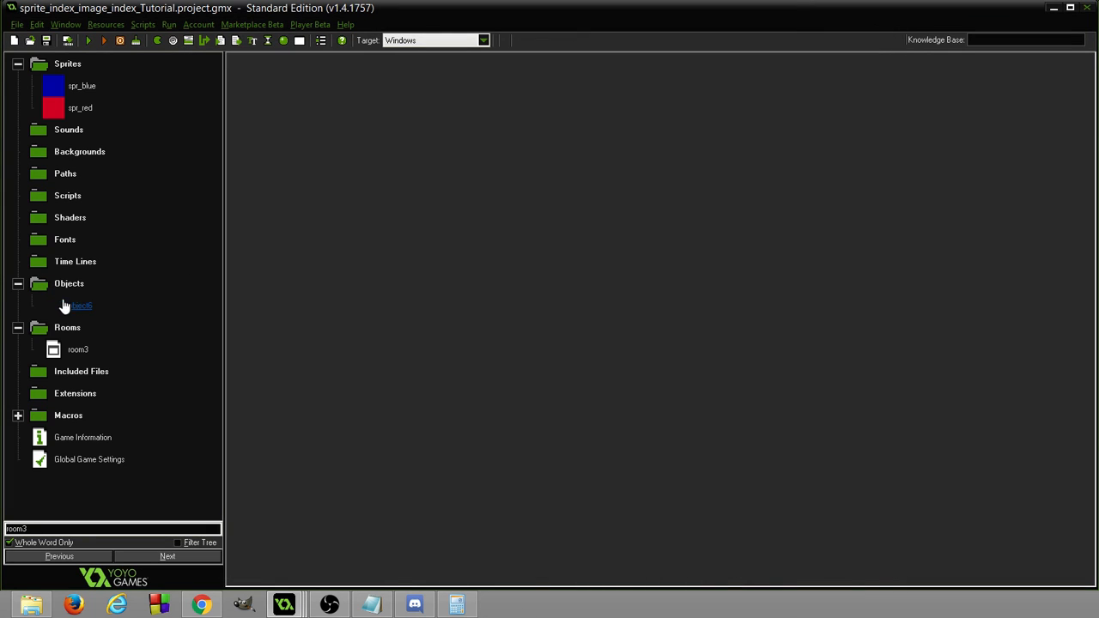
{"action": "double_click", "coordinate": [81, 305]}
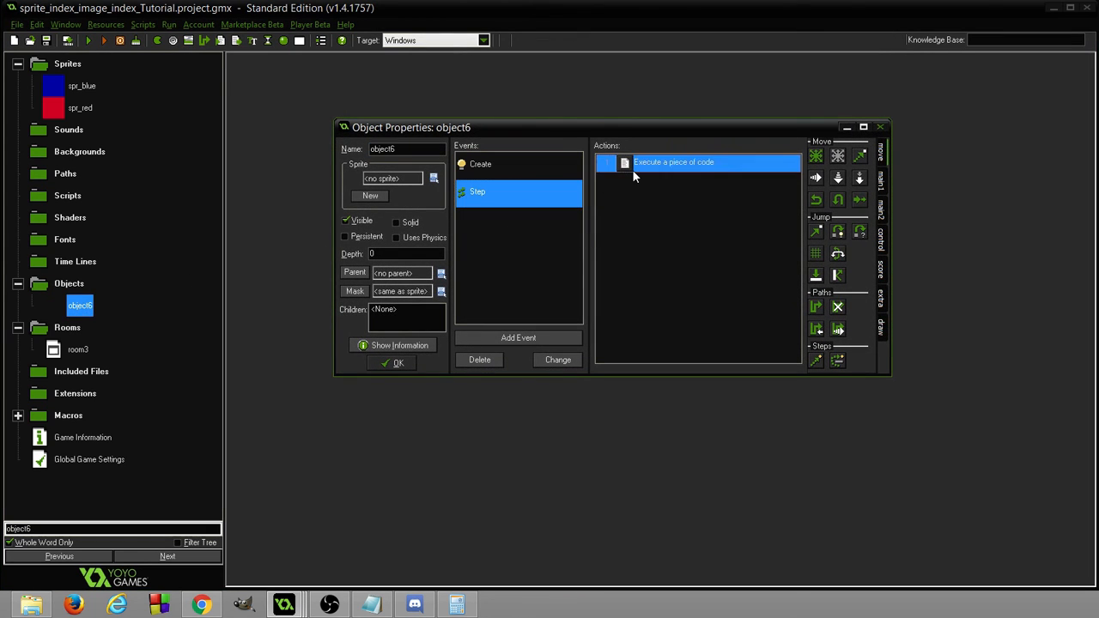
{"action": "double_click", "coordinate": [674, 163]}
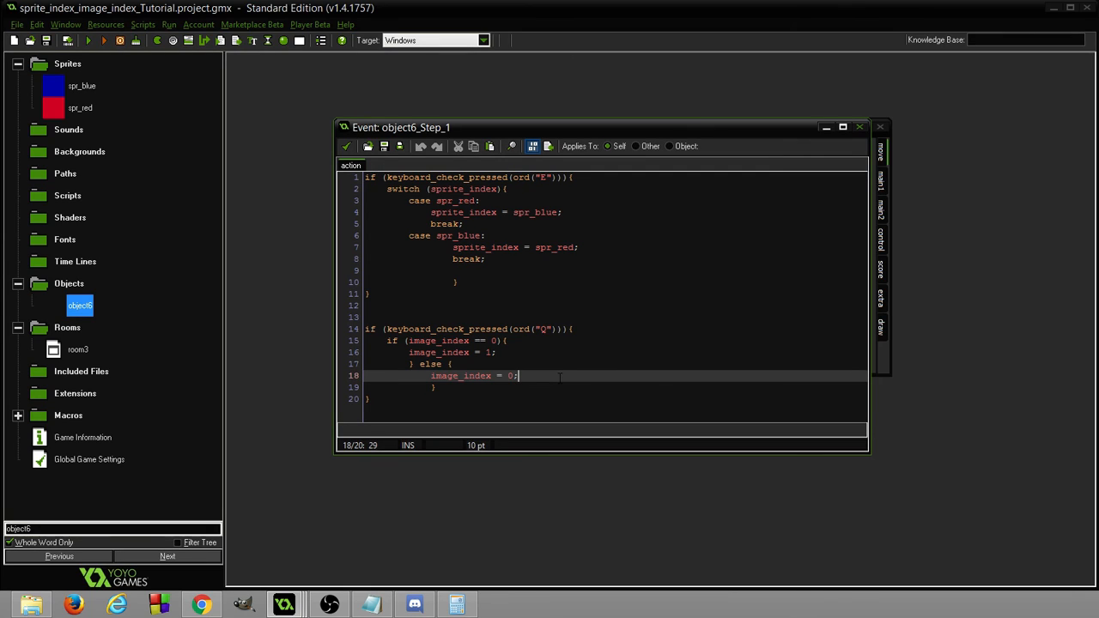
Add image_index = 0; after the spr_blue and spr_red sprite assignments.
{"action": "left_click", "coordinate": [562, 212]}
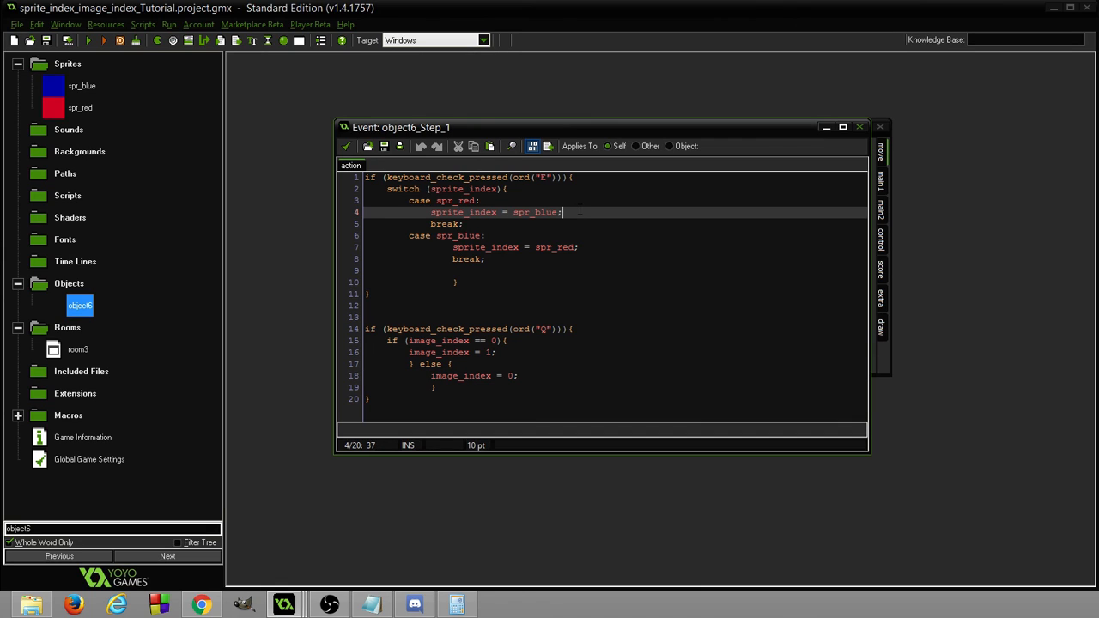
{"action": "key", "text": "Return"}
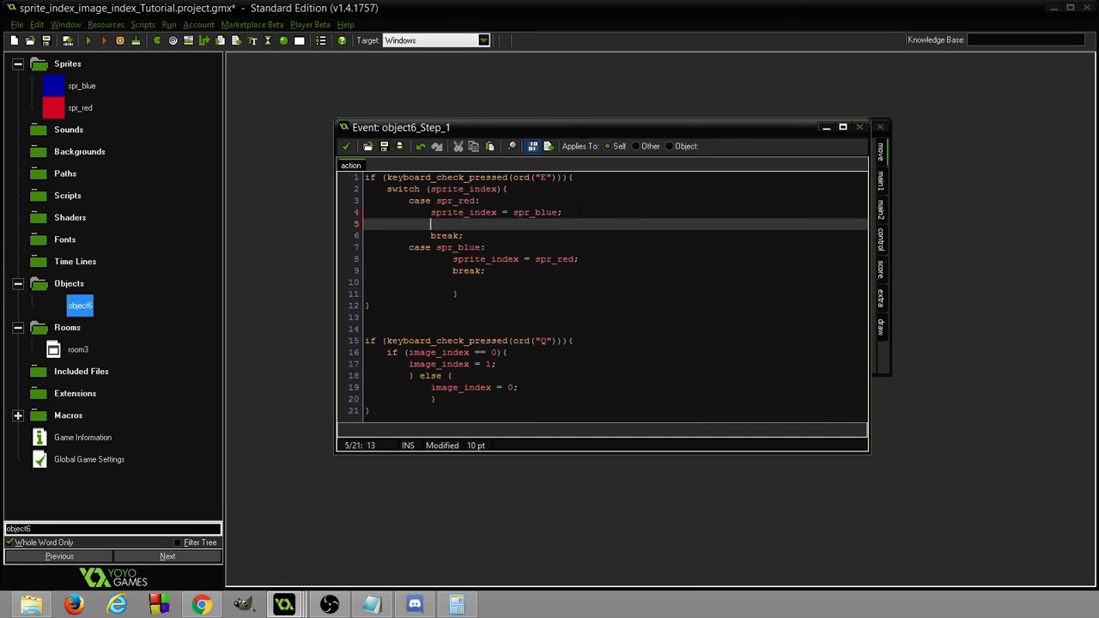
{"action": "type", "text": "image"}
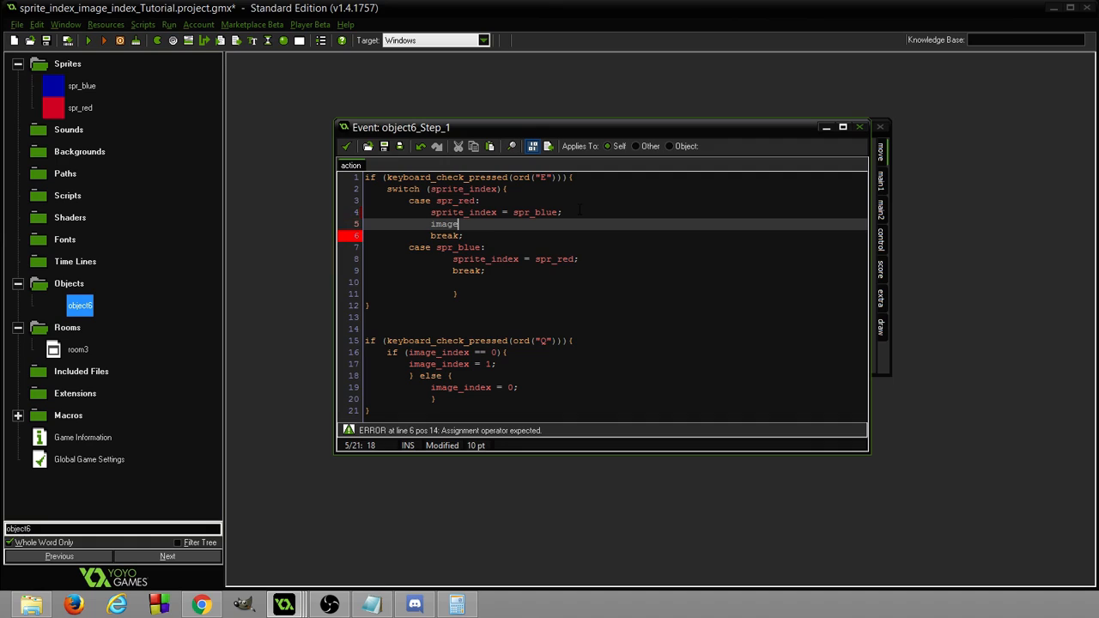
{"action": "type", "text": "_index"}
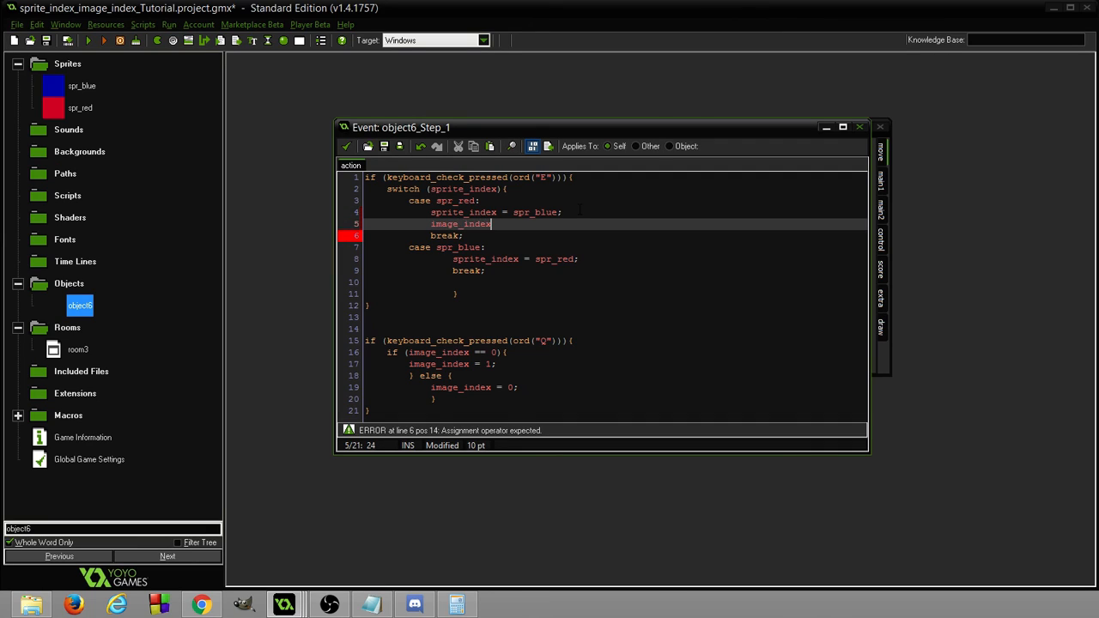
{"action": "type", "text": "= 0;"}
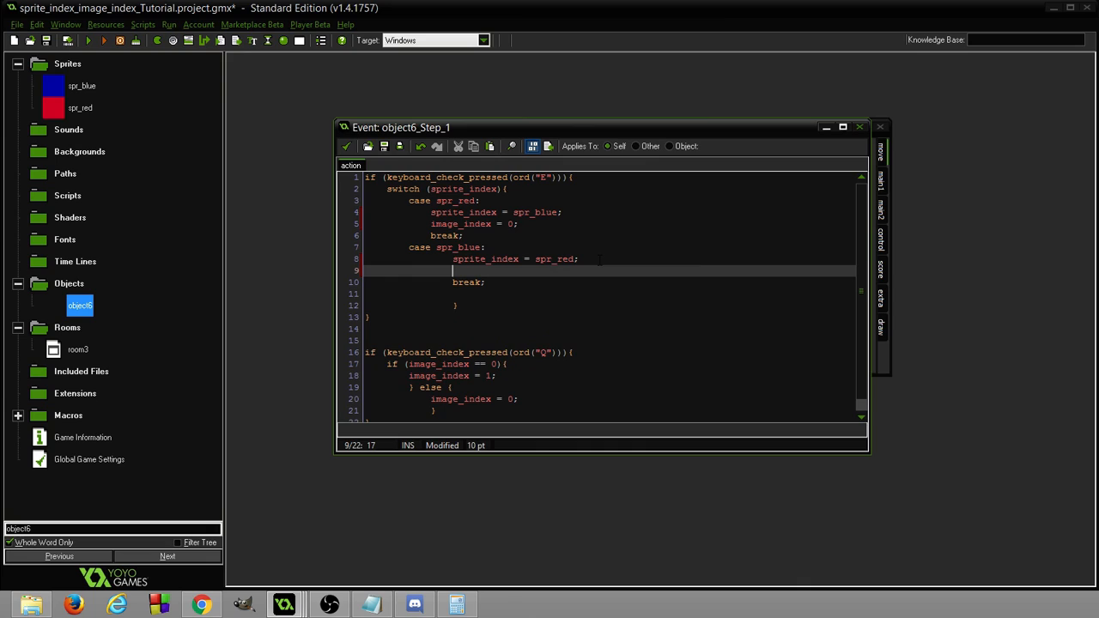
{"action": "type", "text": "image_index = 0;"}
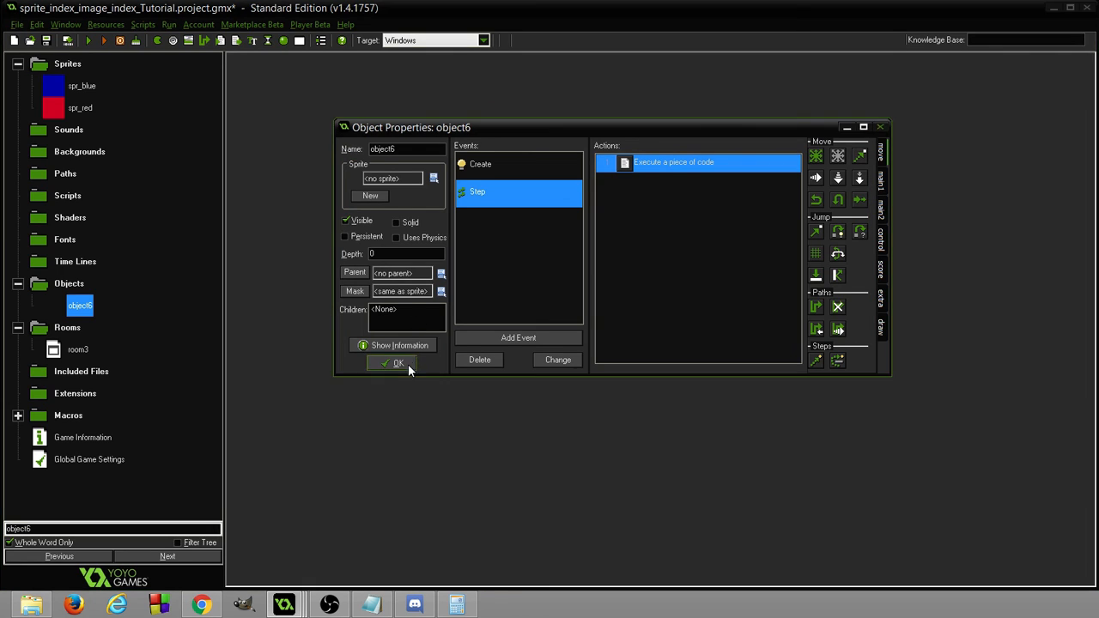
Confirm object6's properties with OK and launch the game again.
{"action": "left_click", "coordinate": [397, 362]}
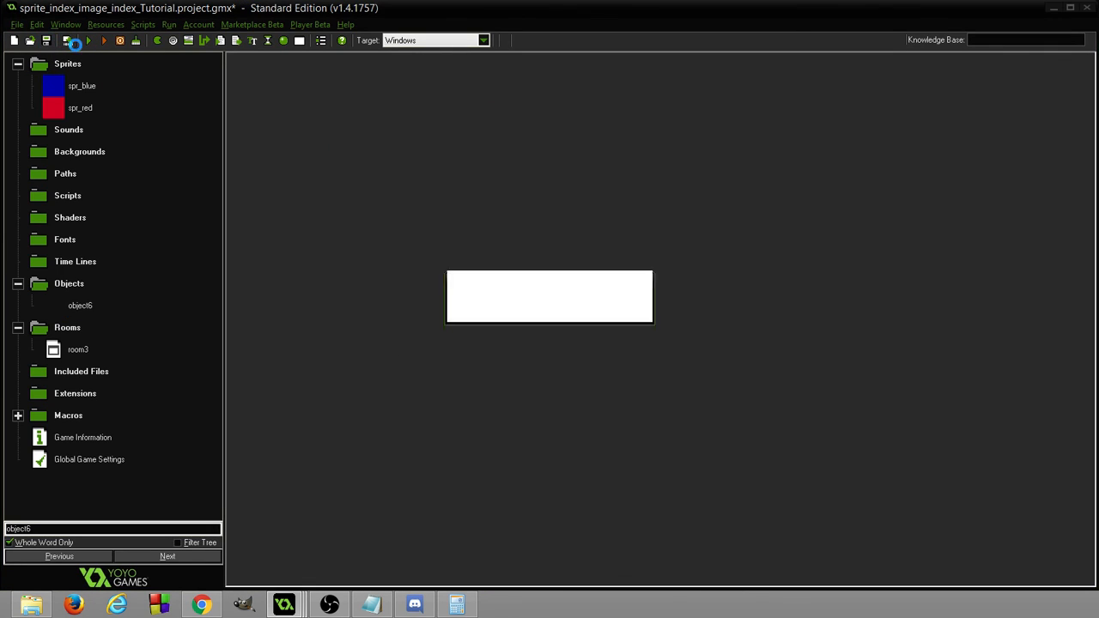
{"action": "left_click", "coordinate": [89, 40]}
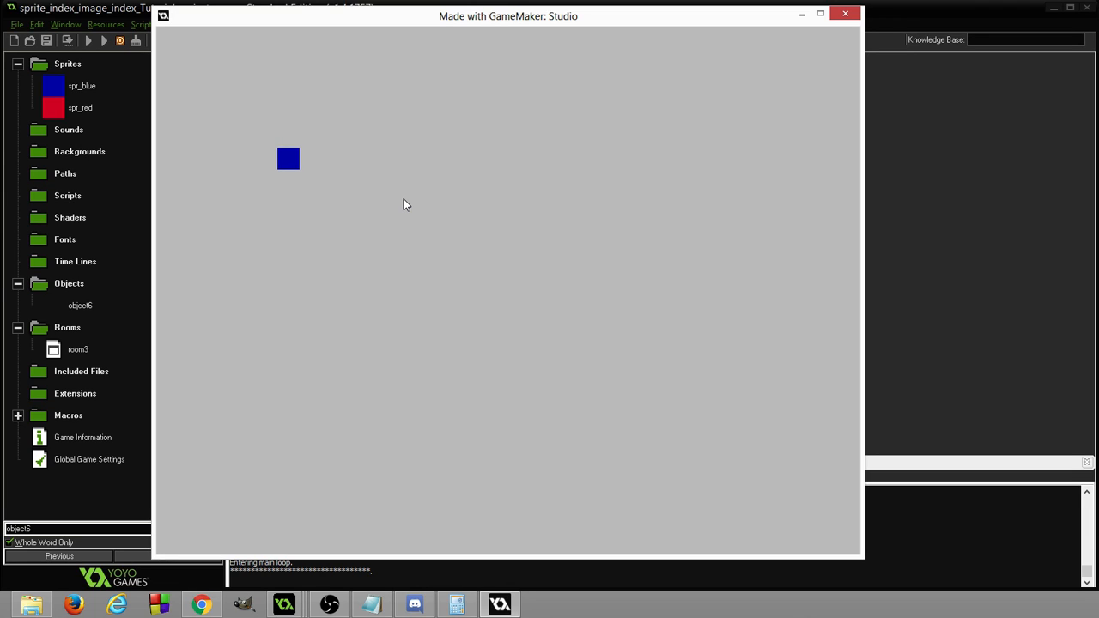
{"action": "mouse_move", "coordinate": [21, 123]}
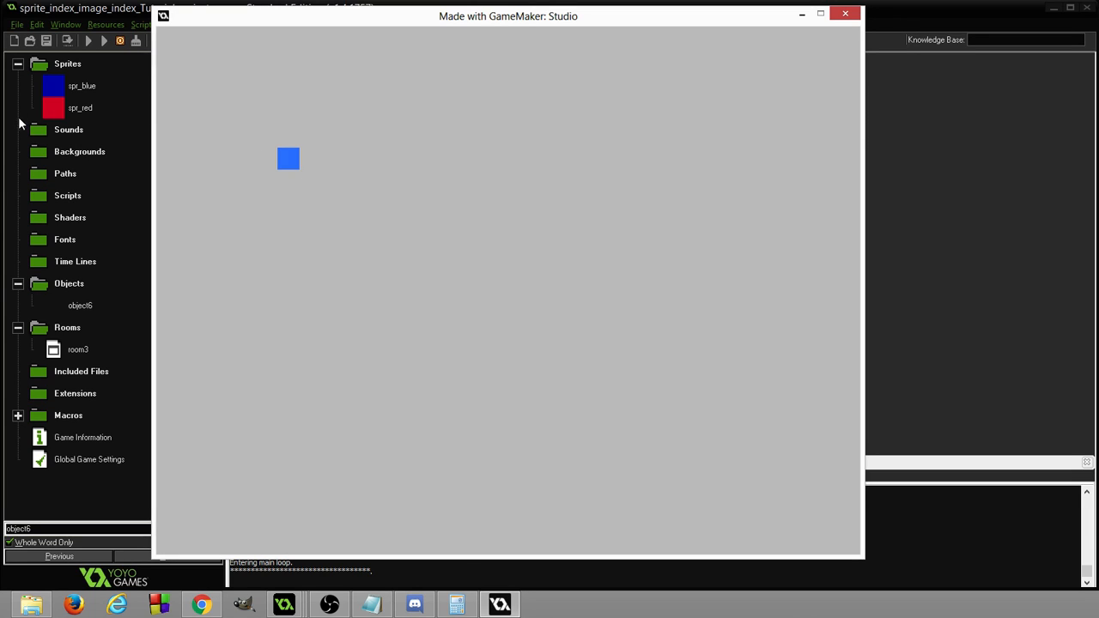
{"action": "mouse_move", "coordinate": [229, 149]}
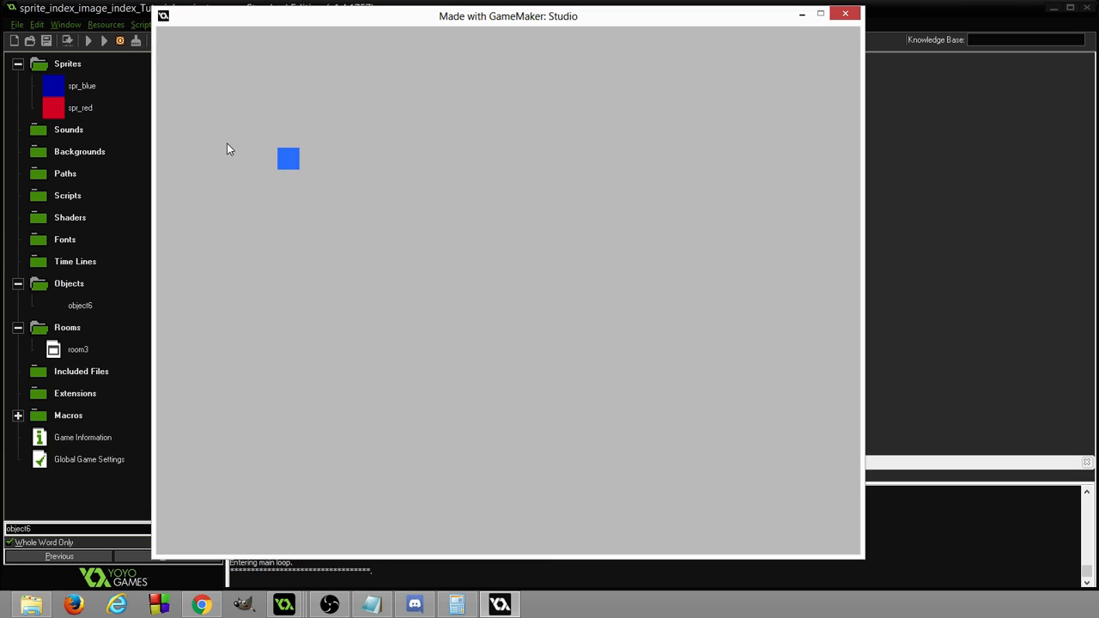
{"action": "mouse_move", "coordinate": [522, 37]}
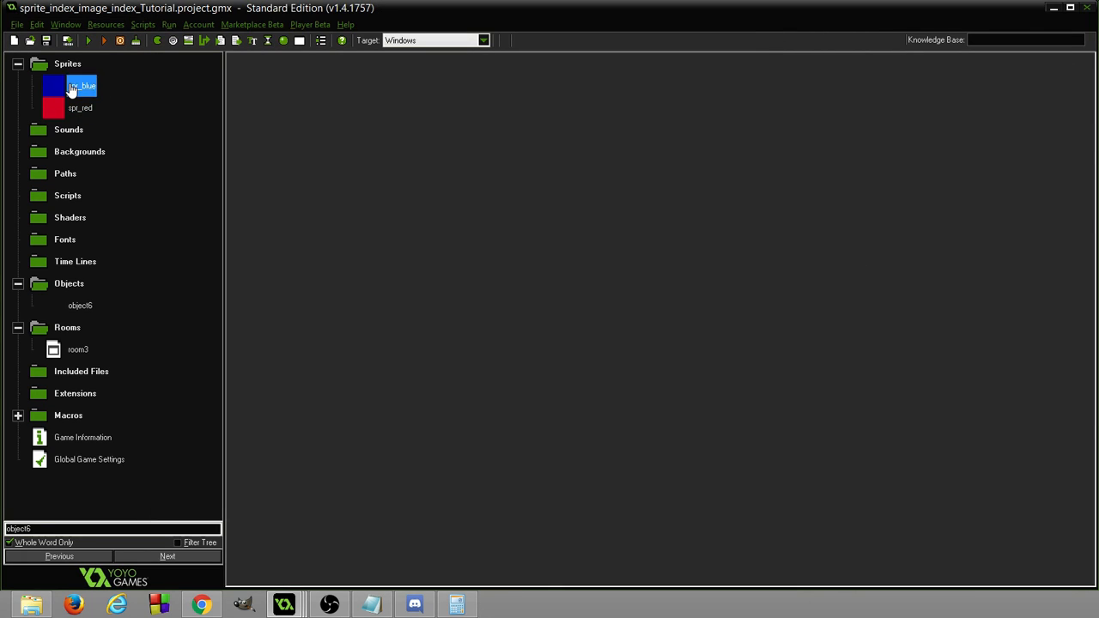
{"action": "double_click", "coordinate": [80, 85]}
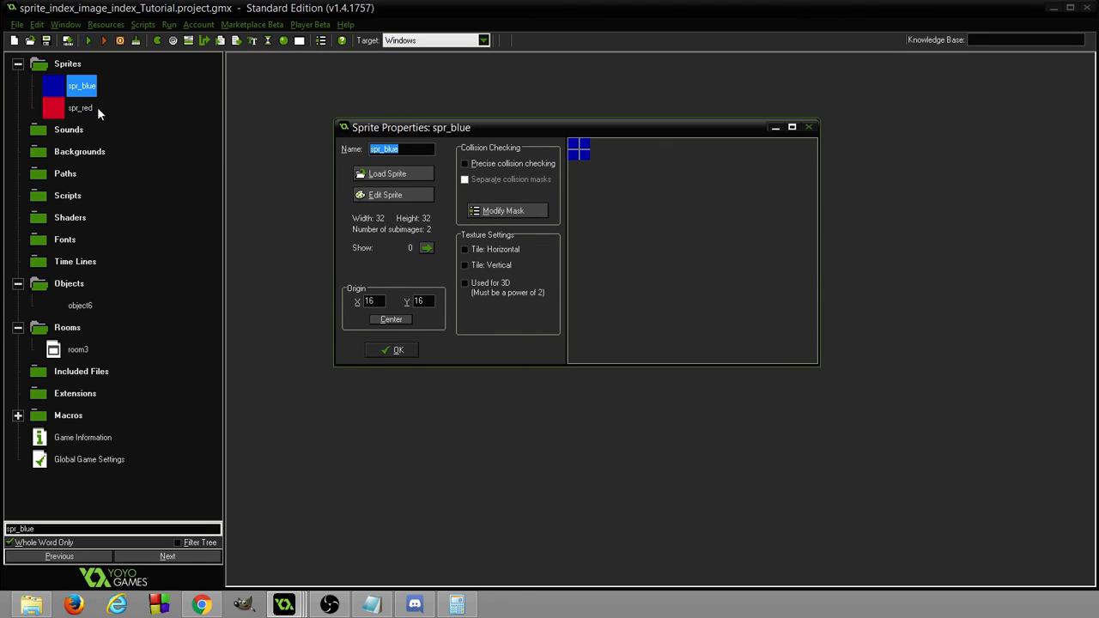
{"action": "left_click", "coordinate": [385, 194]}
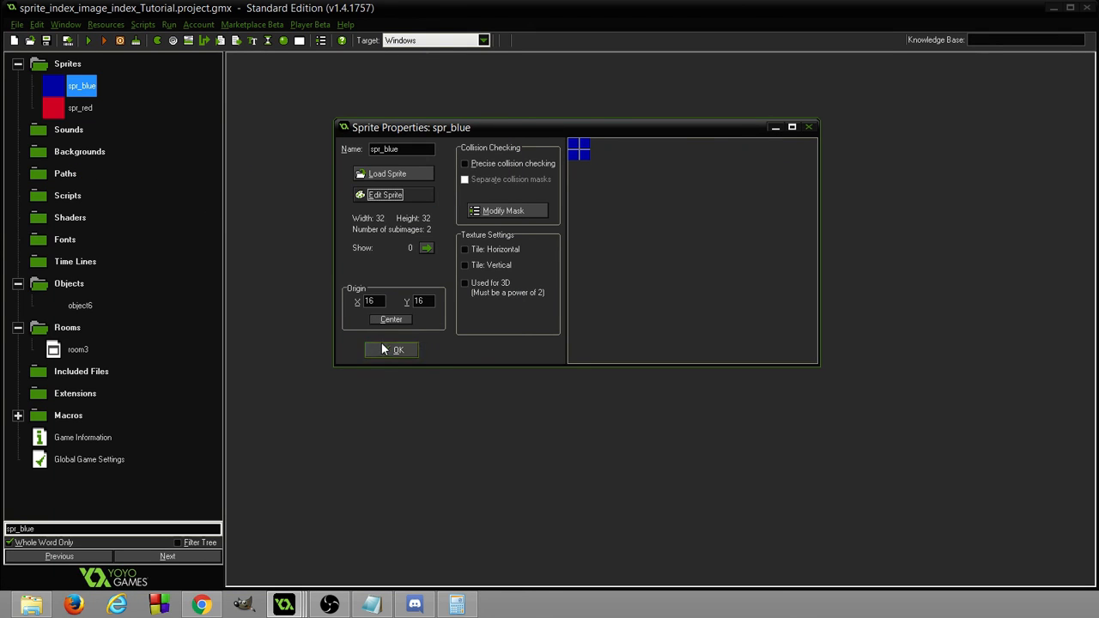
{"action": "left_click", "coordinate": [392, 349]}
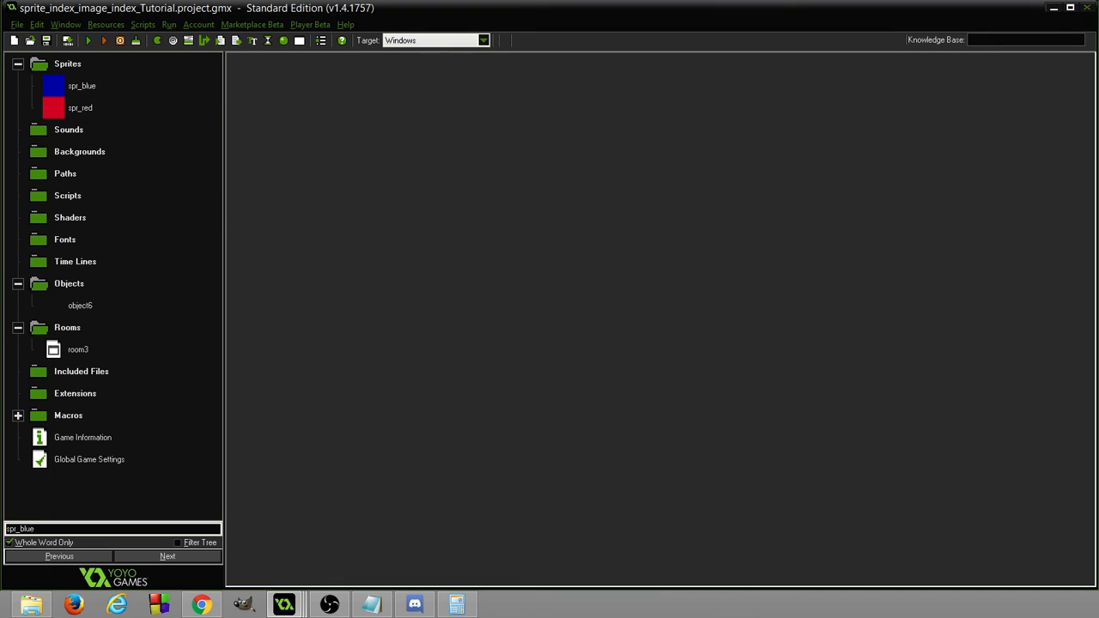